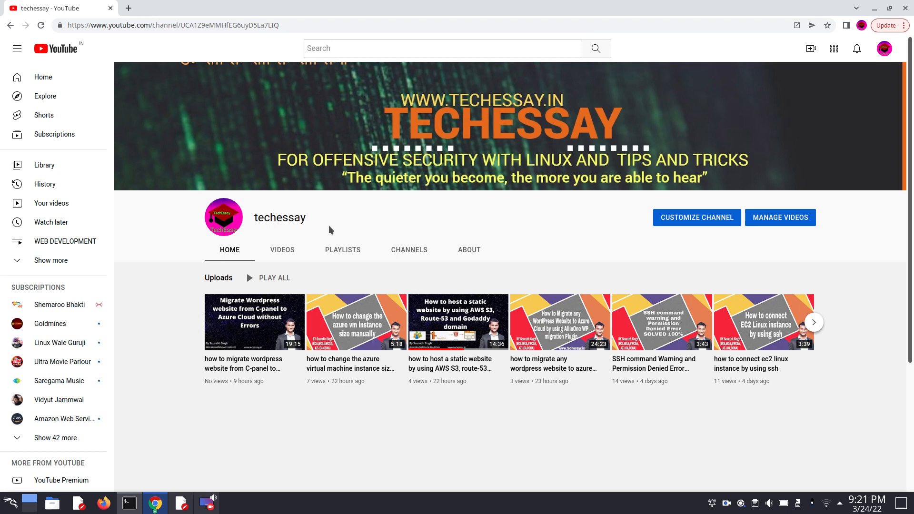
mouse_move(144, 7)
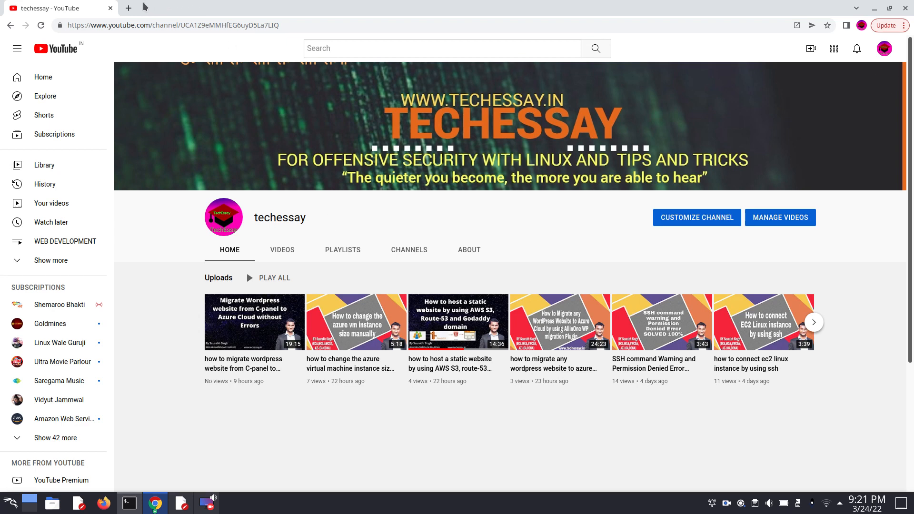
Start a fresh browser tab beside the YouTube channel page.
click(128, 8)
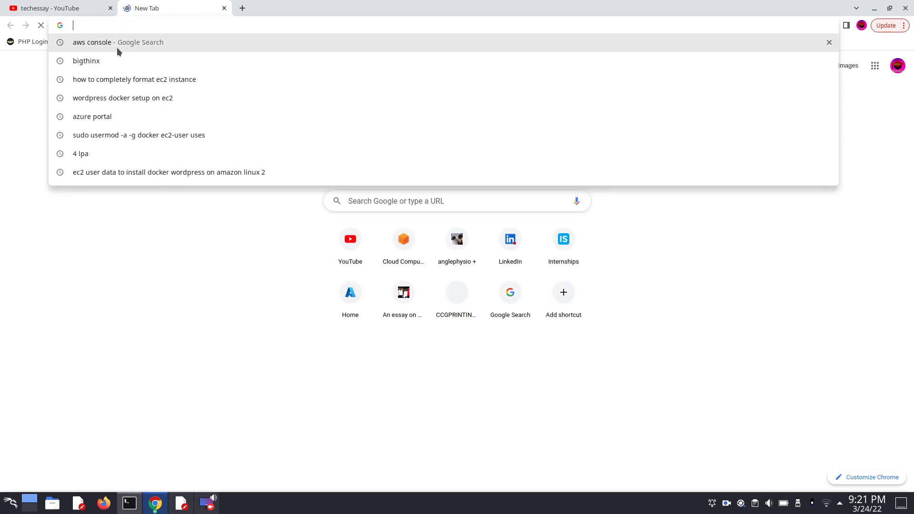
Search Google for 'aws console' and follow the AWS Management Console result.
click(118, 42)
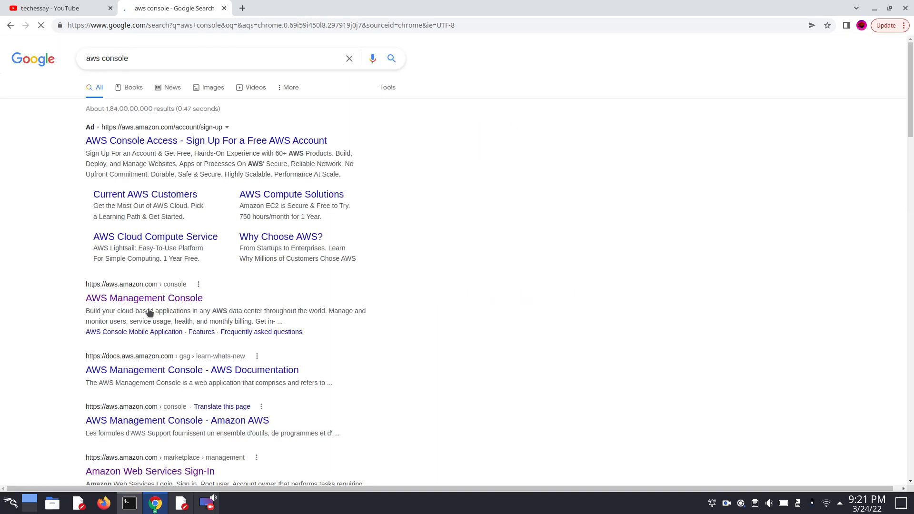
mouse_move(144, 298)
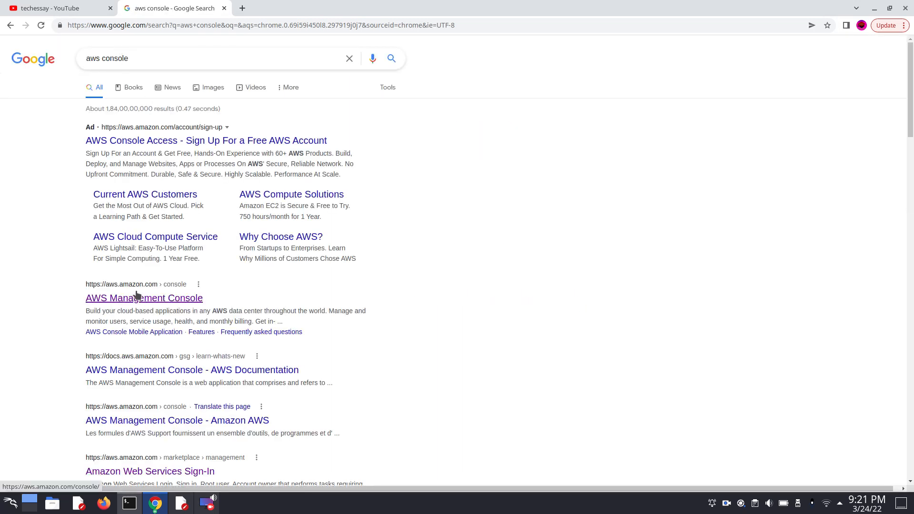
click(144, 298)
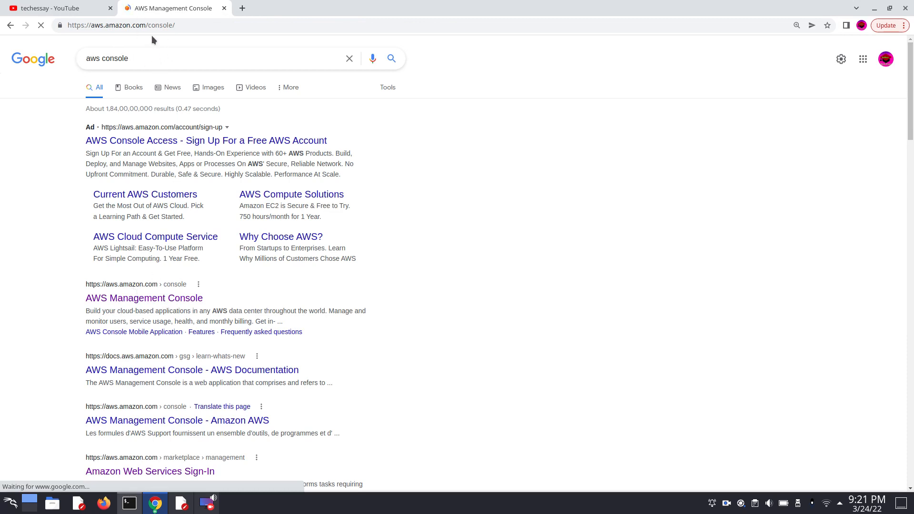
Log back in to the AWS console and reach its home page in the Mumbai region.
click(144, 298)
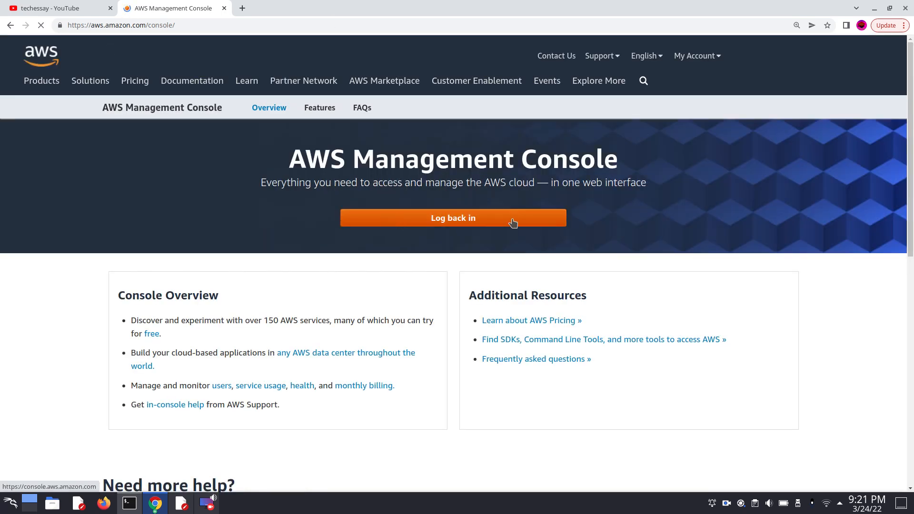
click(453, 217)
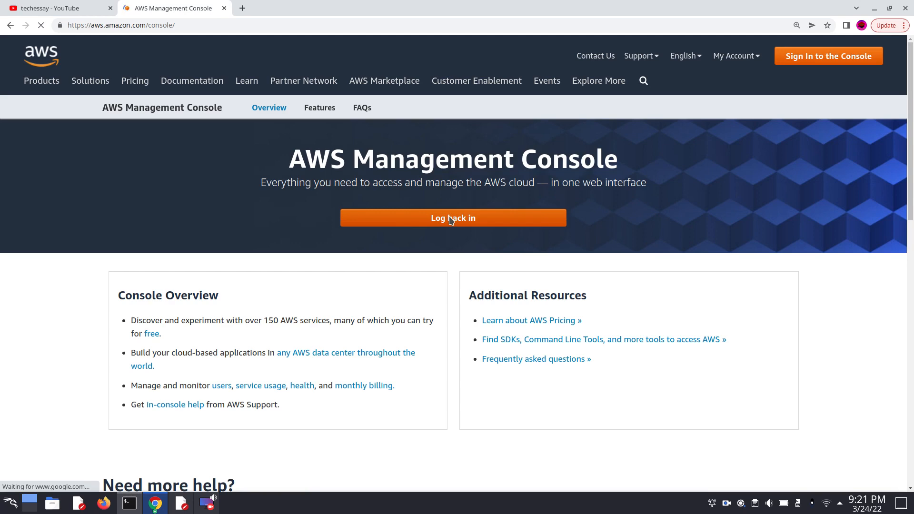
mouse_move(364, 235)
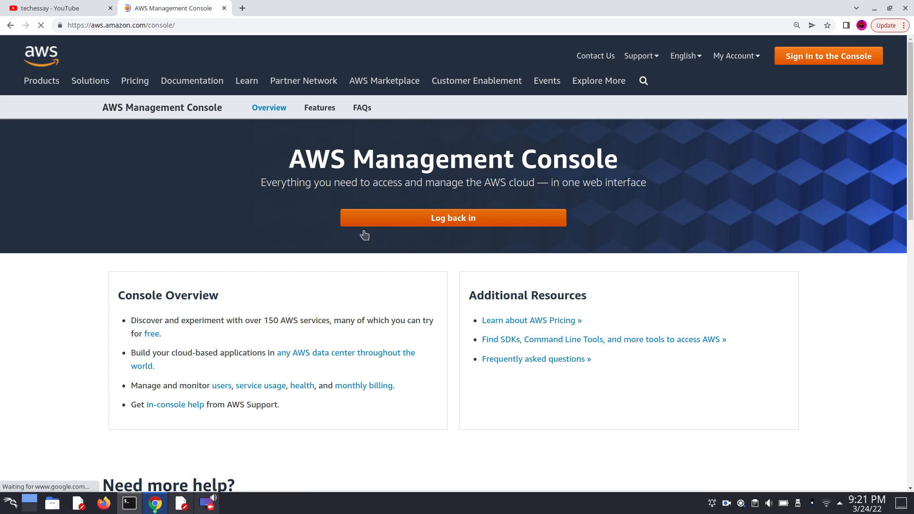
mouse_move(502, 238)
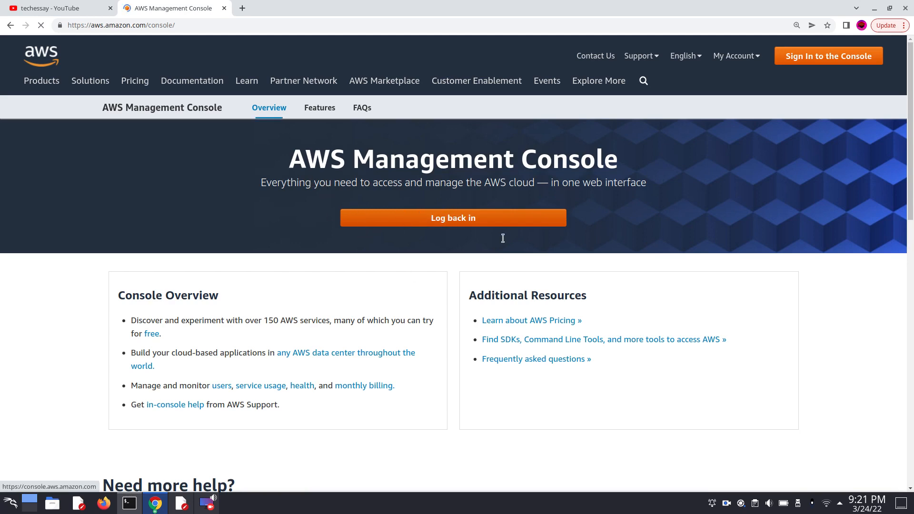
click(453, 218)
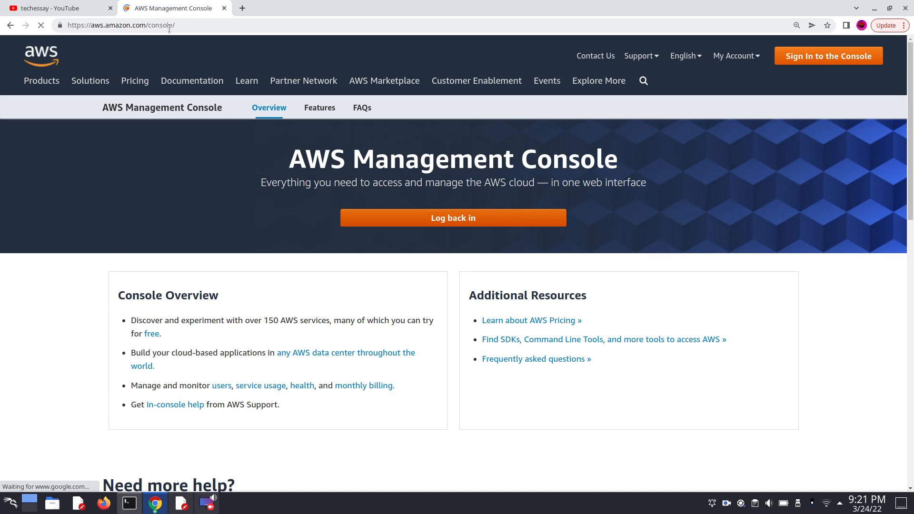
mouse_move(173, 74)
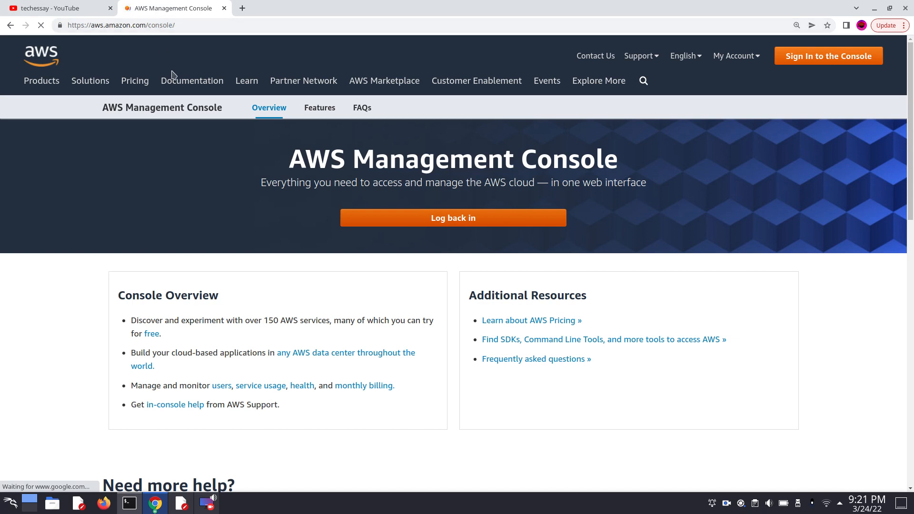
click(453, 217)
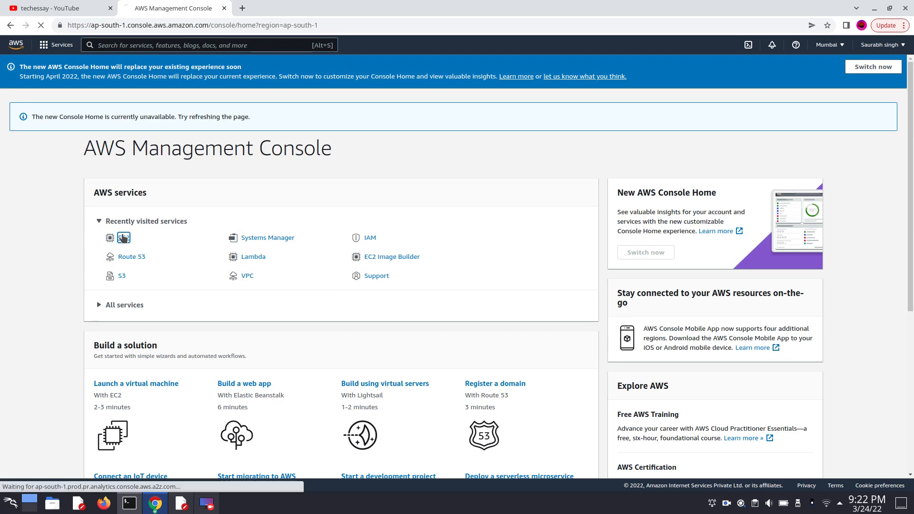
Go to EC2 Instances and begin the Launch Instance wizard at the AMI choice.
click(123, 238)
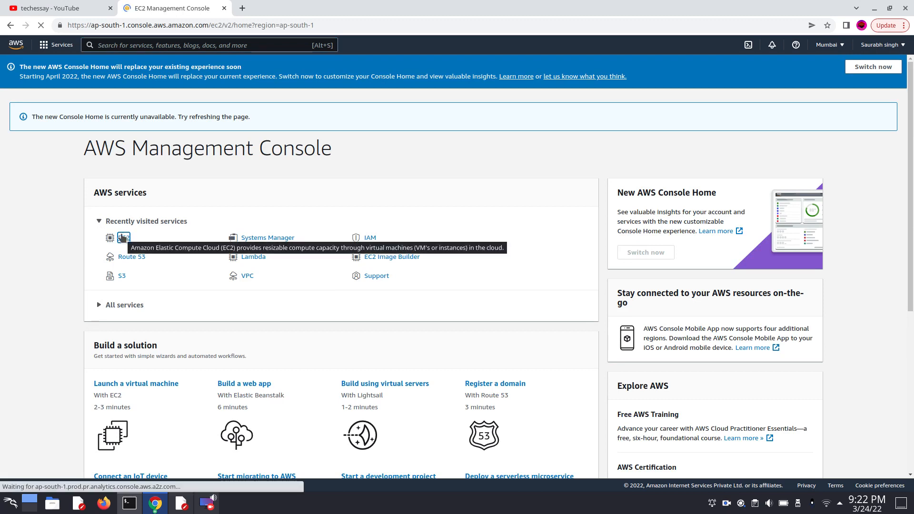
click(108, 237)
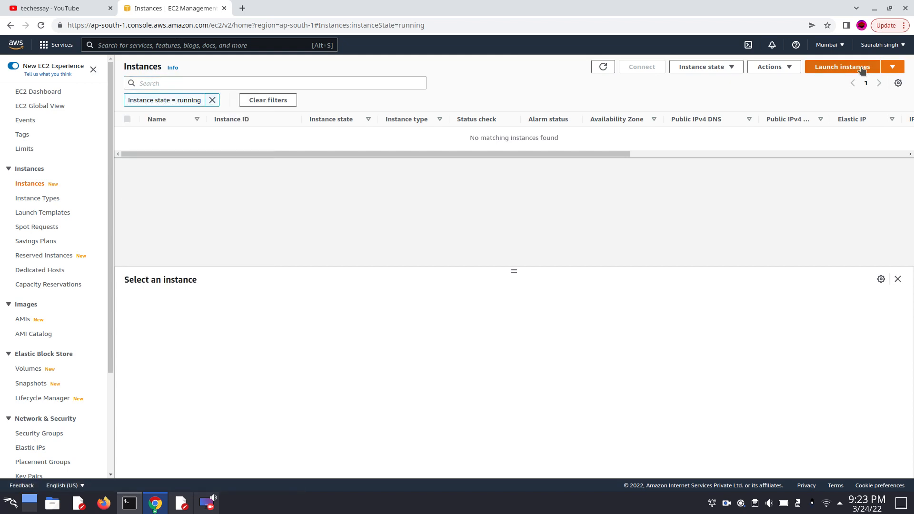
click(841, 66)
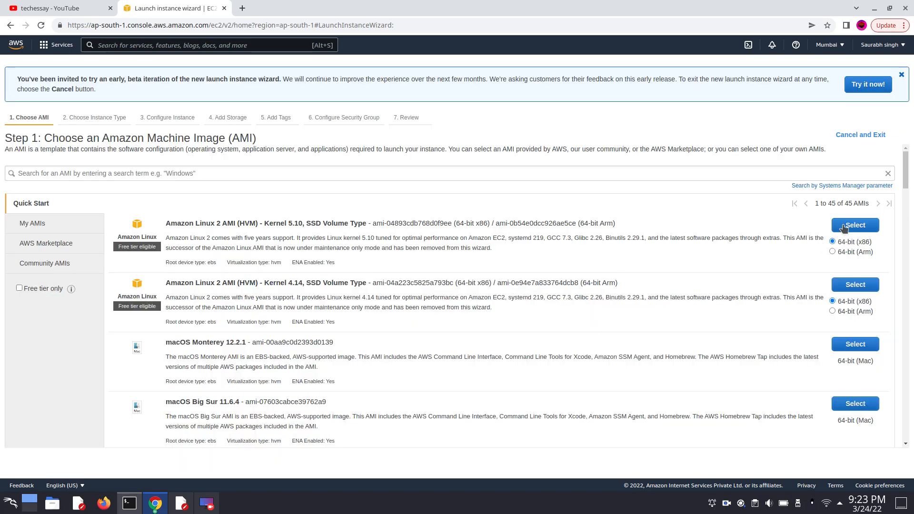
Select the Amazon Linux 2 (Kernel 5.10) AMI with t2.micro and reach Configure Security Group.
click(855, 225)
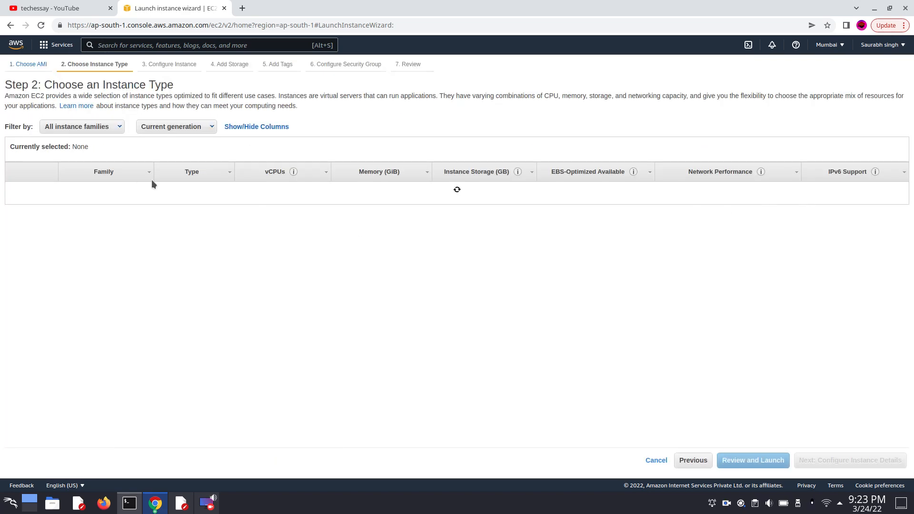
mouse_move(815, 477)
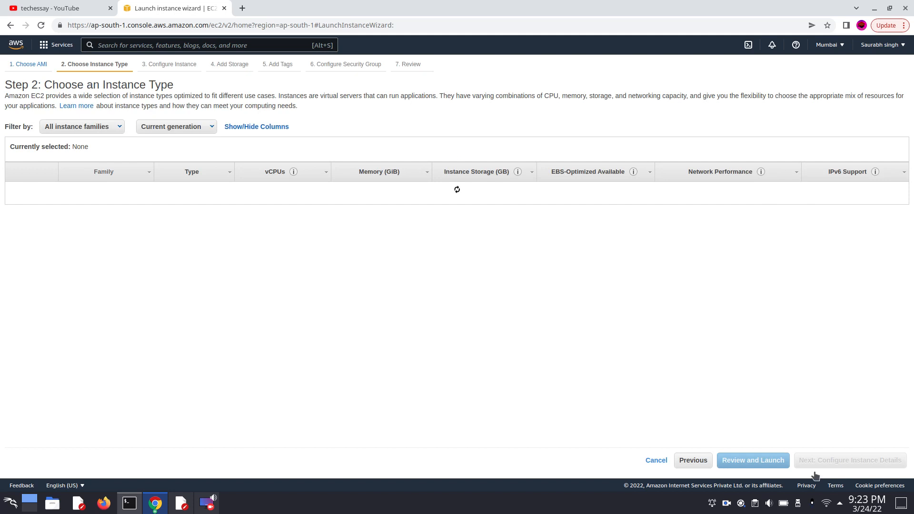
mouse_move(134, 106)
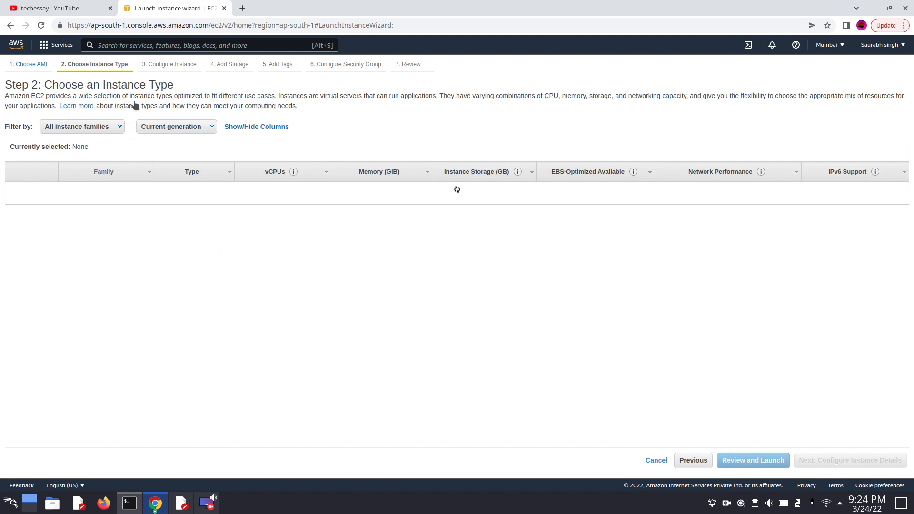
mouse_move(102, 251)
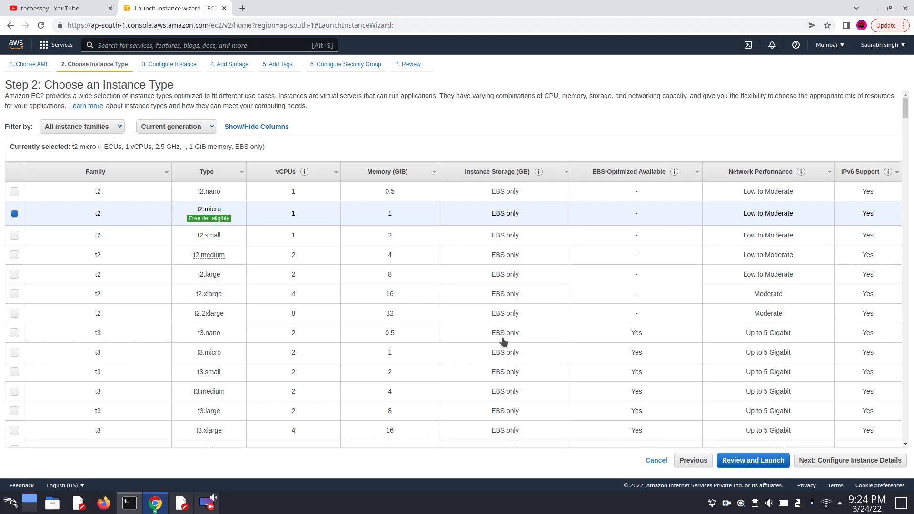
mouse_move(170, 64)
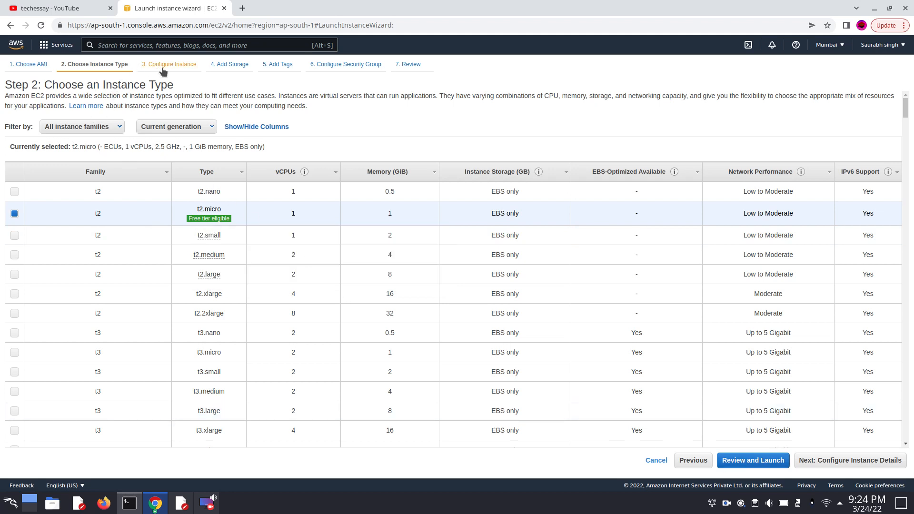
mouse_move(230, 64)
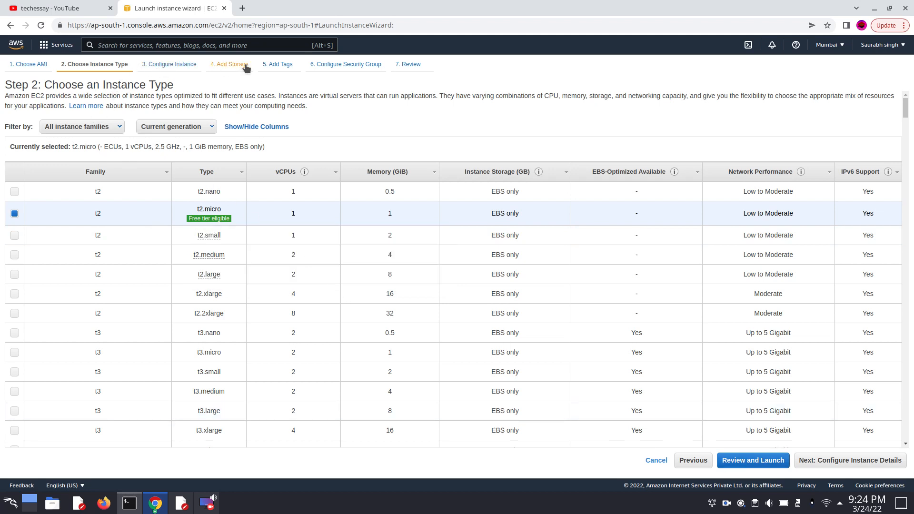
mouse_move(320, 67)
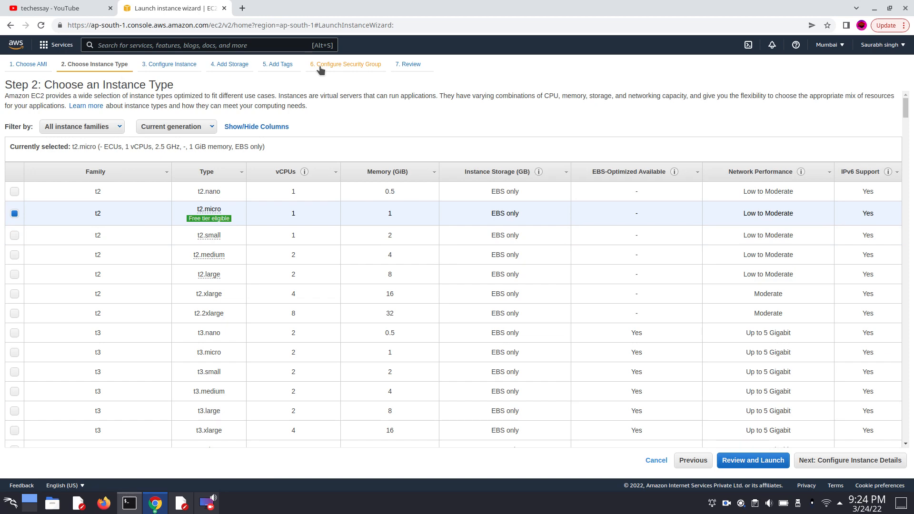
click(349, 64)
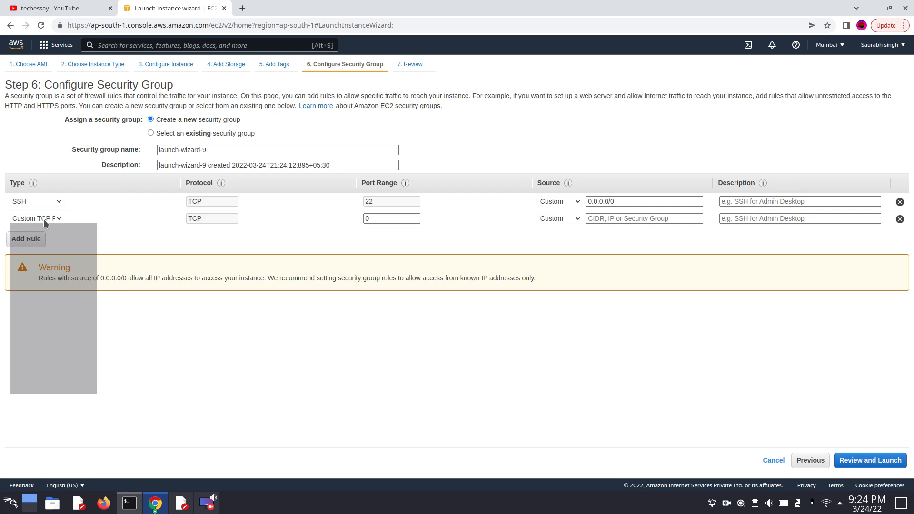
Add HTTPS (443) and HTTP (80) inbound rules beside SSH in the new security group.
click(36, 218)
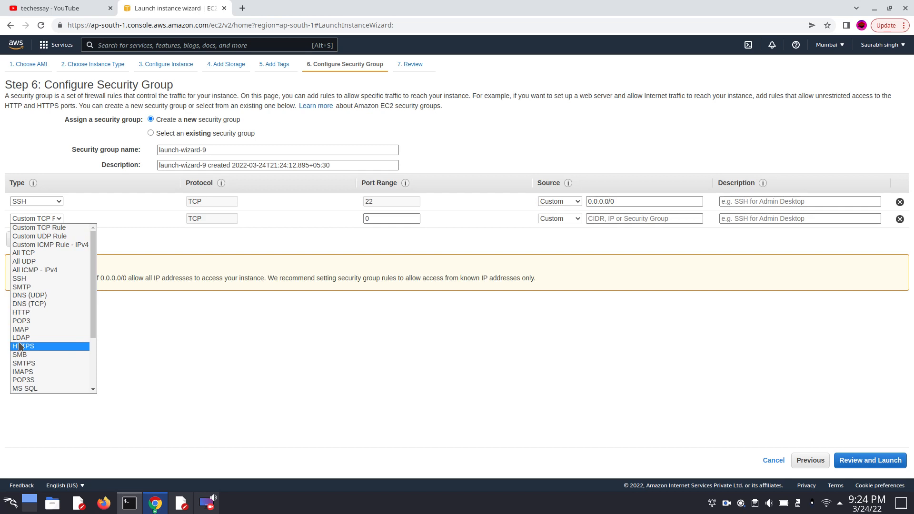
click(22, 346)
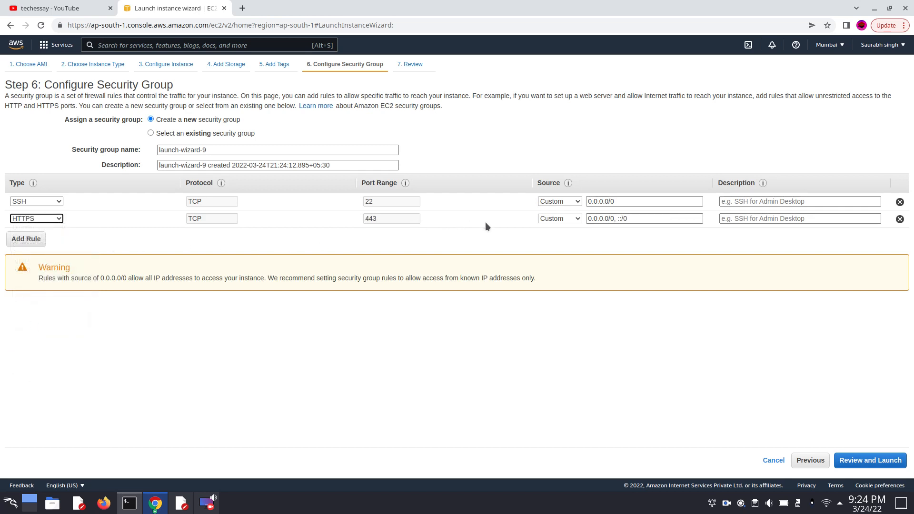
mouse_move(558, 240)
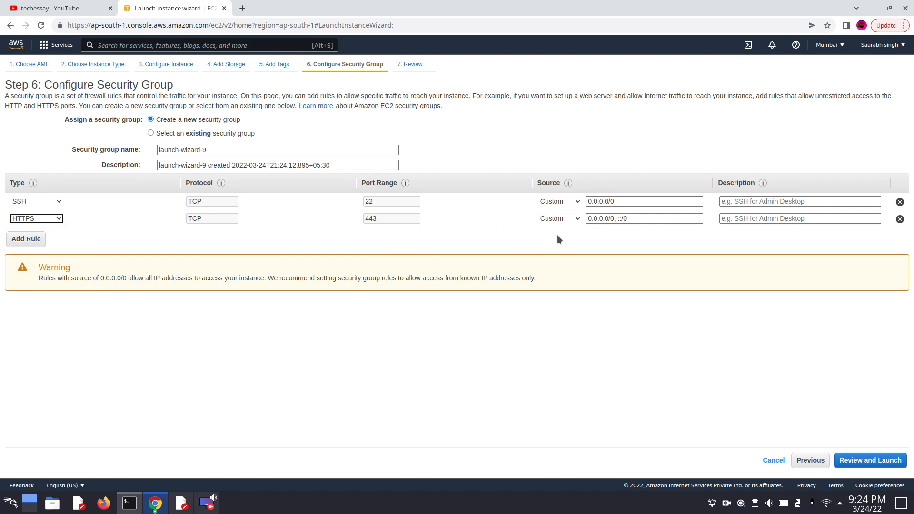
mouse_move(64, 233)
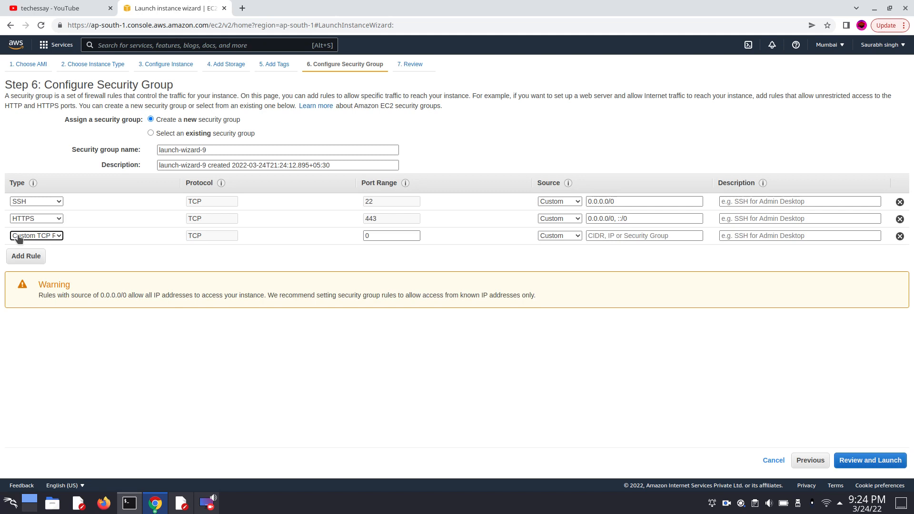
click(36, 235)
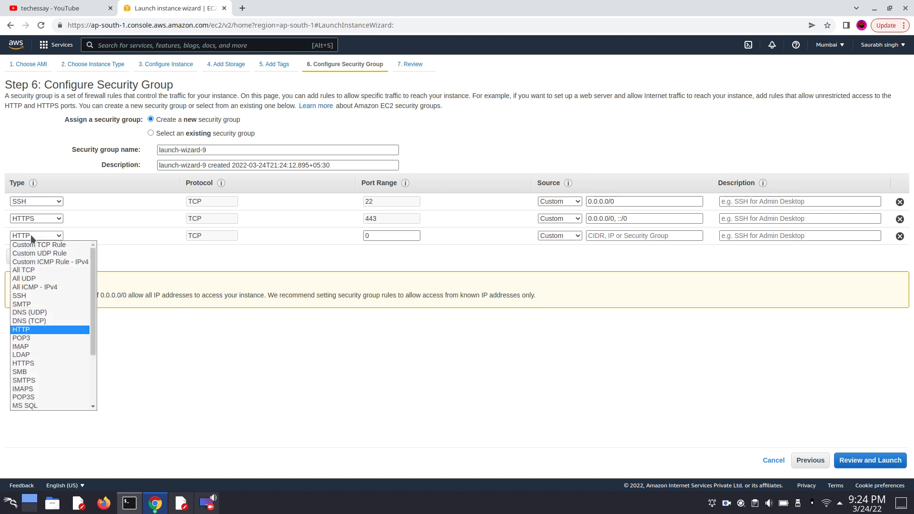
click(22, 329)
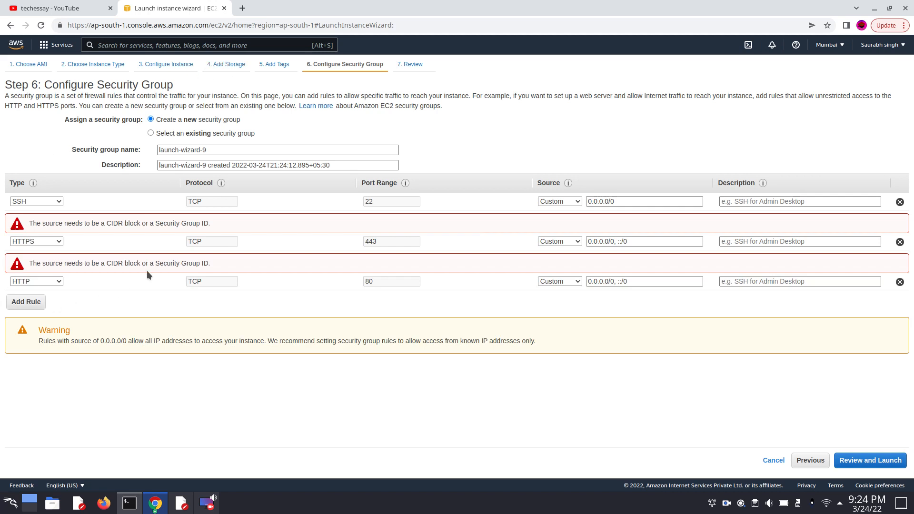
mouse_move(225, 64)
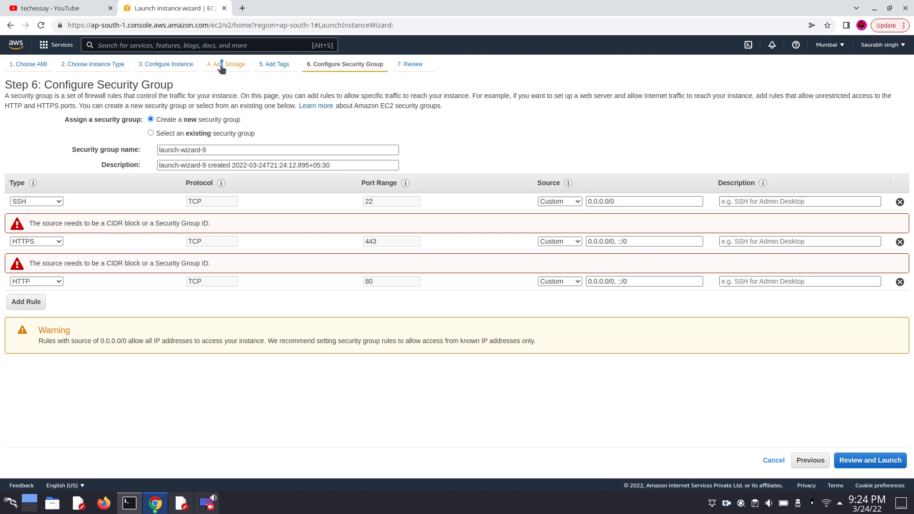
mouse_move(238, 65)
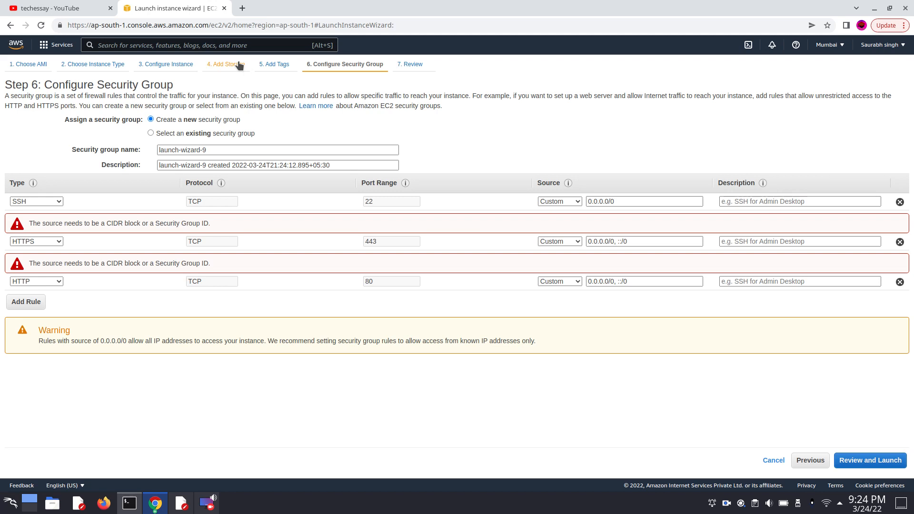
mouse_move(571, 407)
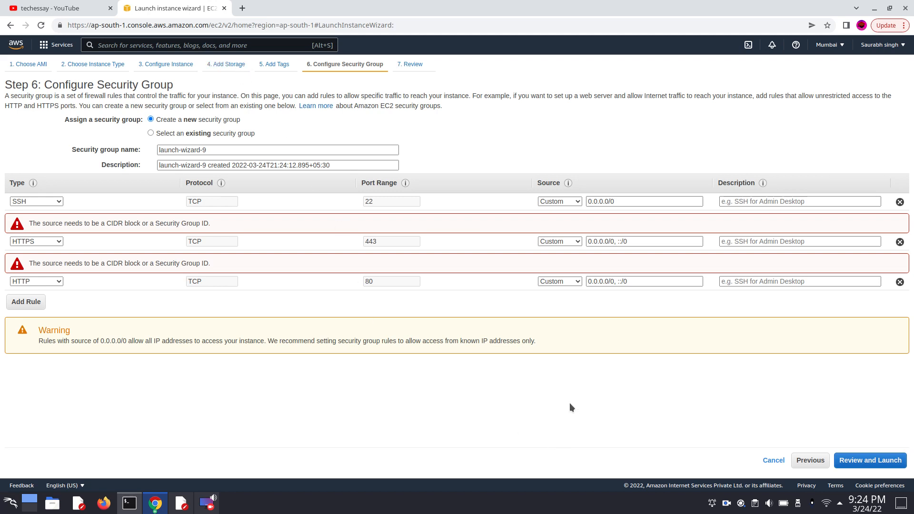
mouse_move(69, 235)
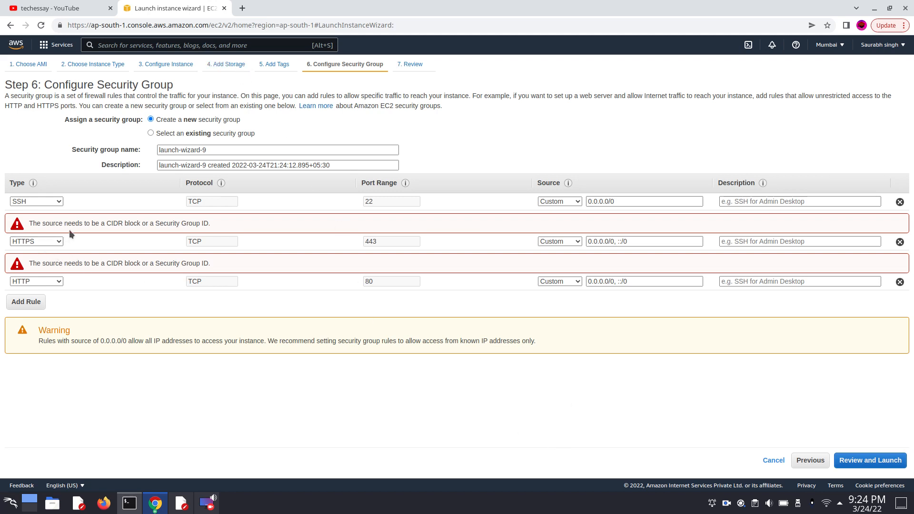
mouse_move(524, 264)
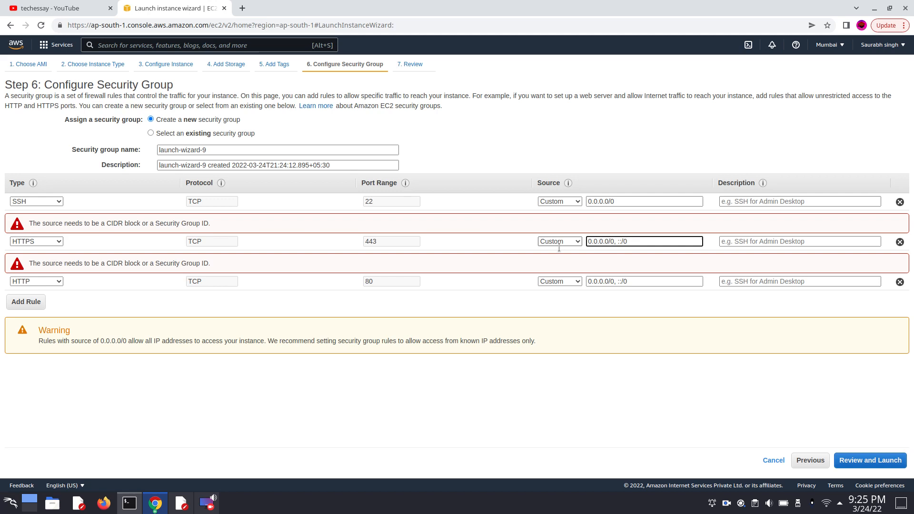
mouse_move(505, 356)
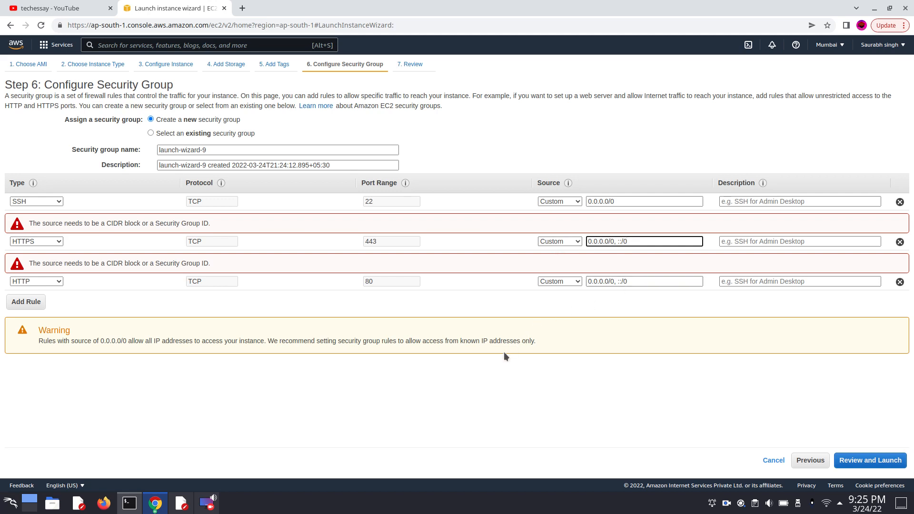
mouse_move(870, 461)
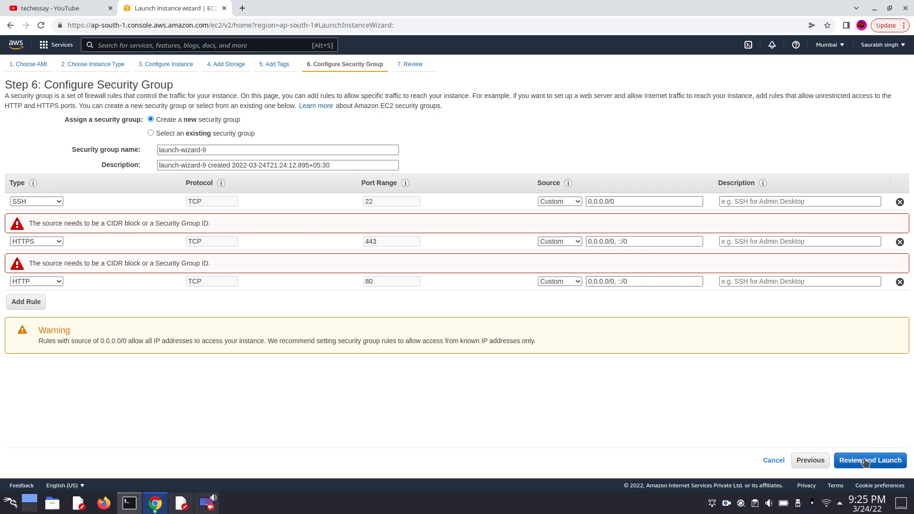
mouse_move(16, 359)
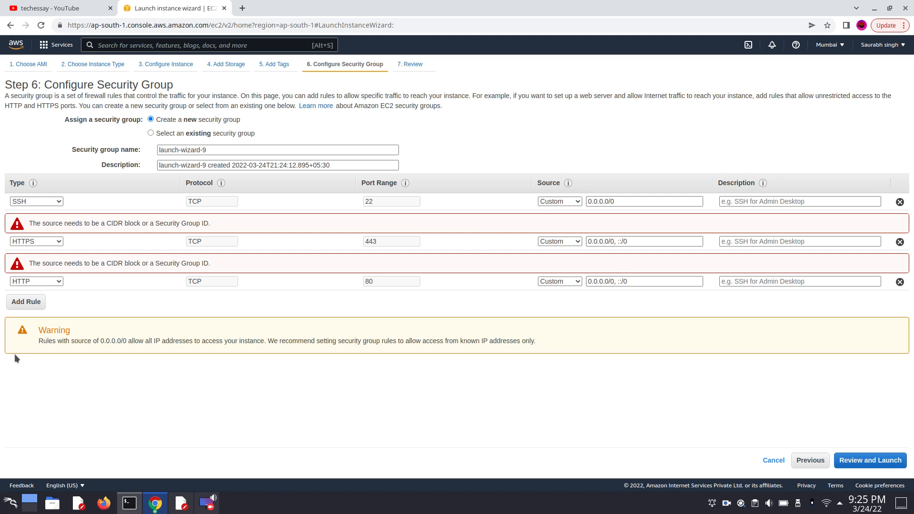
mouse_move(688, 260)
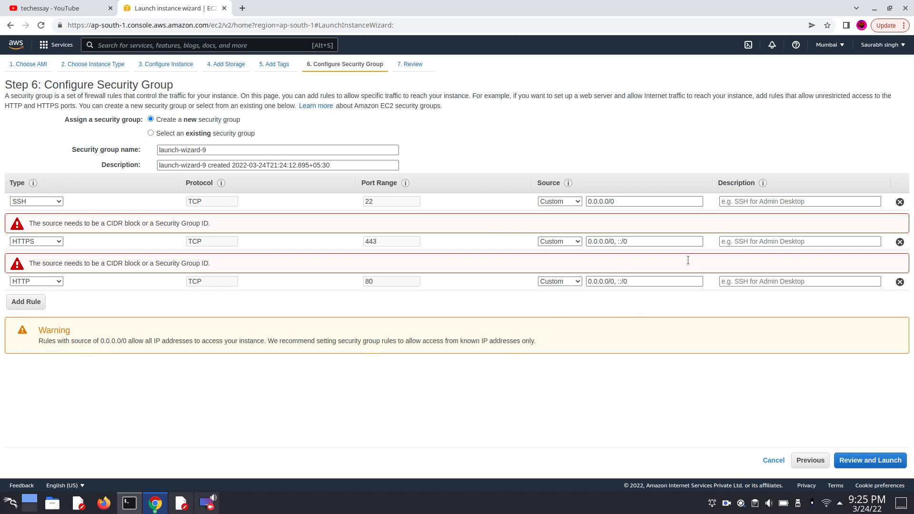
Trim the HTTPS rule's source to 0.0.0.0/0, removing the ::/0 IPv6 range.
click(643, 240)
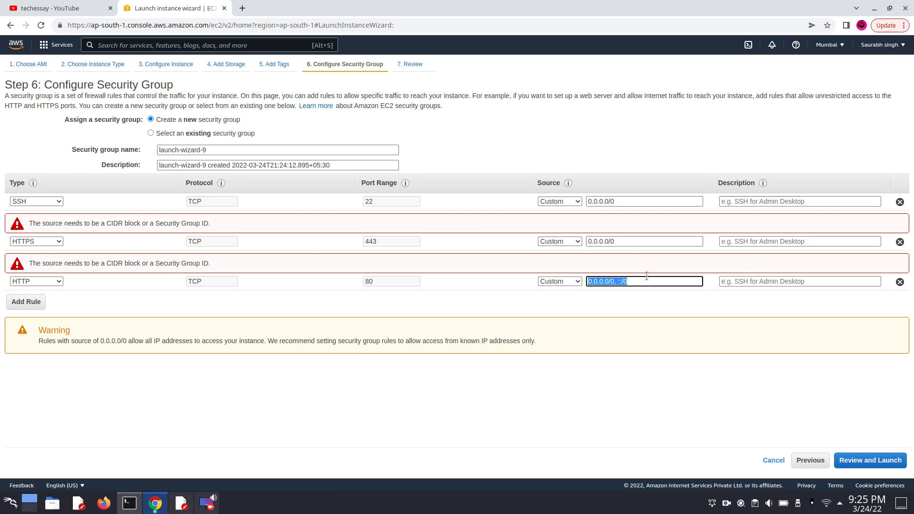
mouse_move(644, 281)
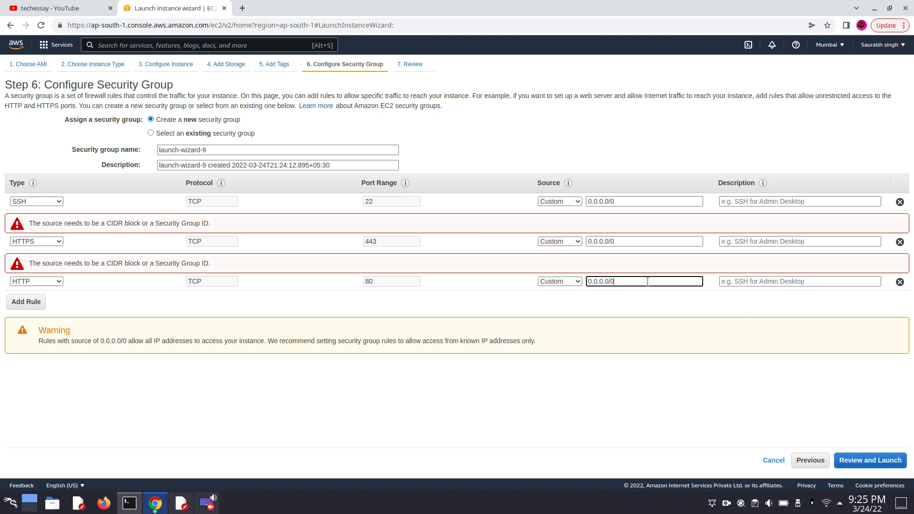
mouse_move(655, 322)
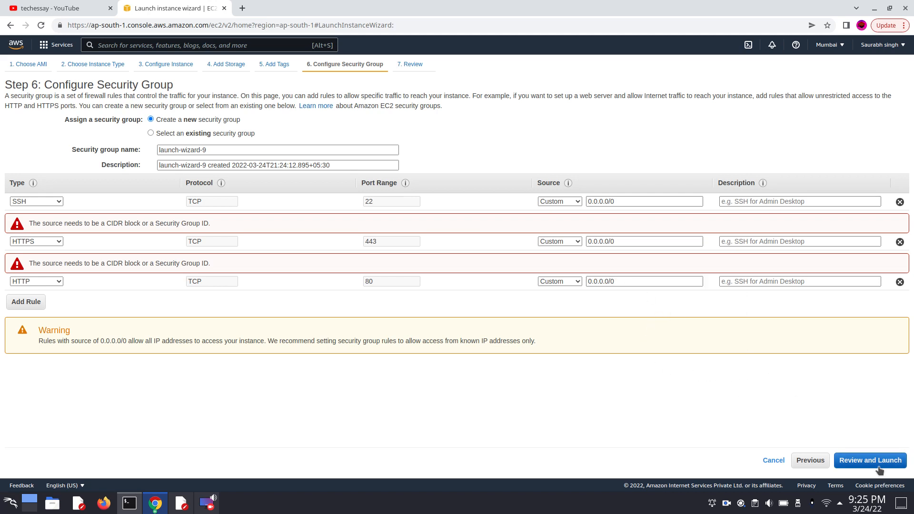
Move on to Step 7: Review Instance Launch.
click(869, 460)
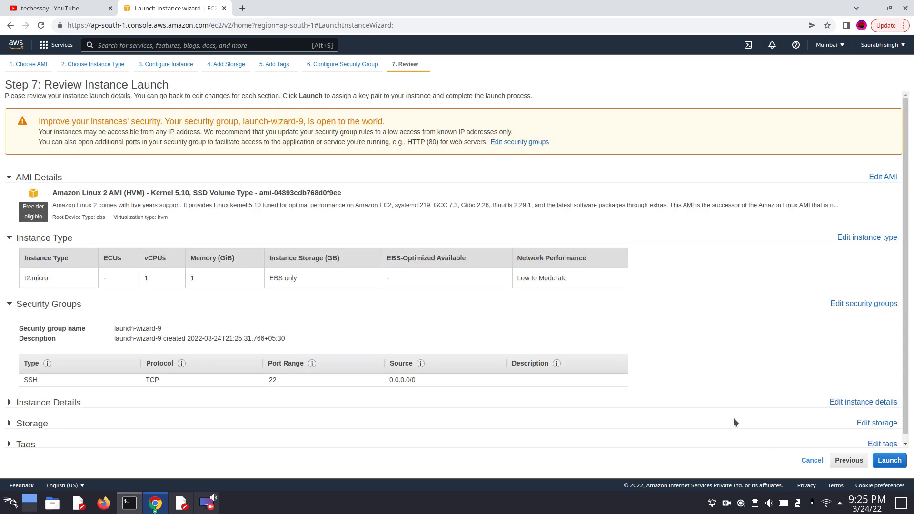
mouse_move(385, 337)
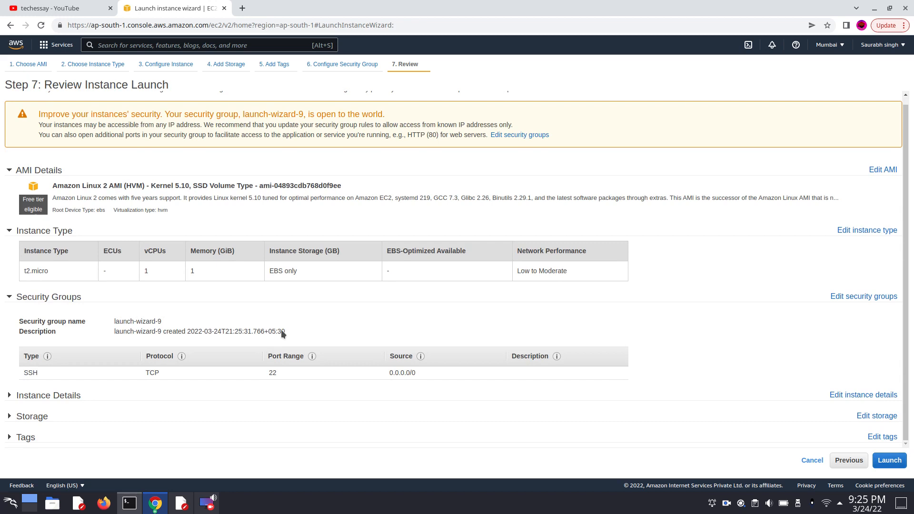
mouse_move(111, 144)
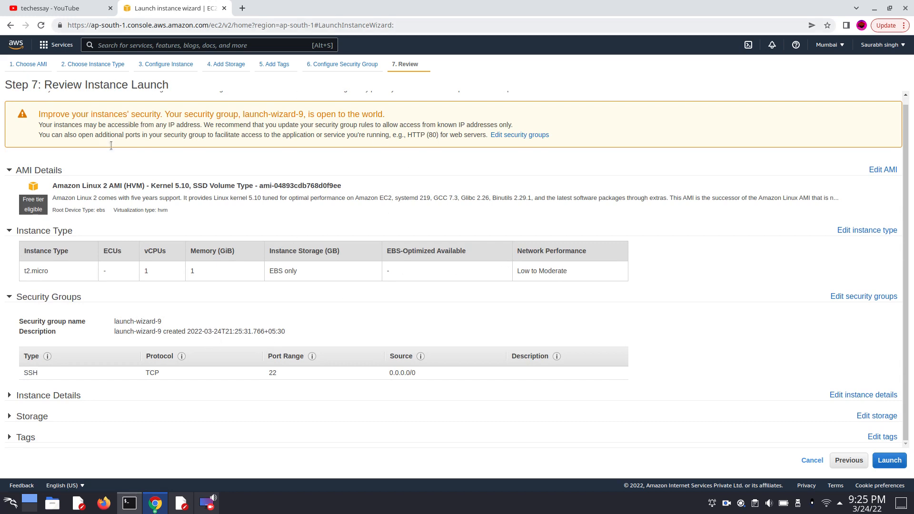
mouse_move(891, 448)
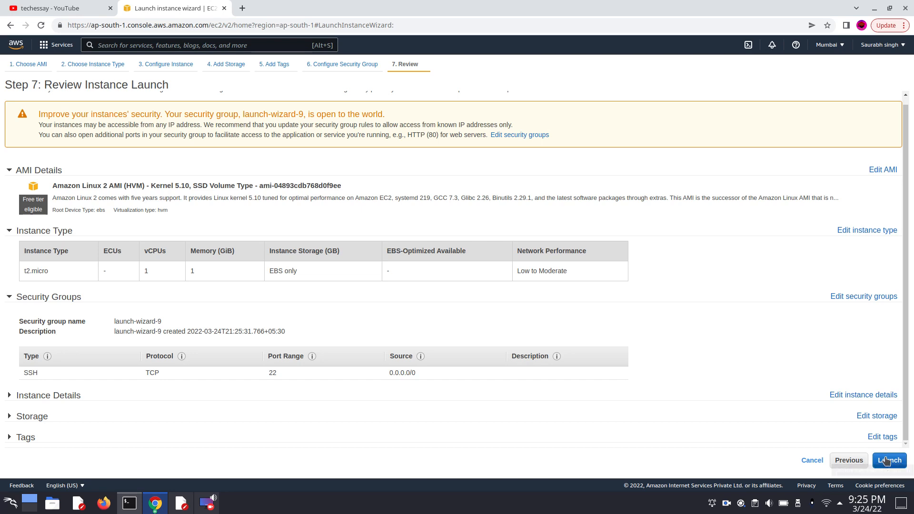
Launch the instance with the existing wpdocker key pair, acknowledging the private key file.
click(889, 460)
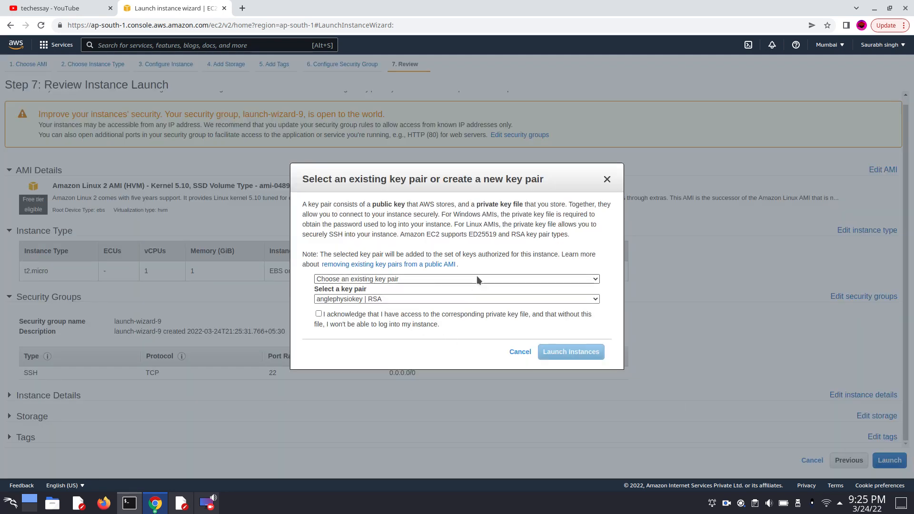
mouse_move(498, 282)
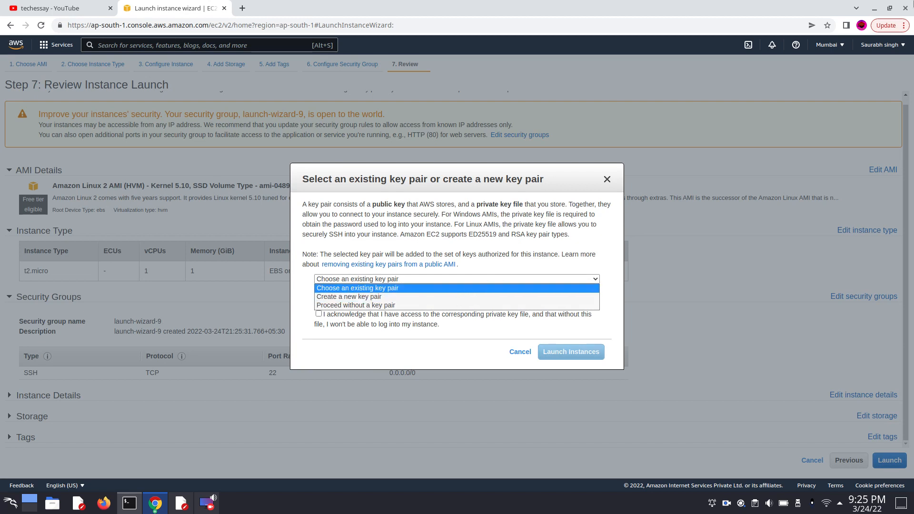
click(357, 287)
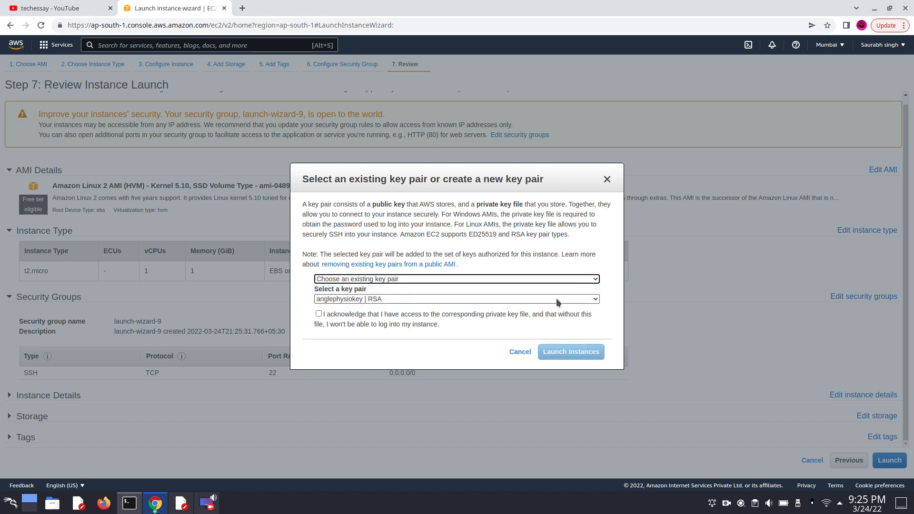
click(456, 298)
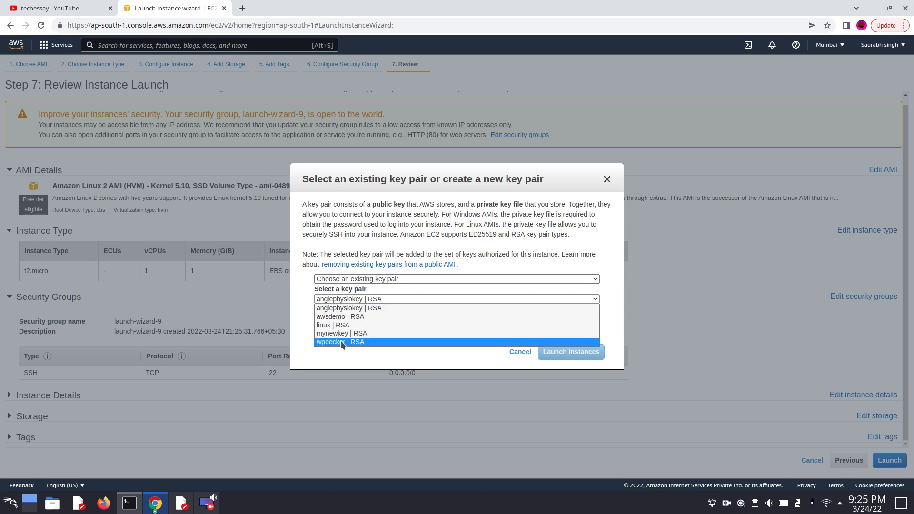
click(340, 342)
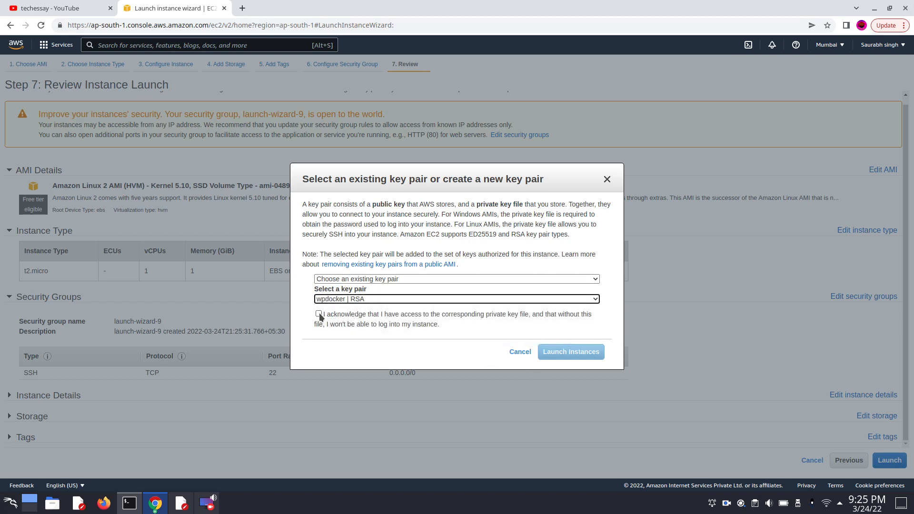
click(319, 314)
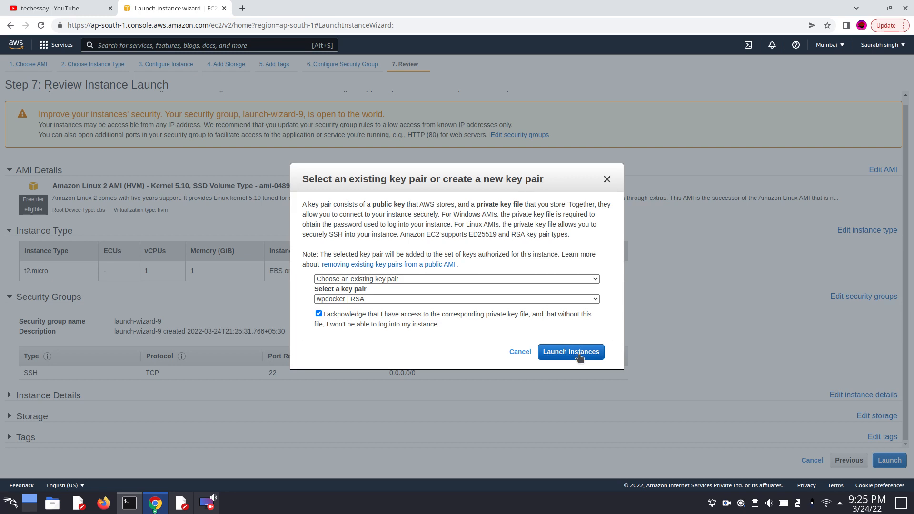
click(570, 352)
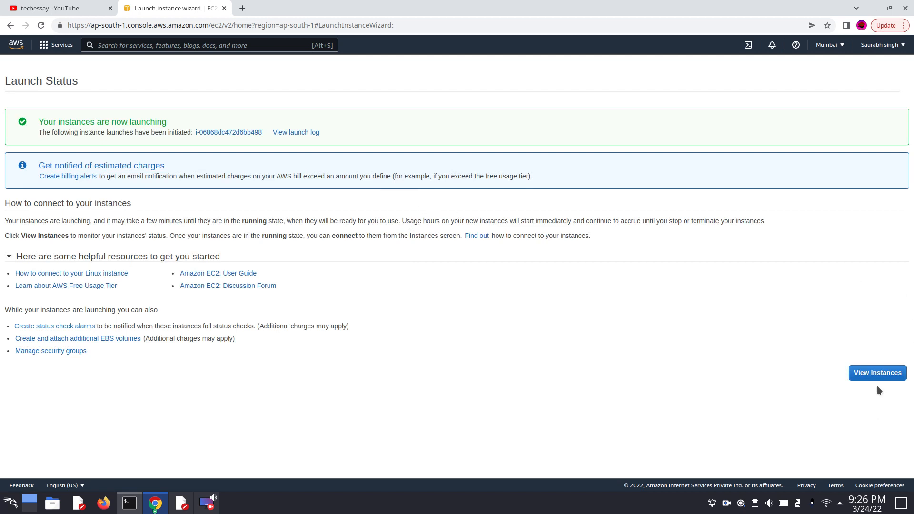
View the instances list, select public IPv4 52.66.203.196, and bring up the Konsole terminal.
click(877, 372)
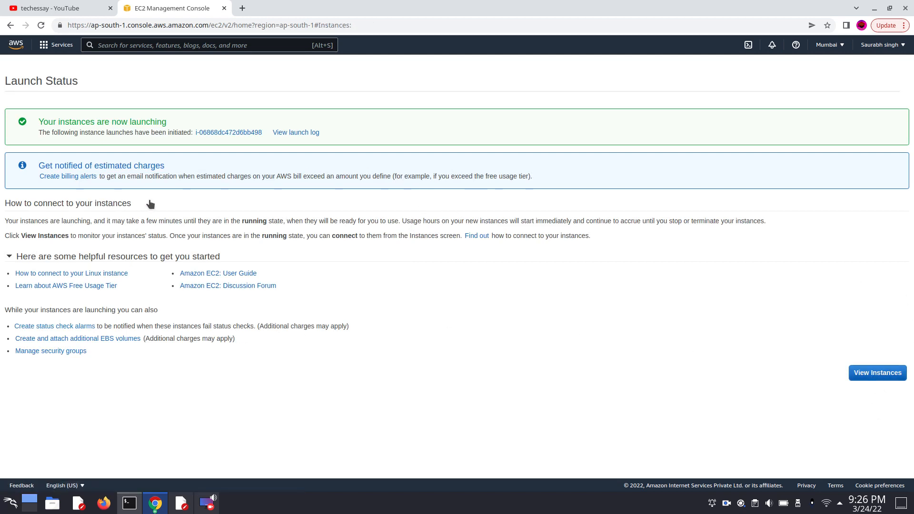
click(877, 373)
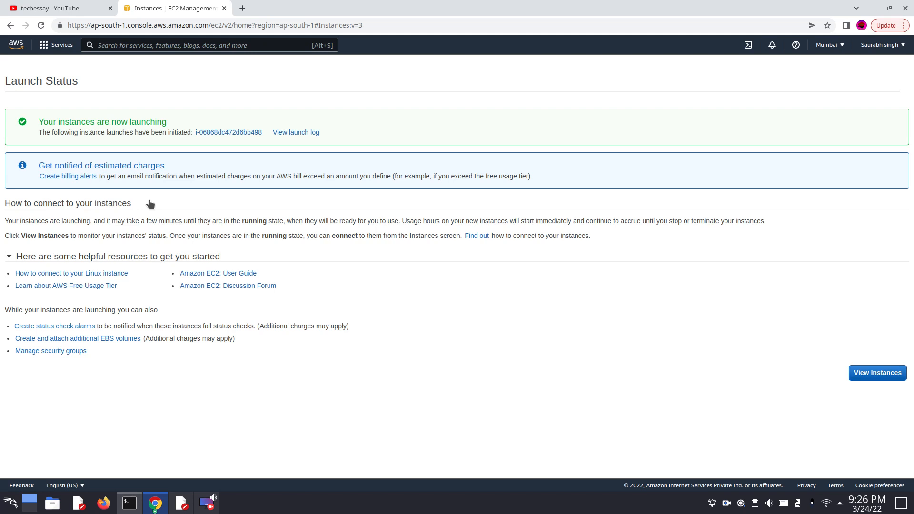
click(877, 372)
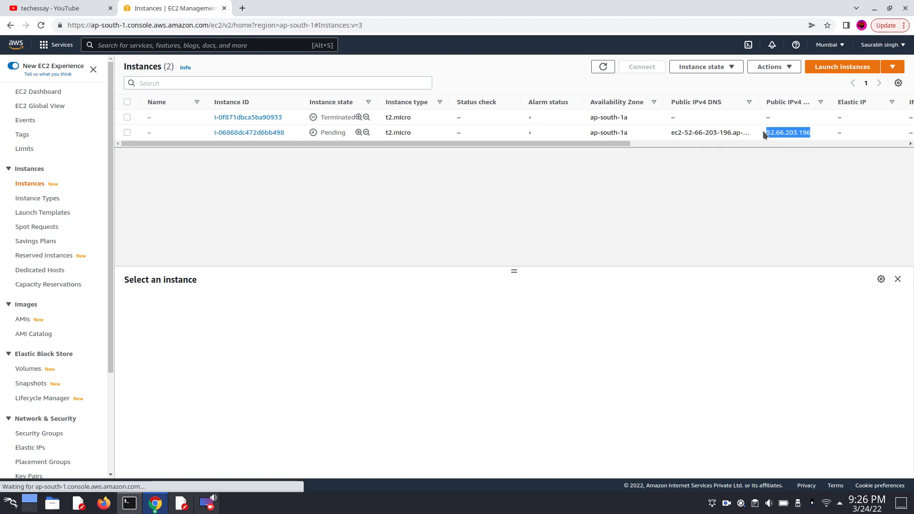
click(127, 132)
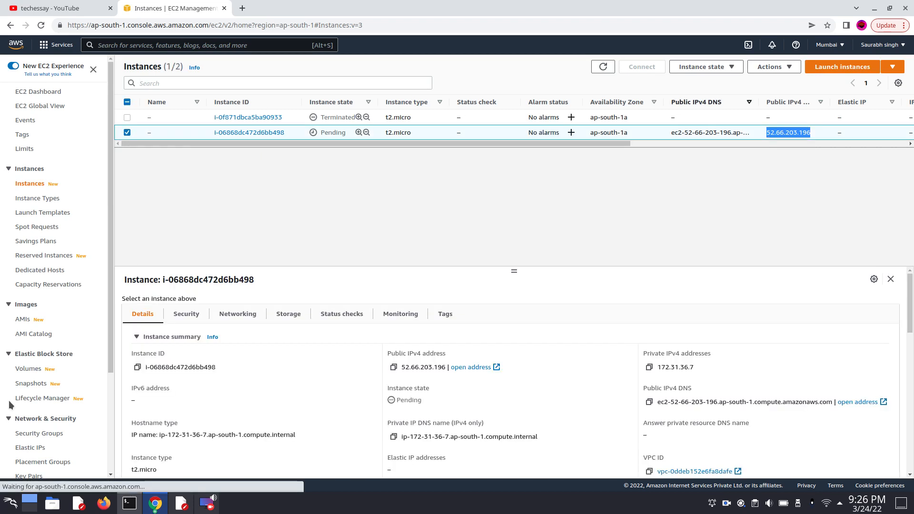
mouse_move(128, 502)
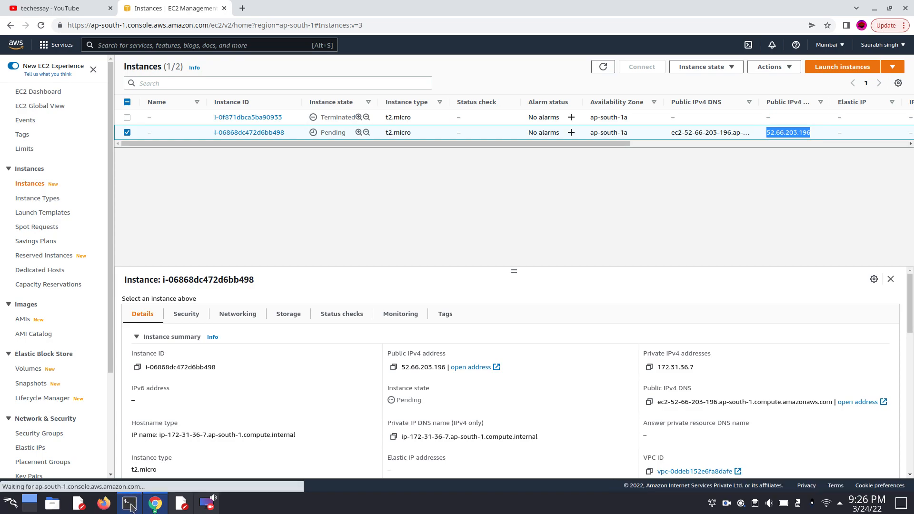
click(128, 503)
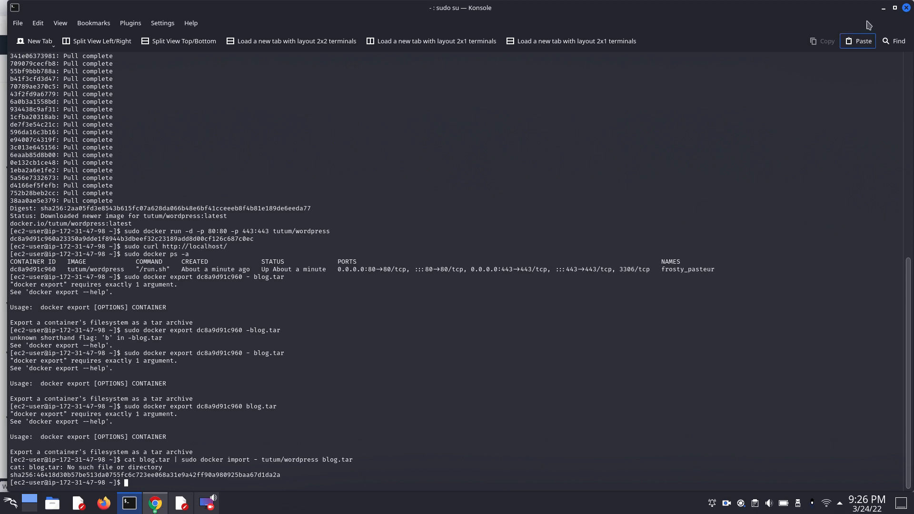
Confirm the instance shows Running in the Instances list, then start a fresh Konsole session.
click(907, 8)
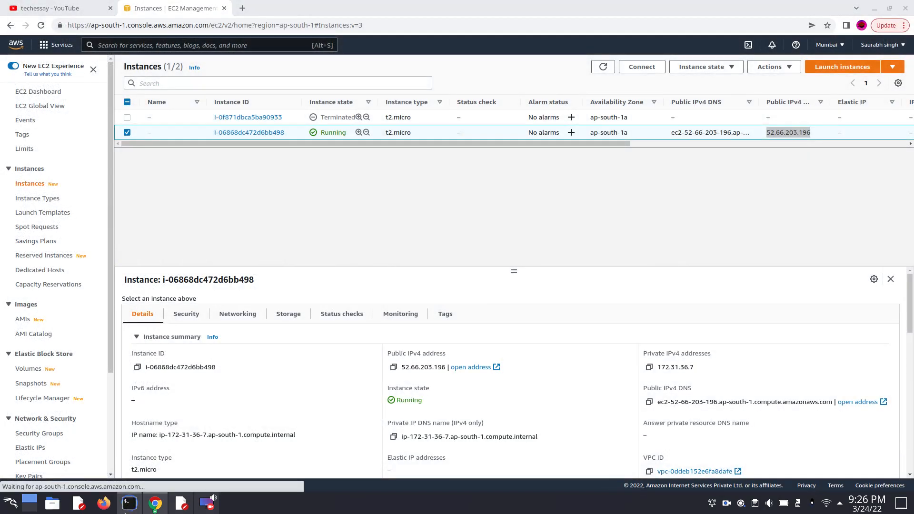
mouse_move(129, 503)
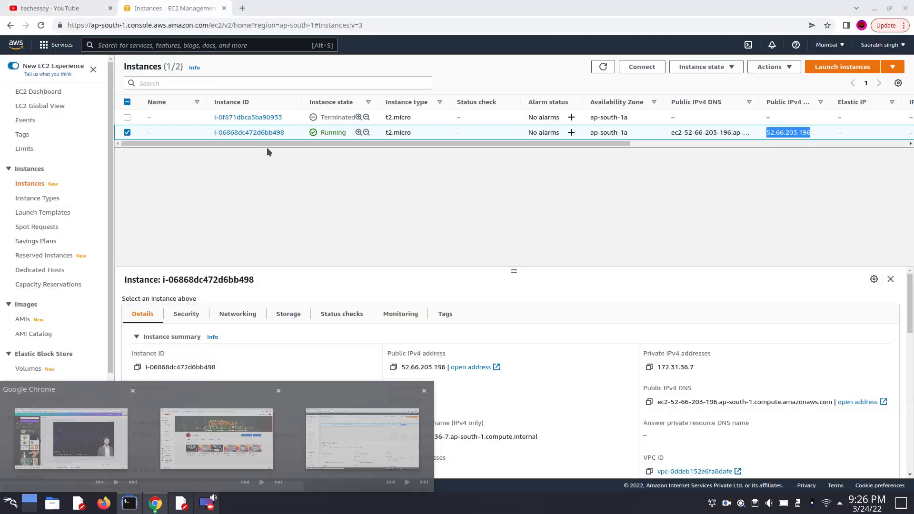
click(129, 502)
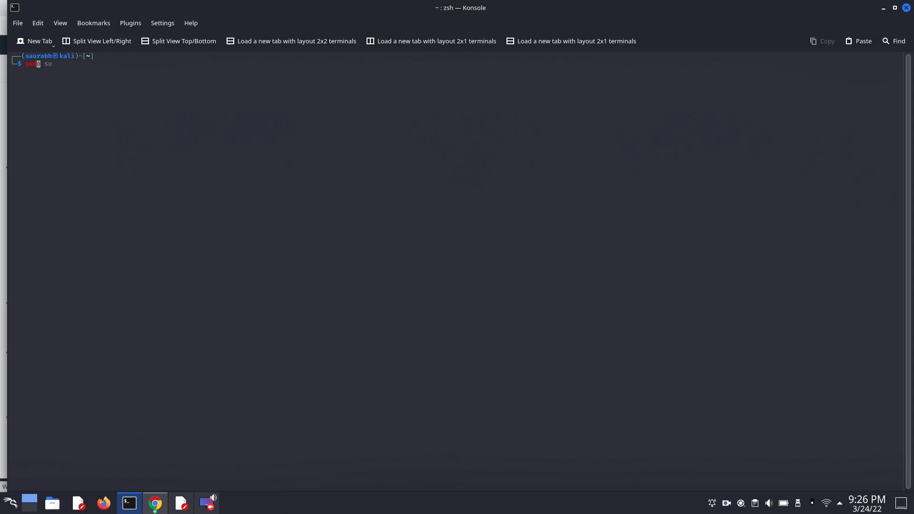
Become root with sudo su, then enter Downloads and SSH to ec2-user with the wpdocker.pem key.
key(Return)
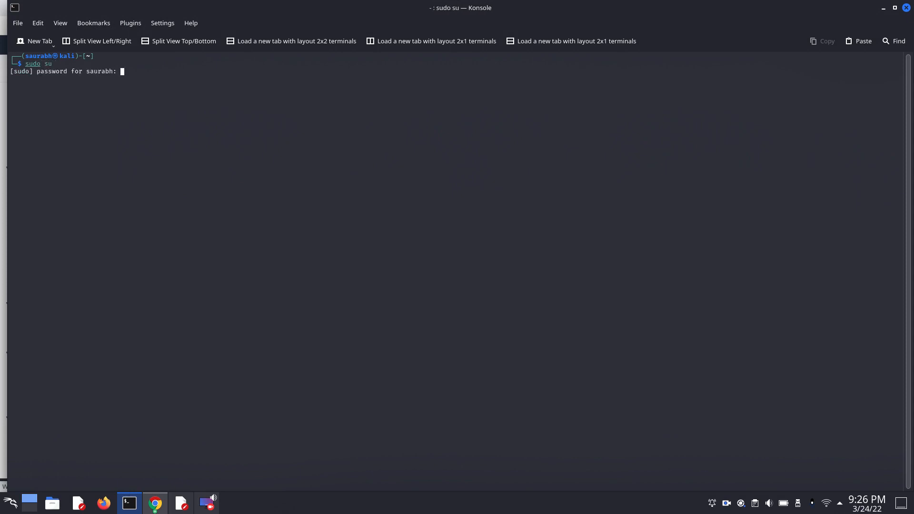
key(Return)
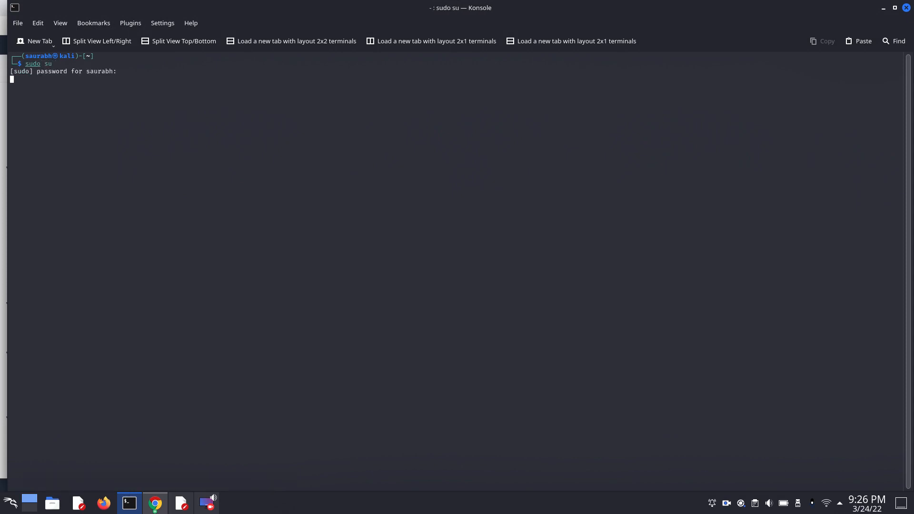
key(Return)
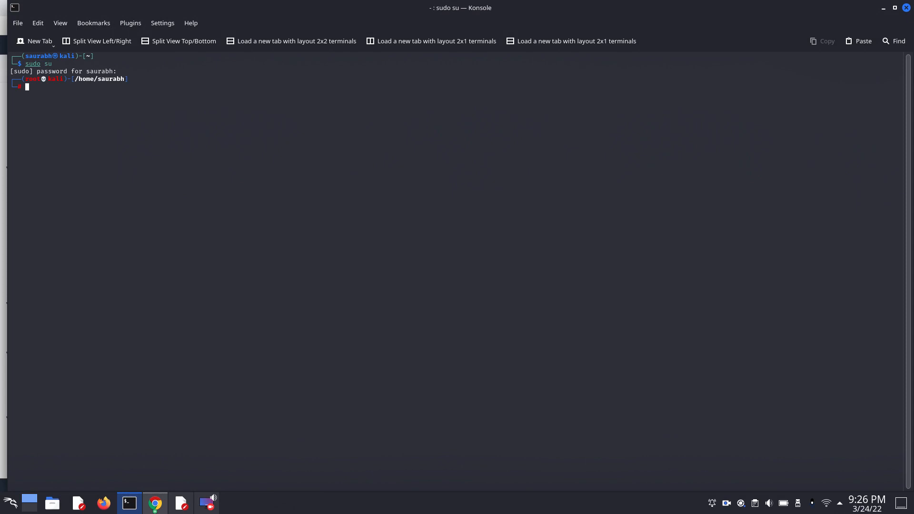
text(cd Downloads;ssh -i "wpdocker.pem" ec2-user@3.110.214.107)
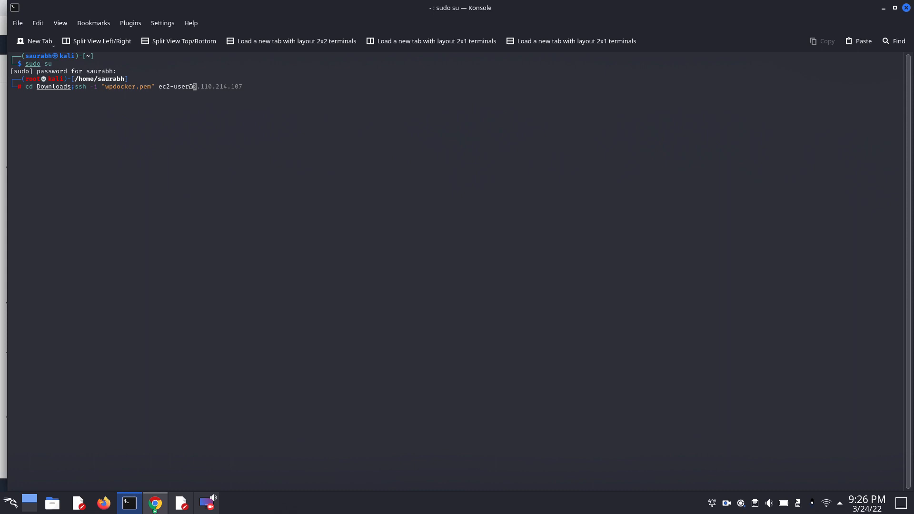
mouse_move(49, 92)
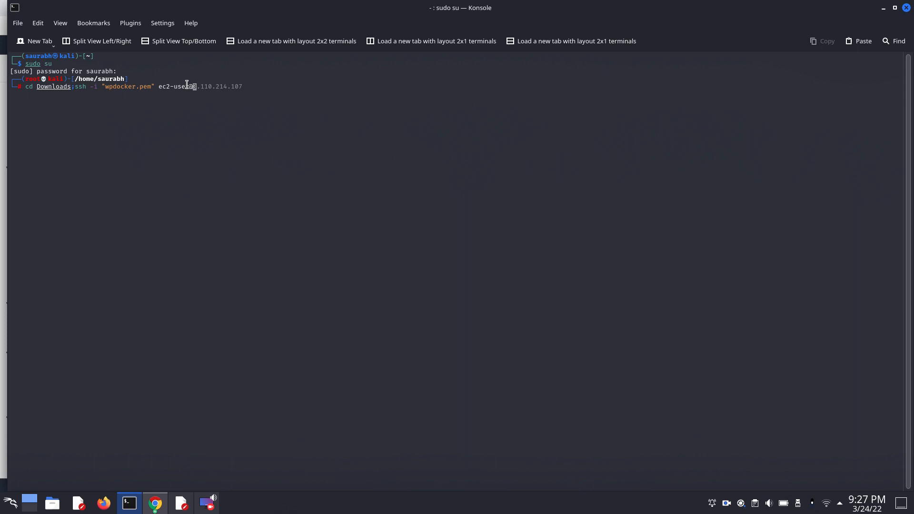
mouse_move(160, 87)
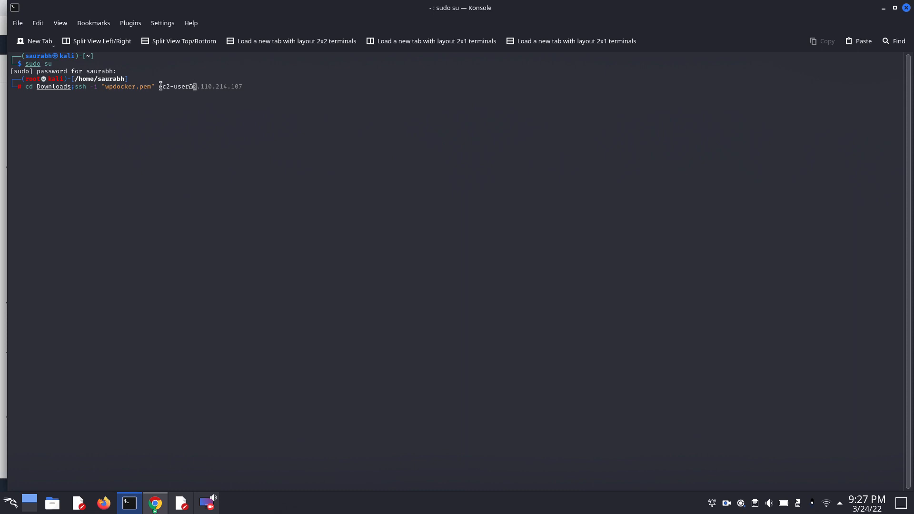
mouse_move(211, 87)
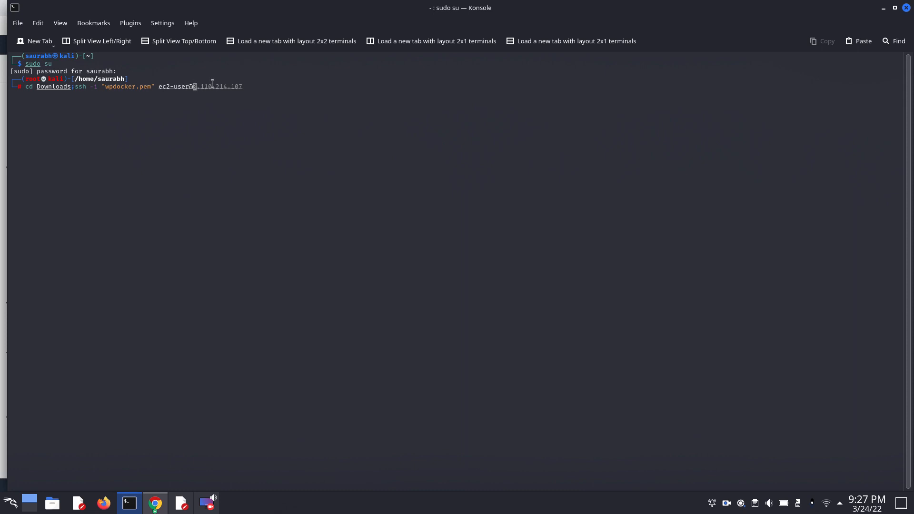
mouse_move(210, 87)
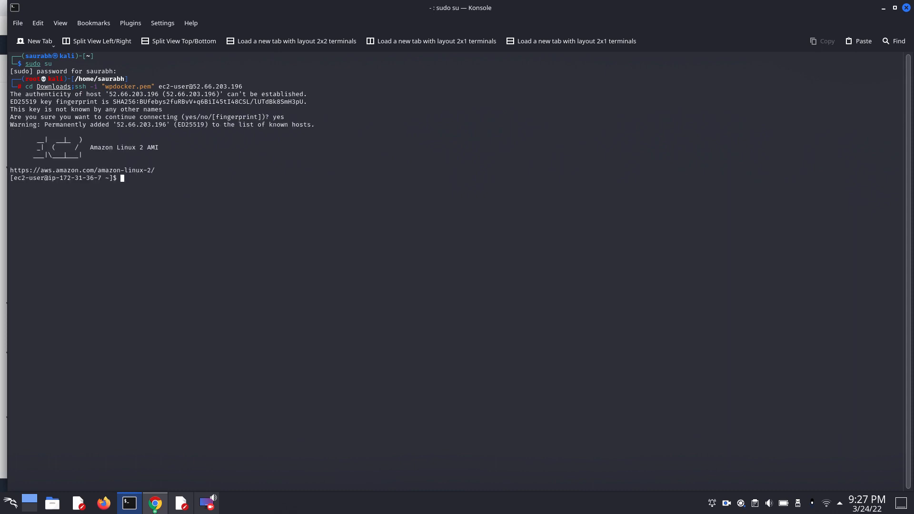
mouse_move(140, 174)
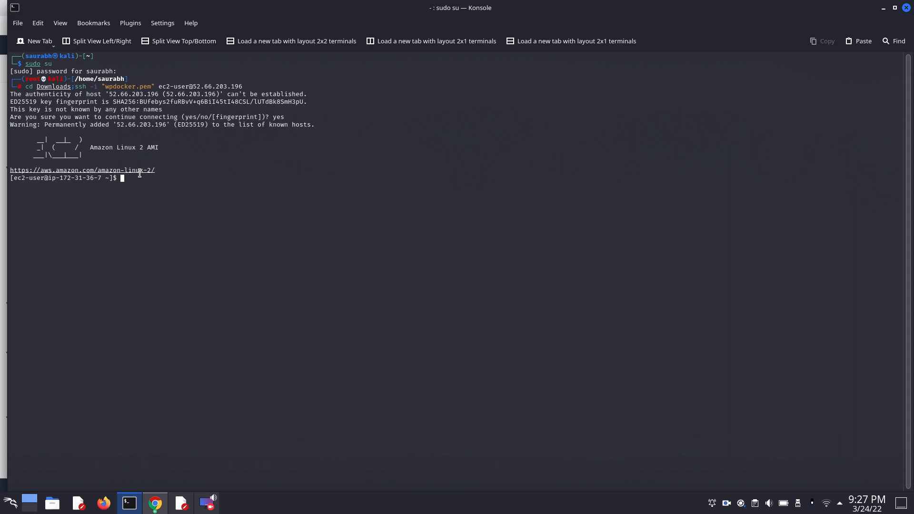
mouse_move(151, 186)
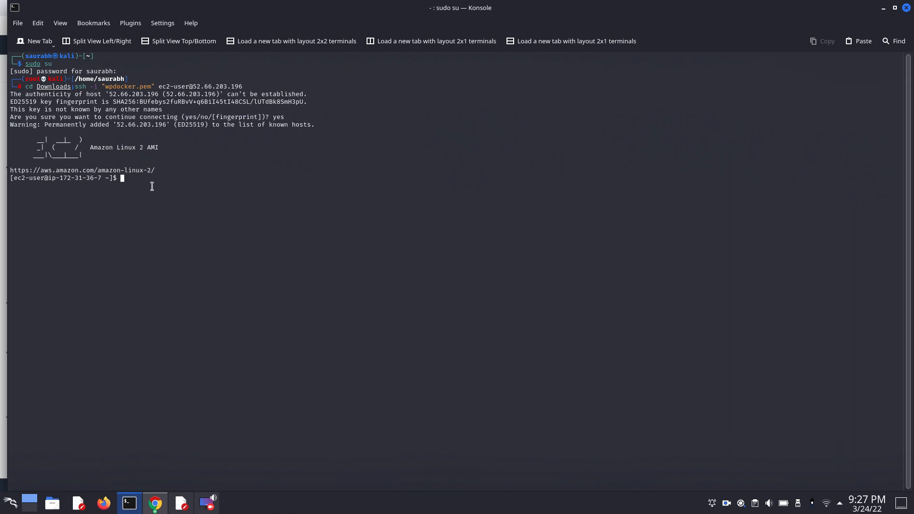
mouse_move(166, 172)
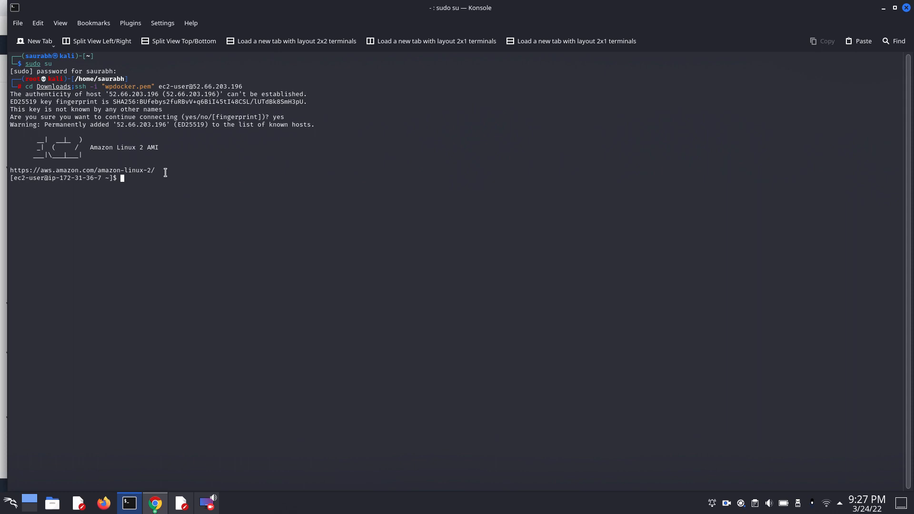
Run sudo yum update -y on the instance, correcting the mistyped install word.
text(sudo)
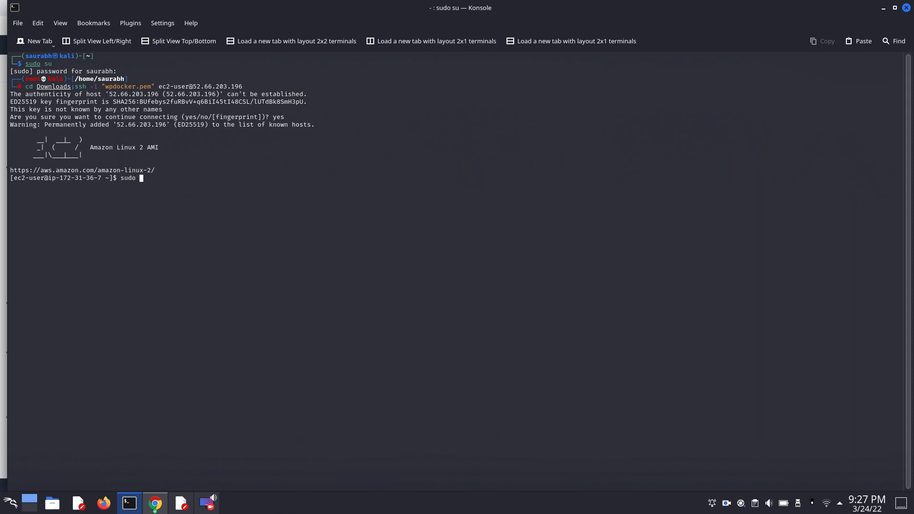
text(yum instal)
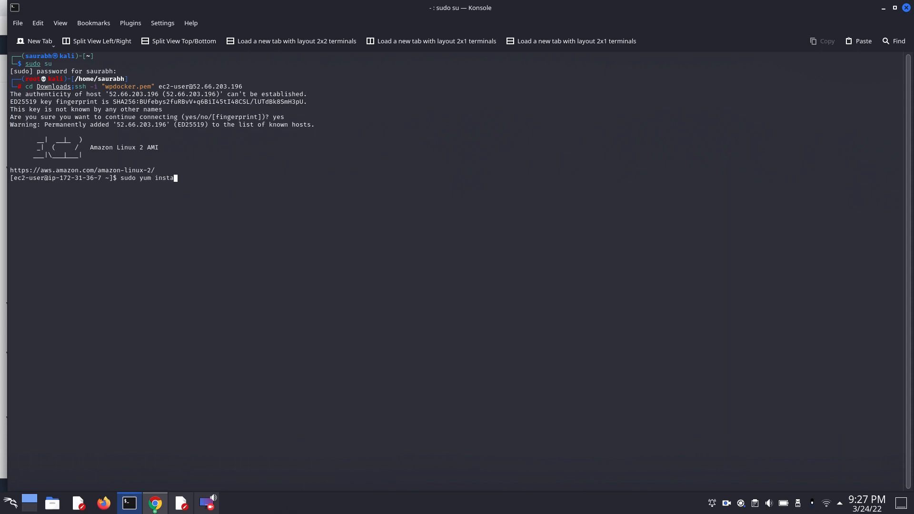
text(ll)
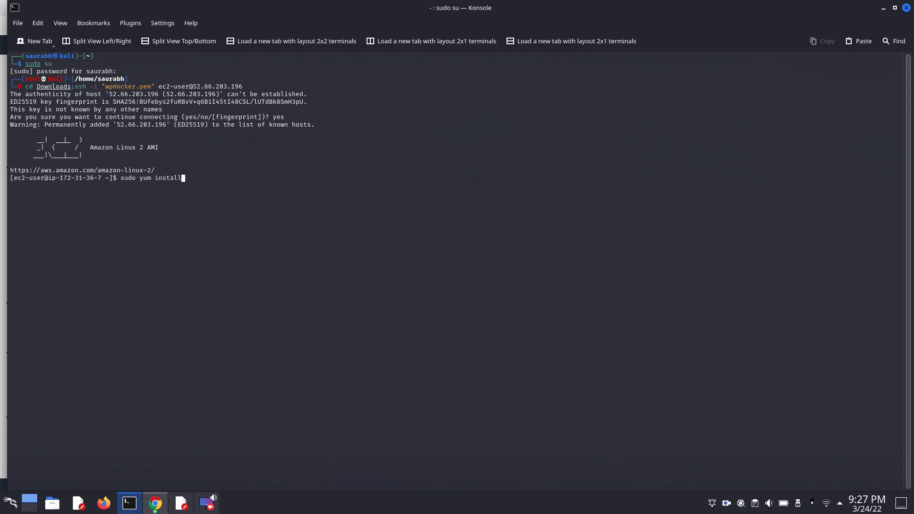
key(BackSpace)
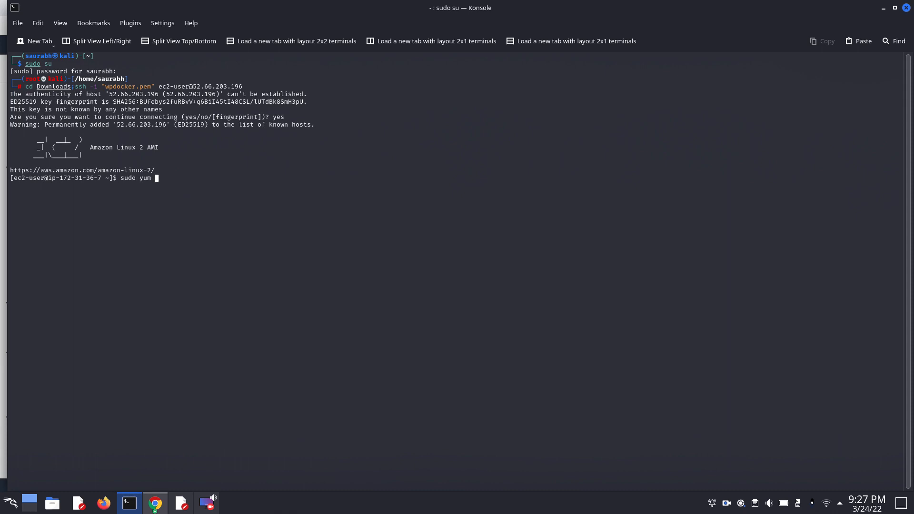
text(update -y)
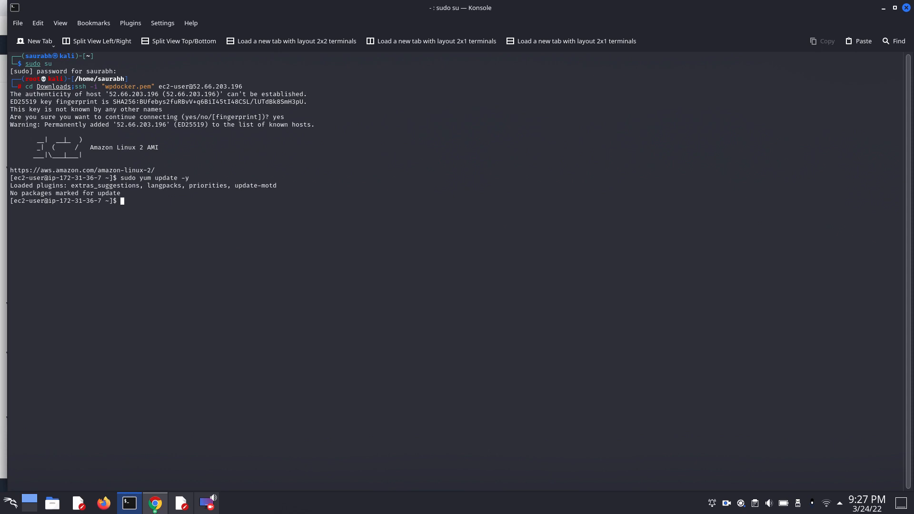
text(sudo yum upda)
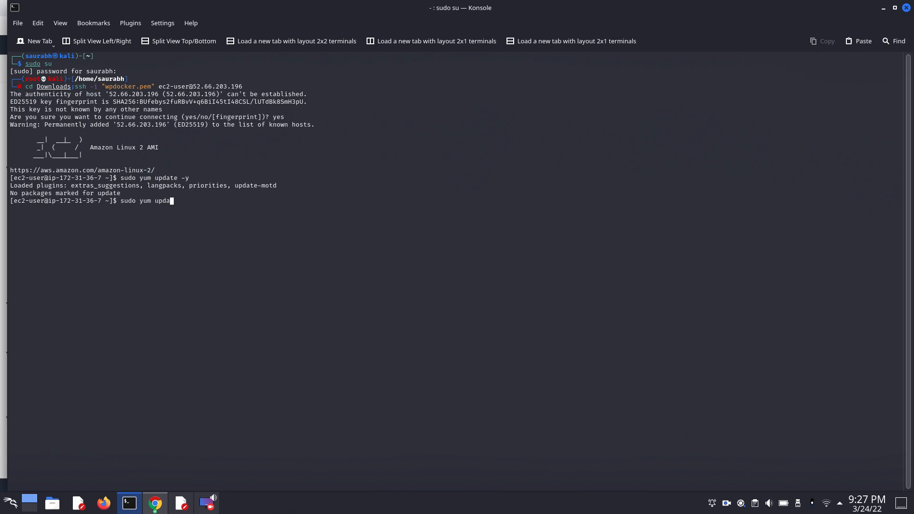
Install Docker on the instance with sudo yum install docker.
text(ins)
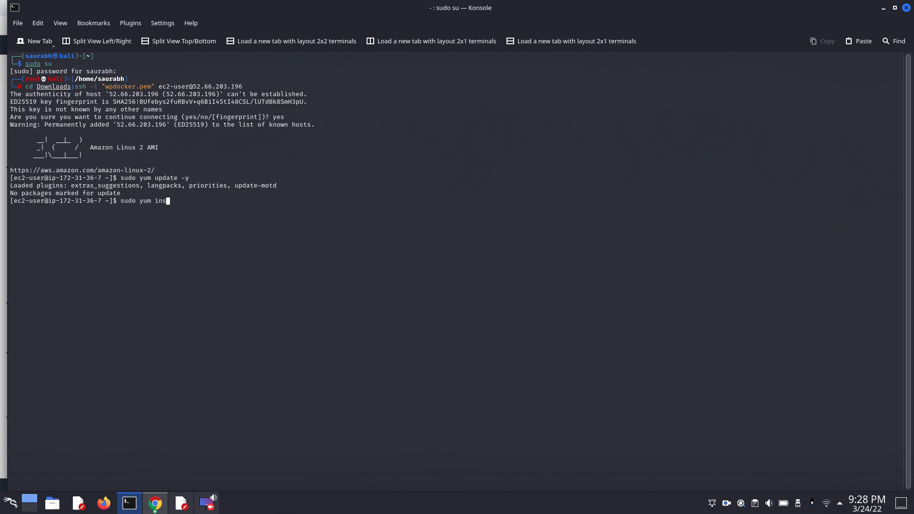
text(tall)
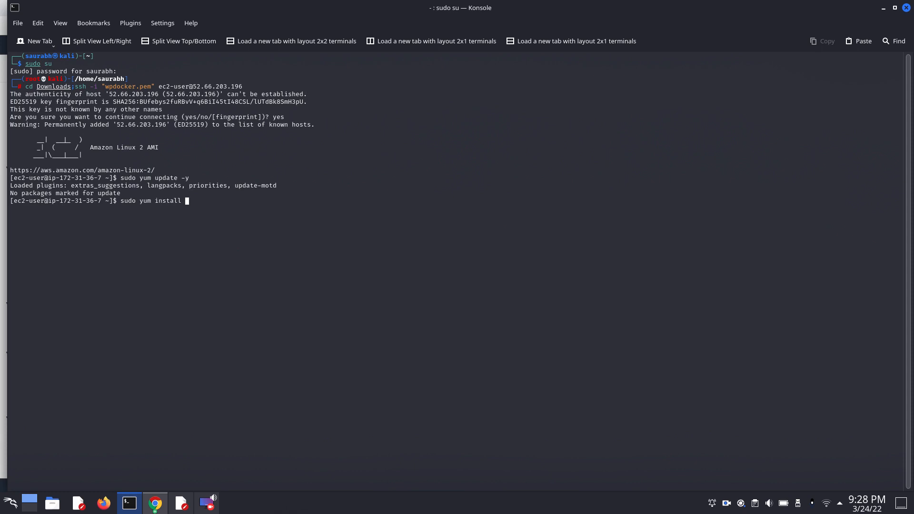
text(docker -)
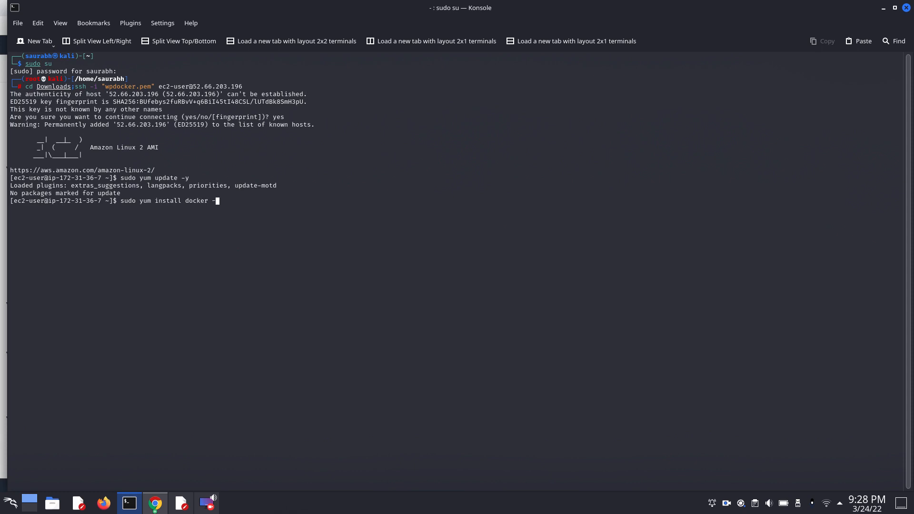
key(Return)
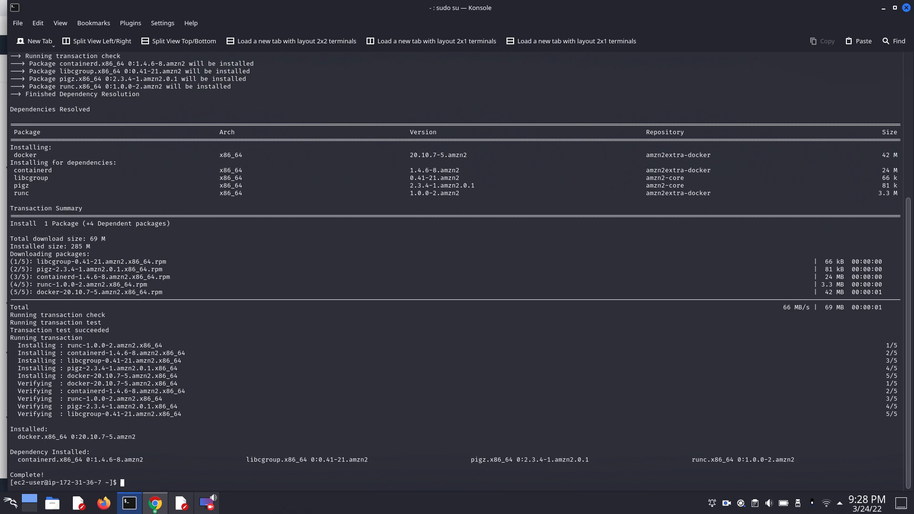
Enable the Docker service at boot with sudo systemctl enable docker, then issue the start command.
text(sudo s)
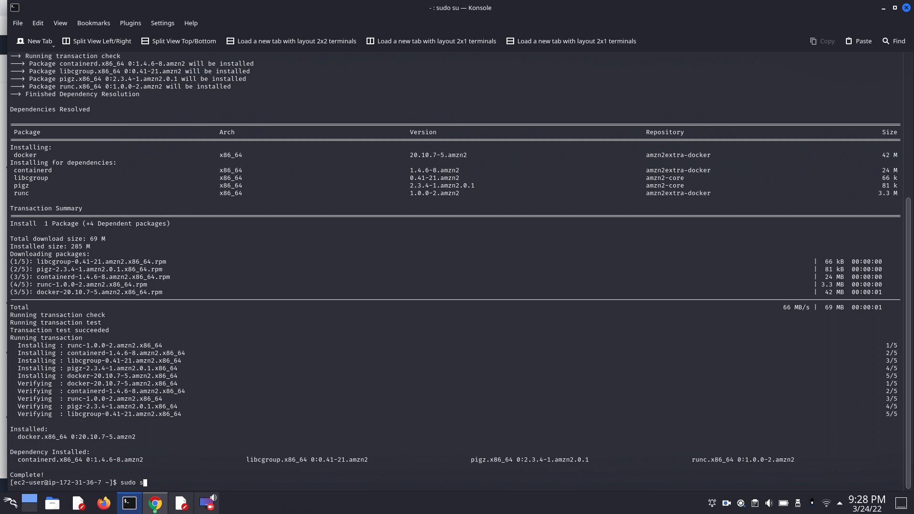
text(ystems)
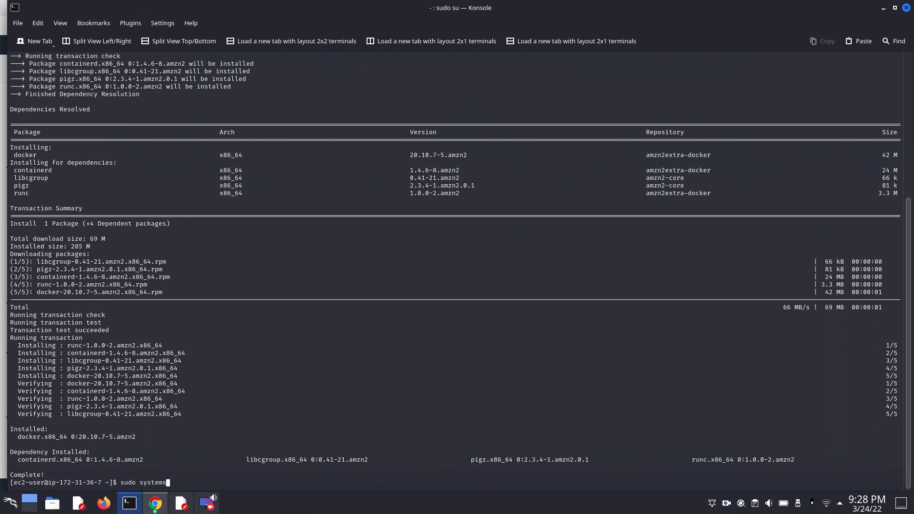
text(ctl e)
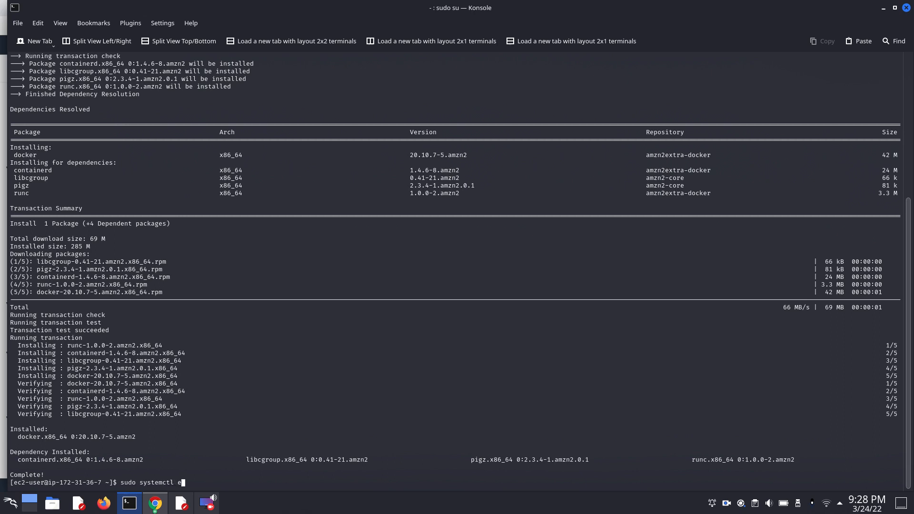
text(nable)
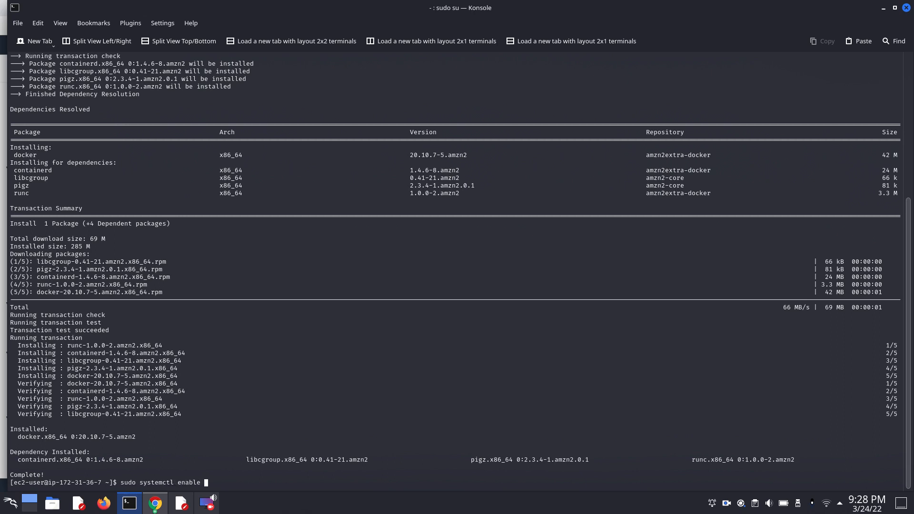
text(doc)
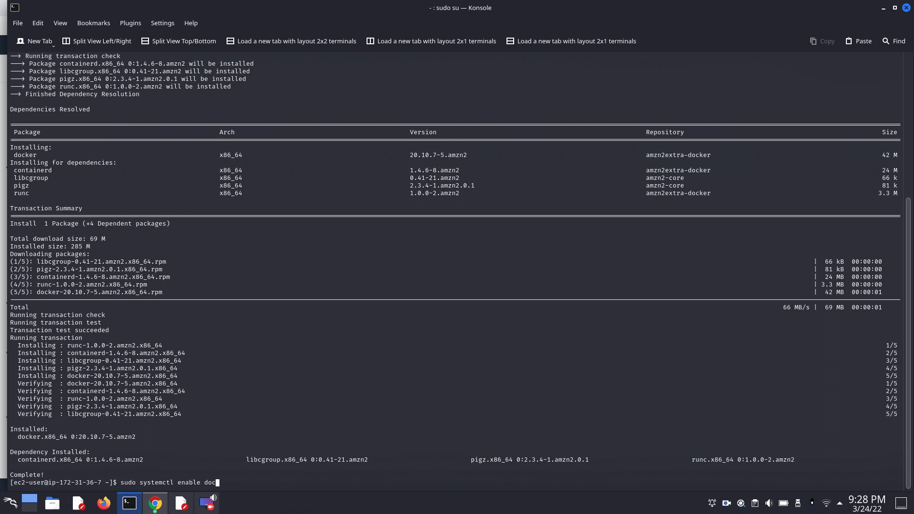
text(ker)
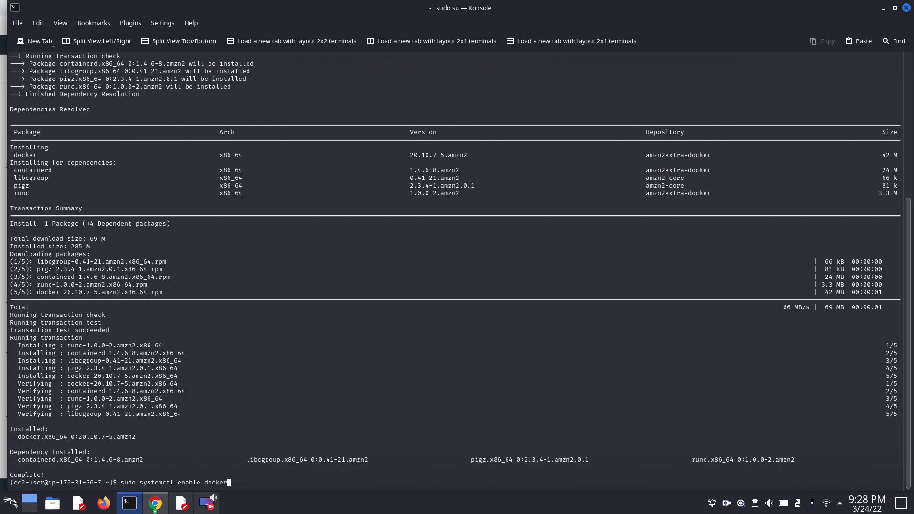
key(Return)
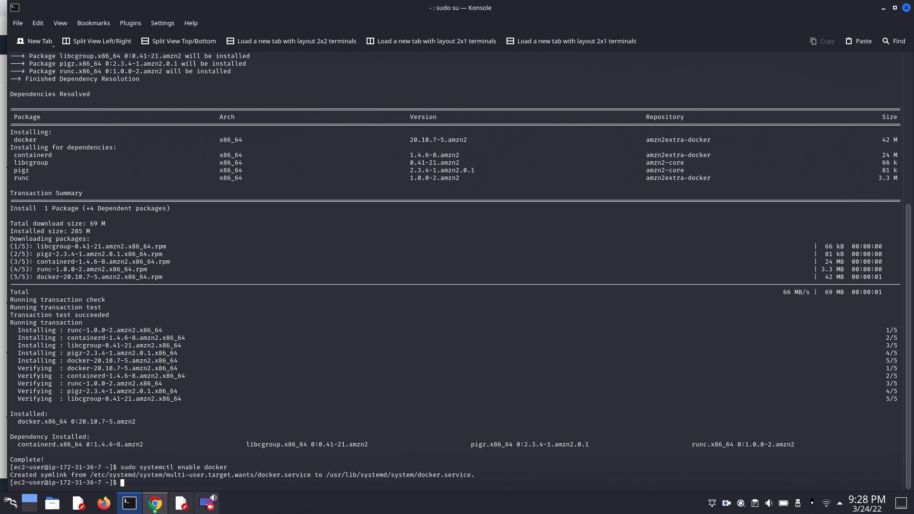
text(sudo systemctl enable docker)
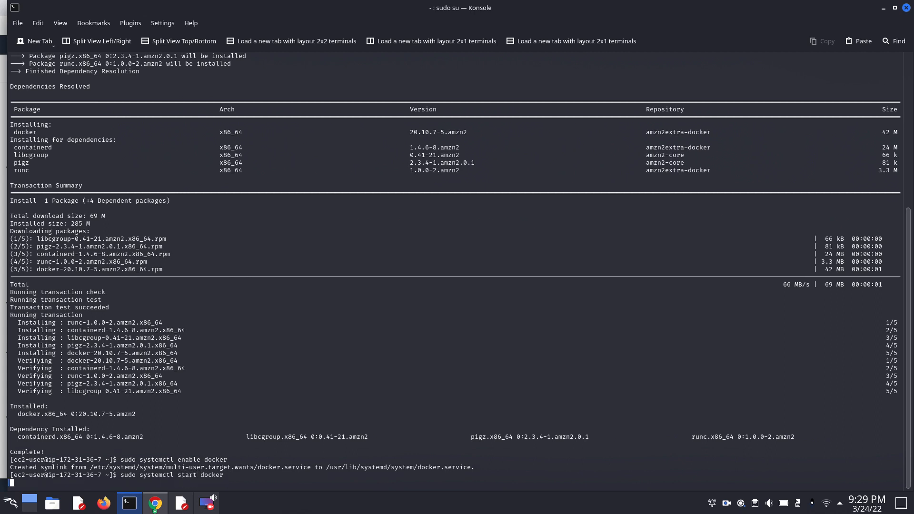
Check sudo systemctl status docker shows active, then add ec2-user to the docker group with usermod.
key(Return)
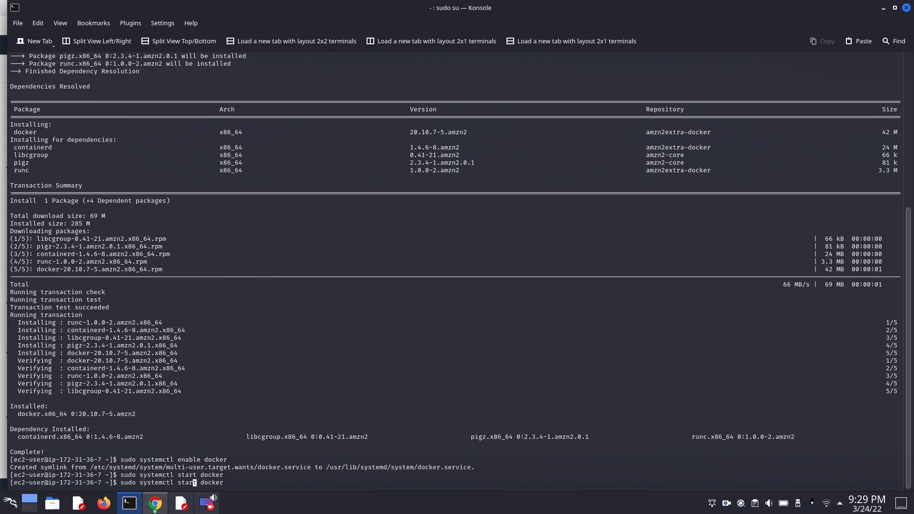
mouse_move(192, 483)
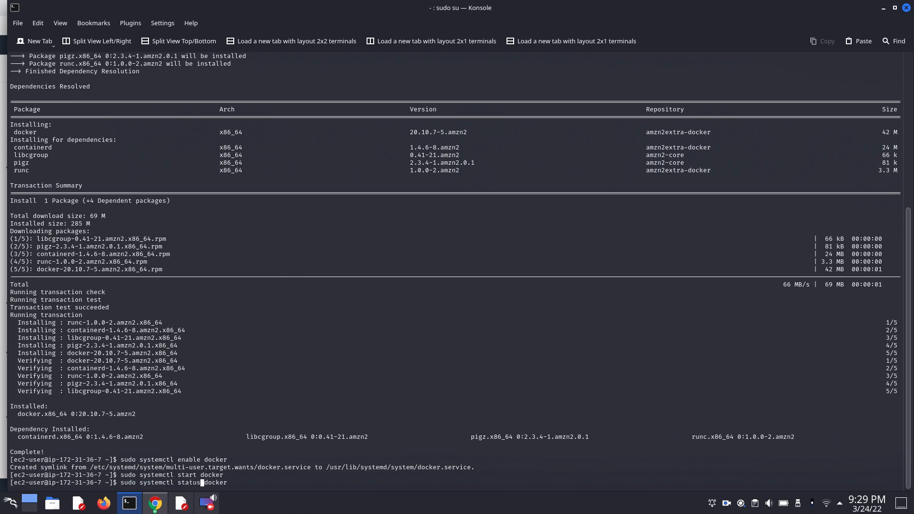
key(Return)
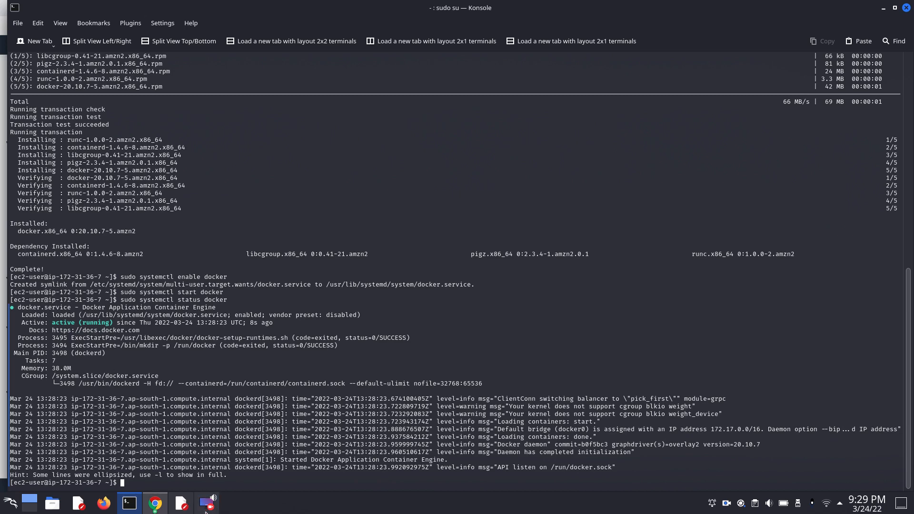
mouse_move(180, 503)
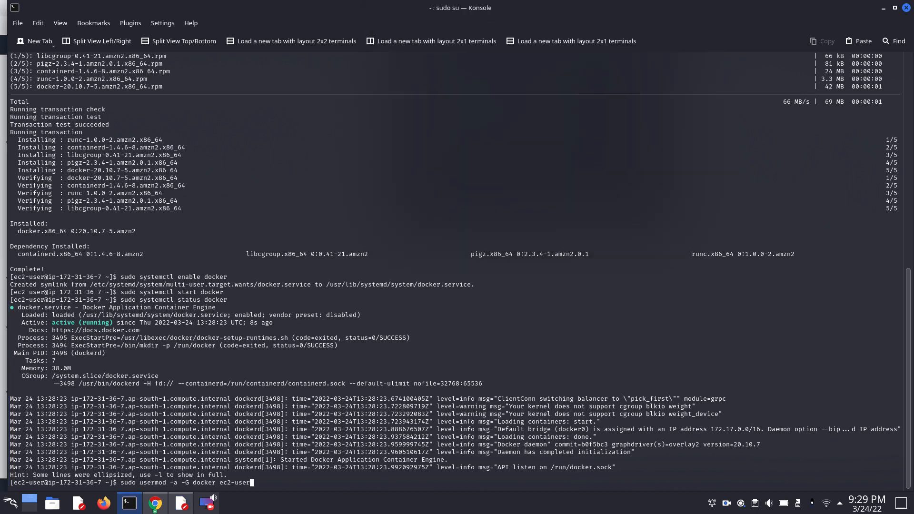
key(Return)
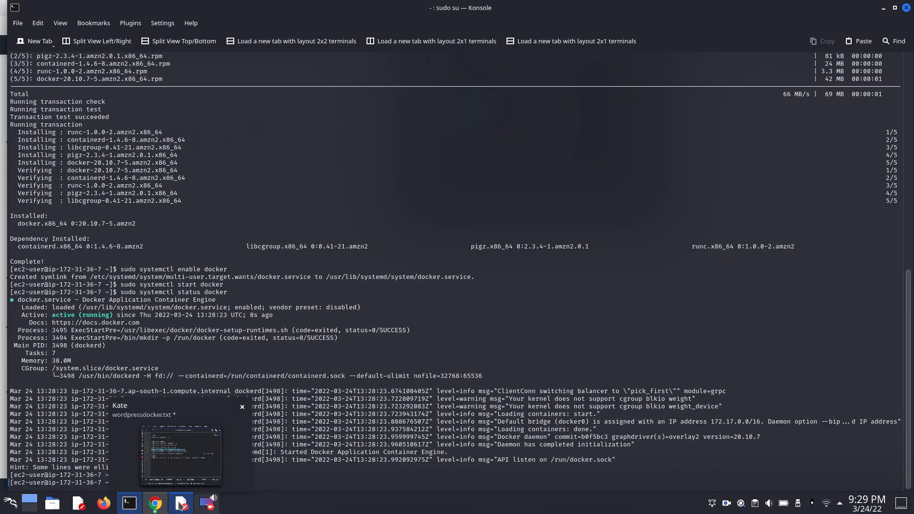
Copy the docker pull tutum/wordpress line from the Kate notes and return to the terminal.
click(154, 502)
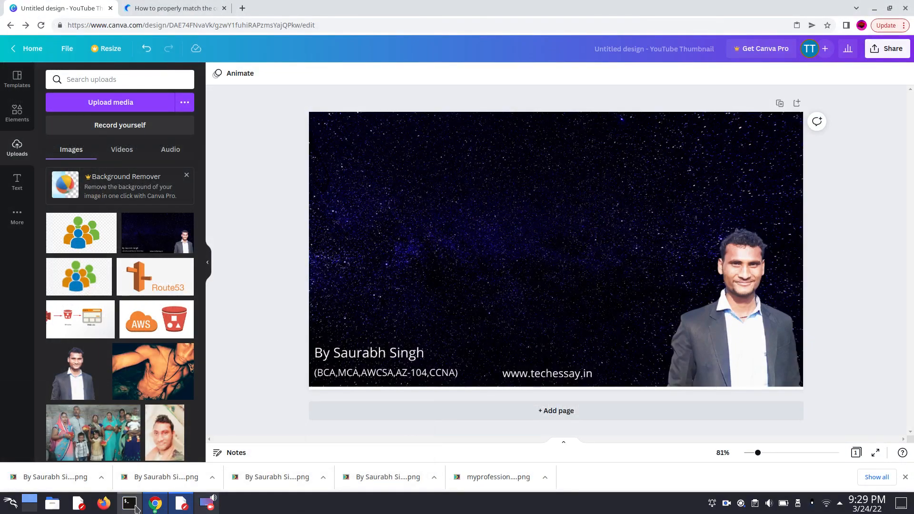
click(129, 501)
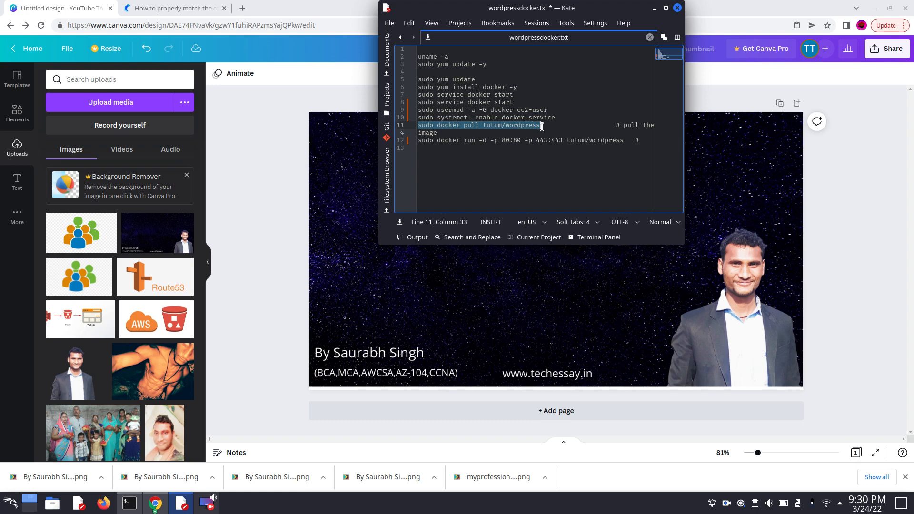
mouse_move(469, 132)
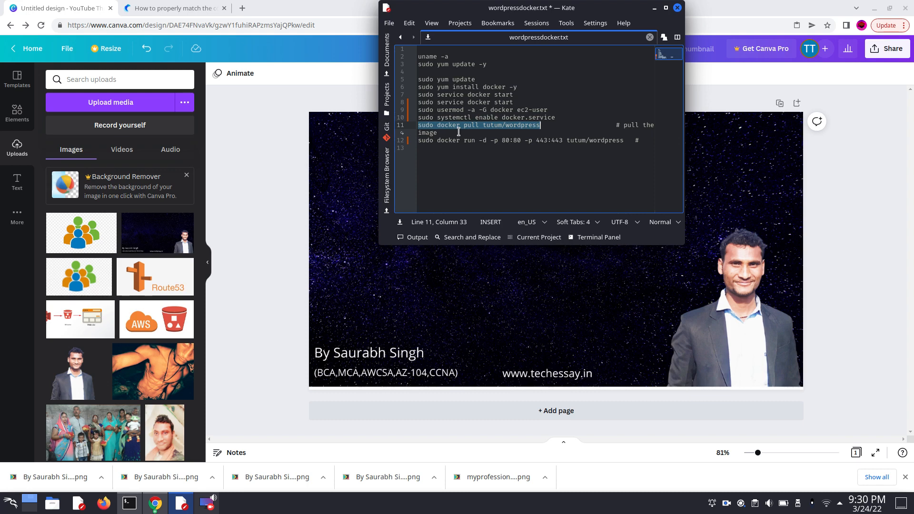
right_click(478, 125)
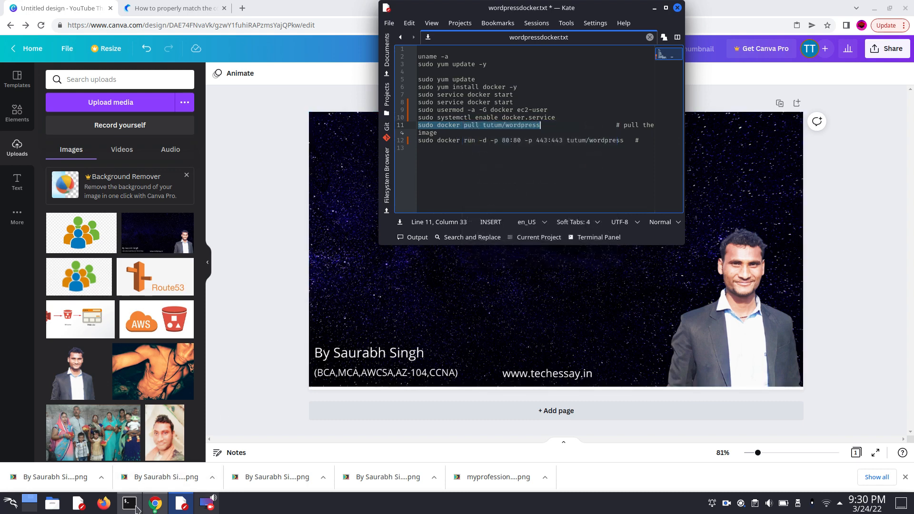
click(128, 502)
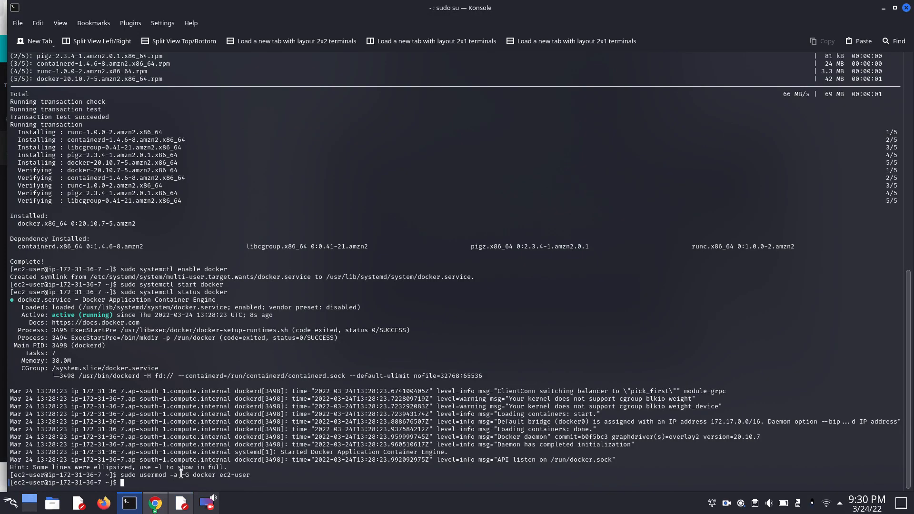
Pull the tutum/wordpress image with sudo docker pull, then go to the notes for the run command.
text(sudo docker pull tutum/wordpress)
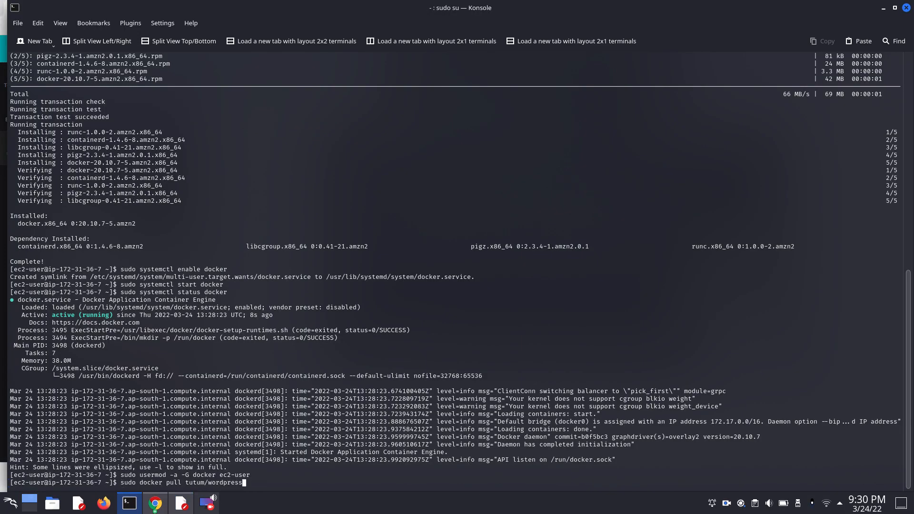
key(Return)
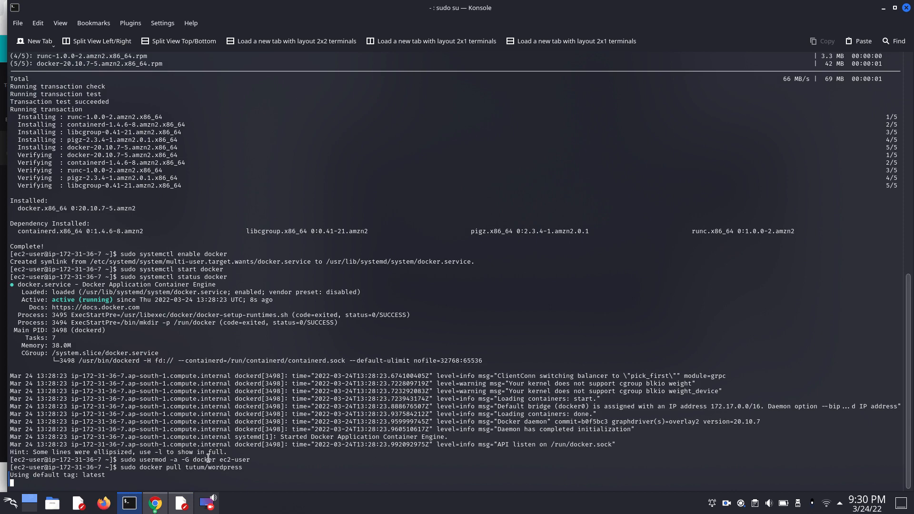
mouse_move(88, 475)
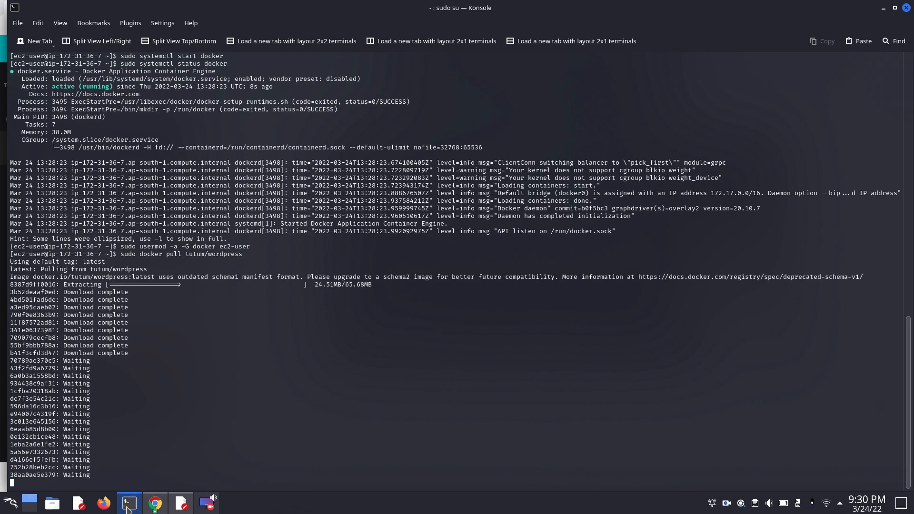
mouse_move(129, 503)
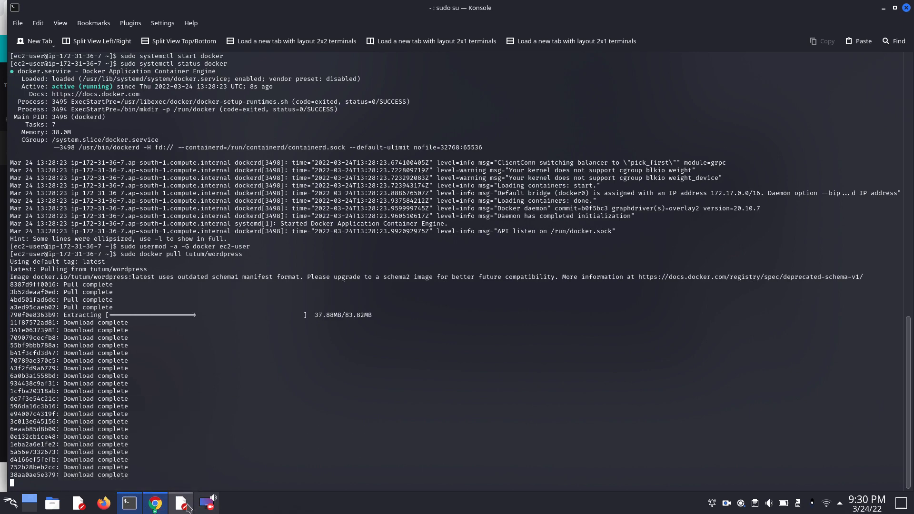
click(180, 503)
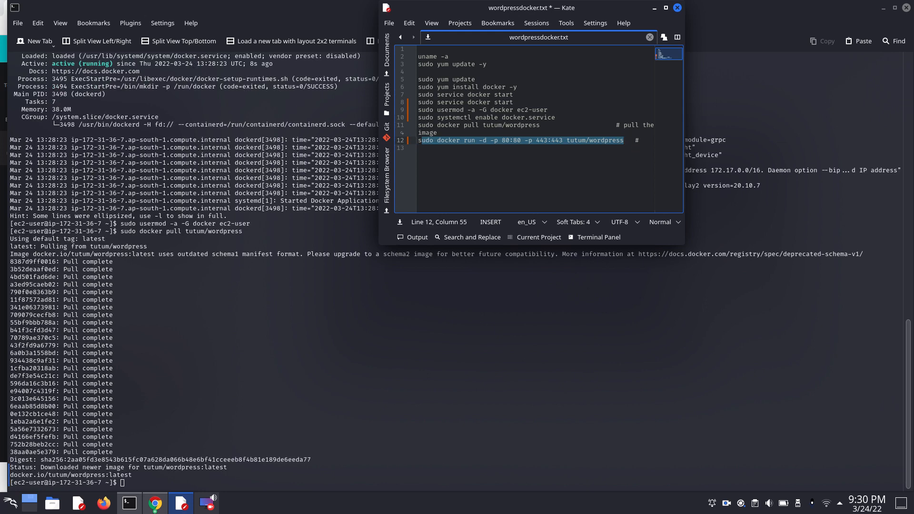
mouse_move(279, 368)
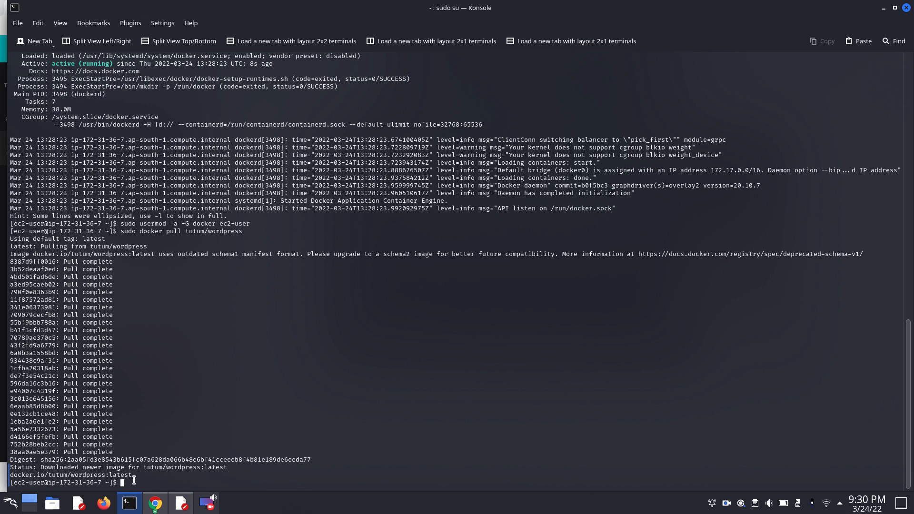
Run sudo docker run -d -p 80:80 -p 443:443 tutum/wordpress to launch the container detached.
text(sudo docker run -d -p 80:80 -p 443:443 tutum/wordpress)
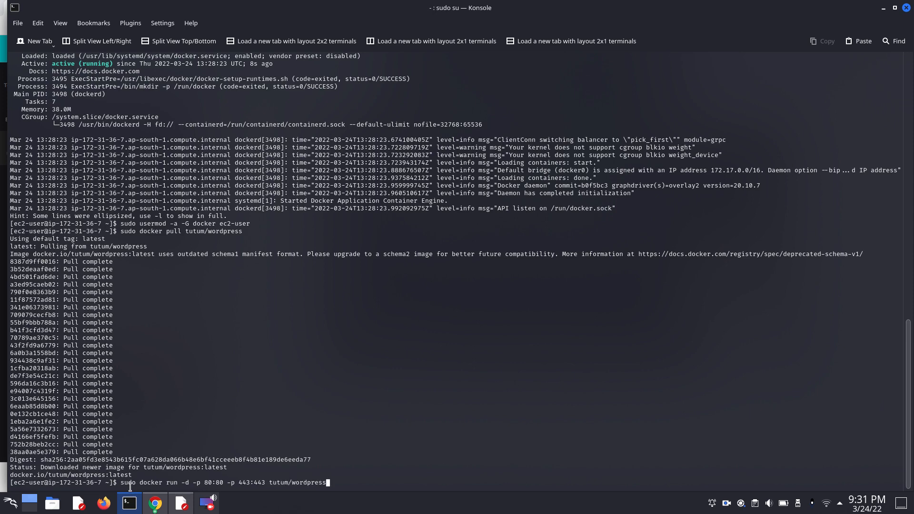
key(Return)
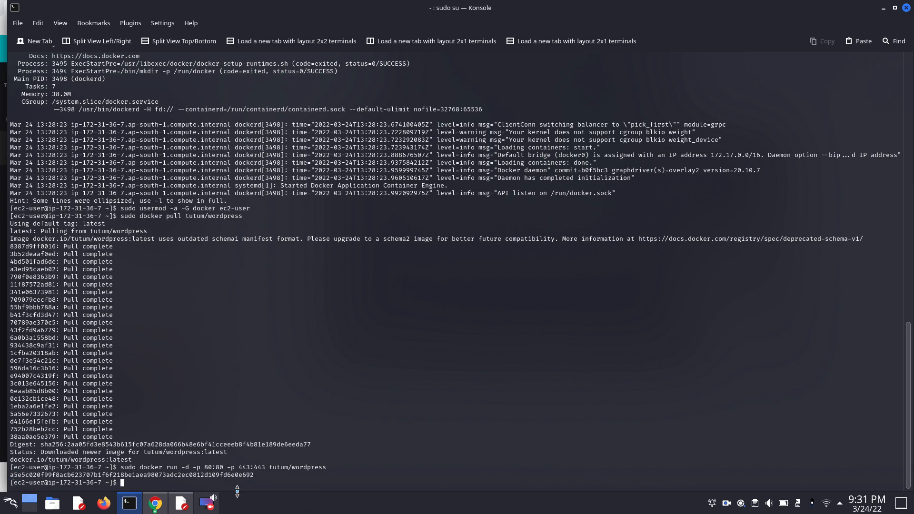
mouse_move(154, 503)
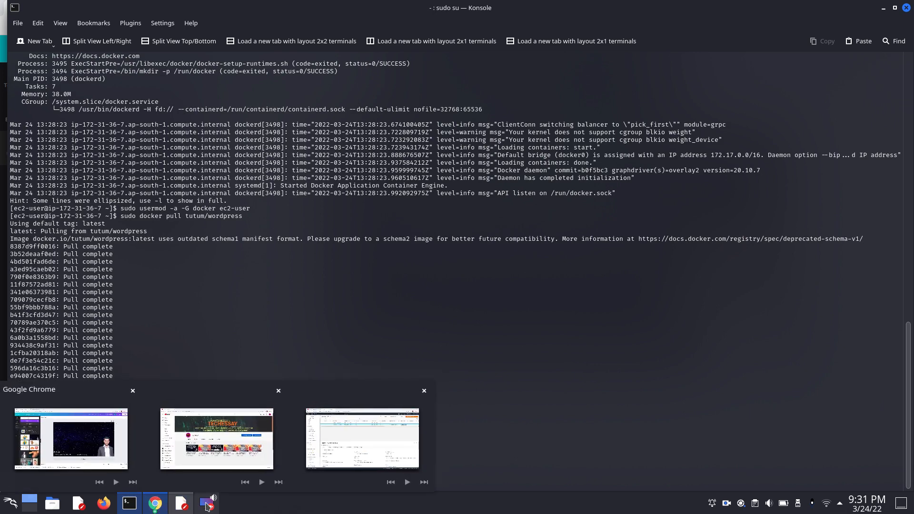
Switch to the AWS console window and copy the instance's public IPv4 address 52.66.203.196.
click(207, 503)
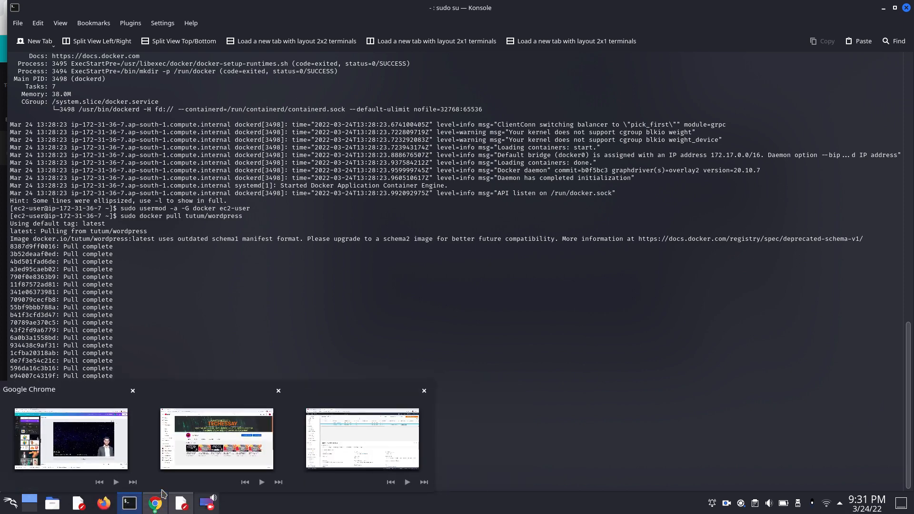
click(362, 439)
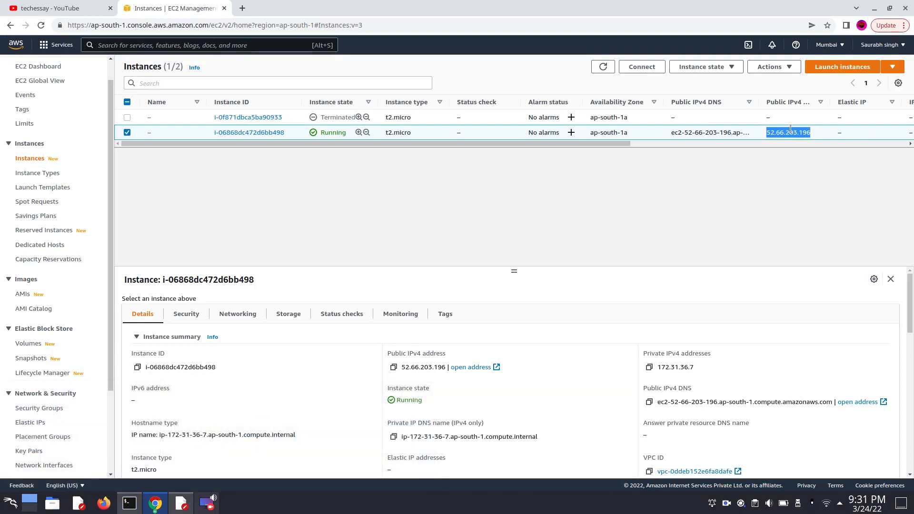
click(770, 67)
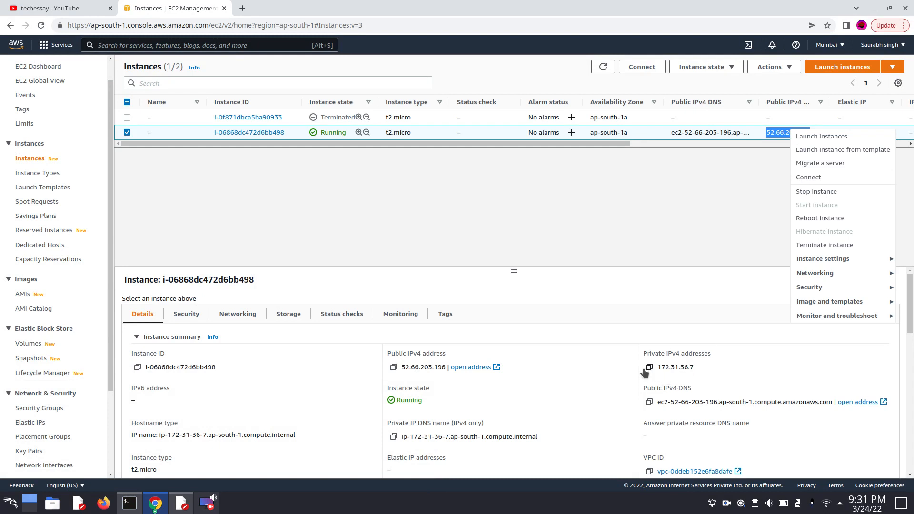
mouse_move(393, 368)
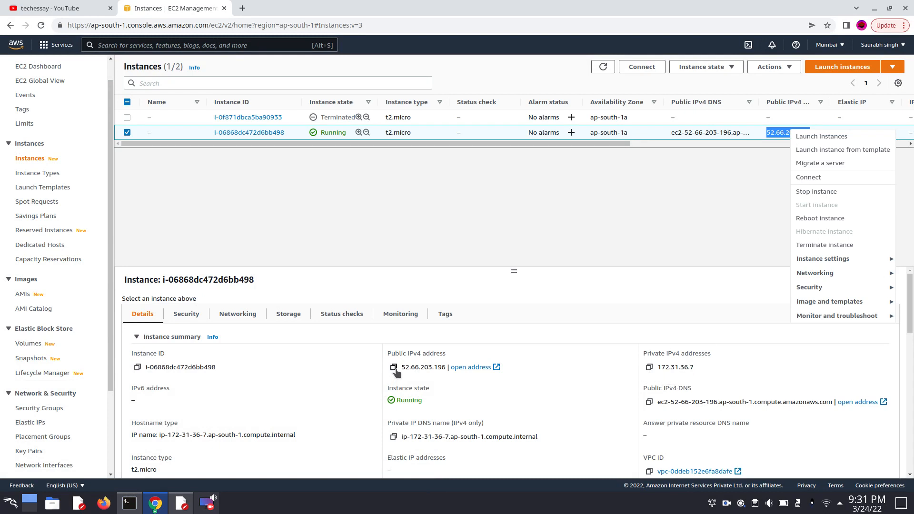
click(393, 367)
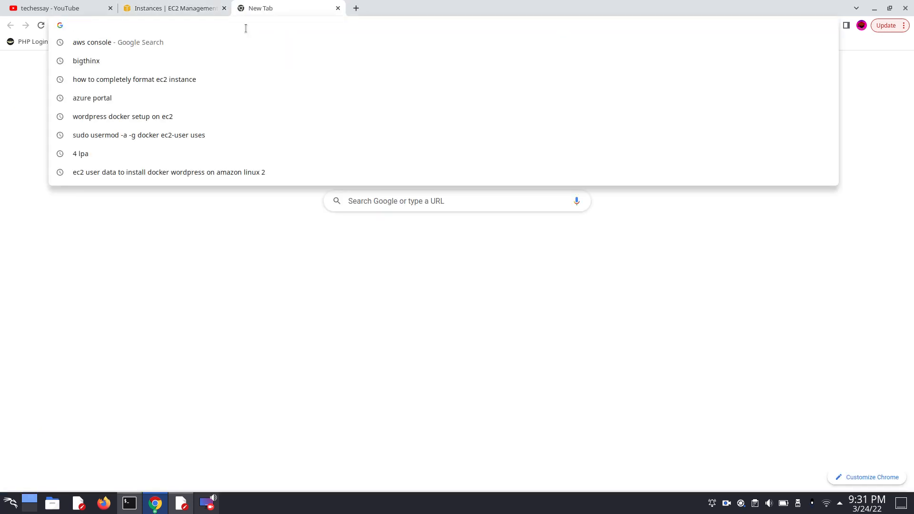
key(Return)
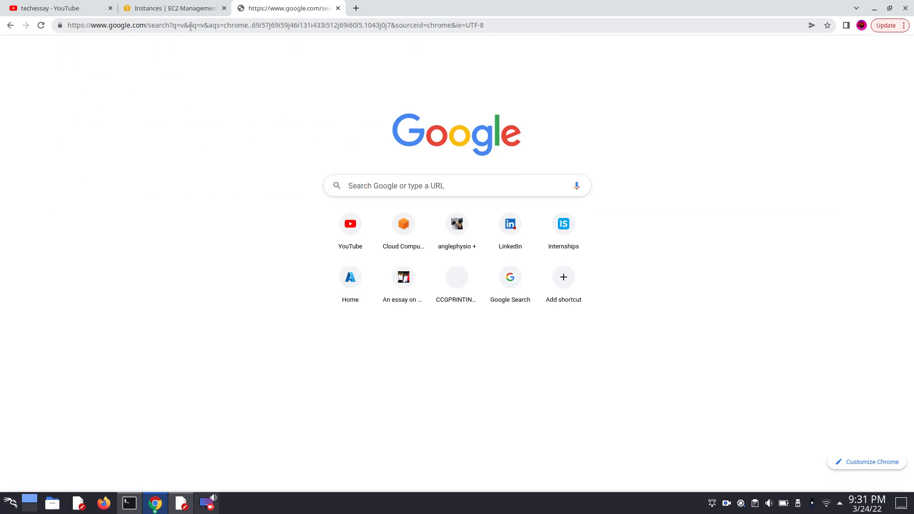
key(Return)
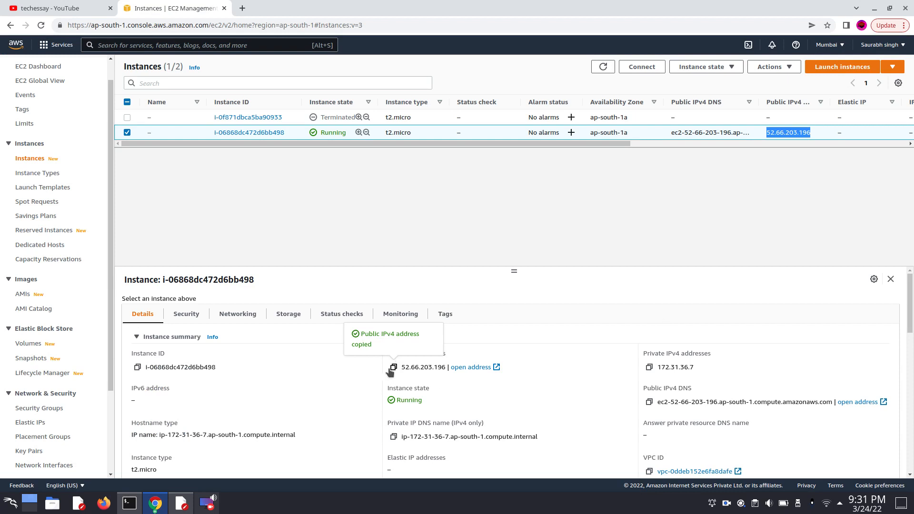
mouse_move(240, 19)
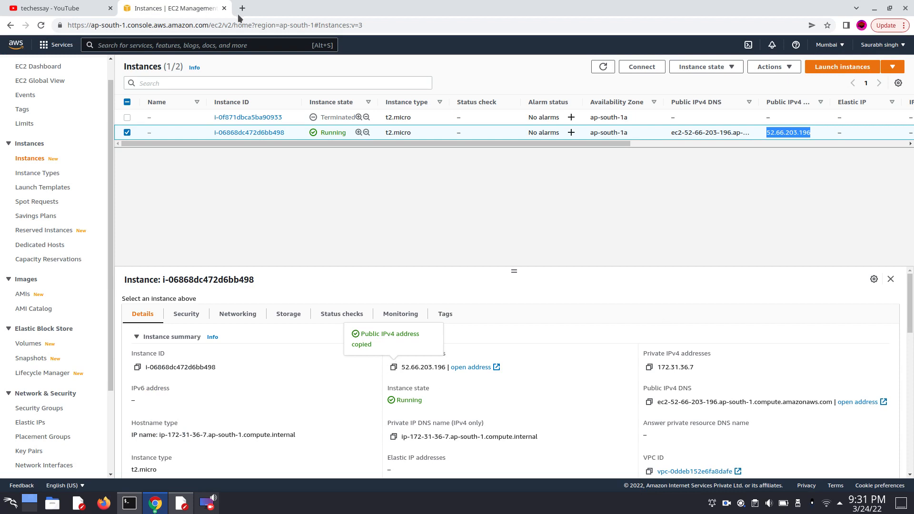
click(241, 8)
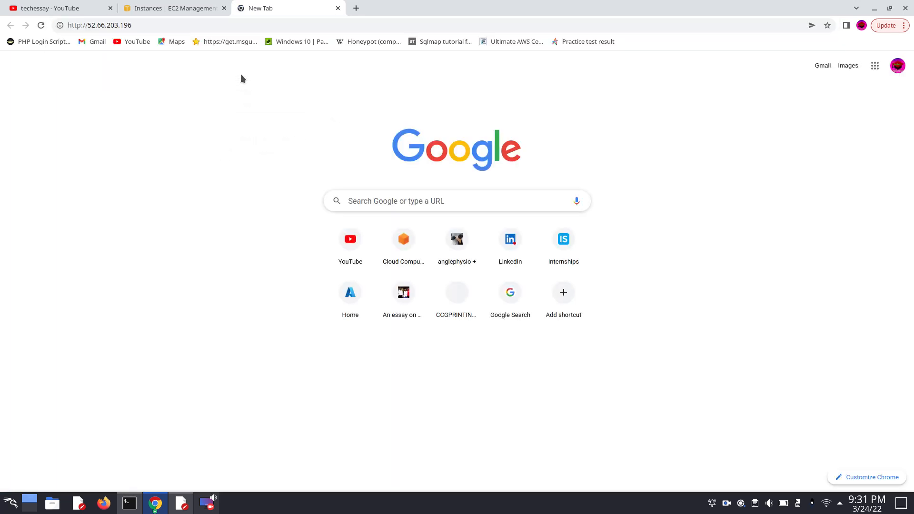
mouse_move(233, 74)
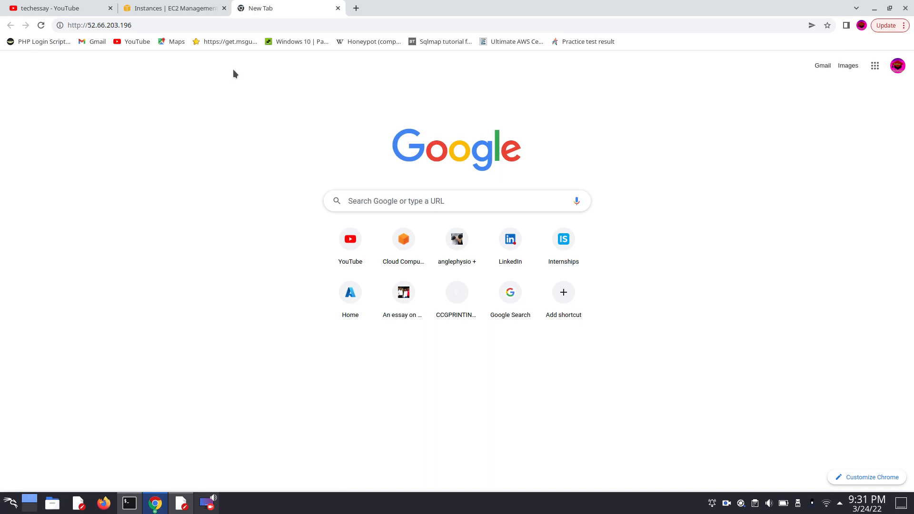
mouse_move(230, 82)
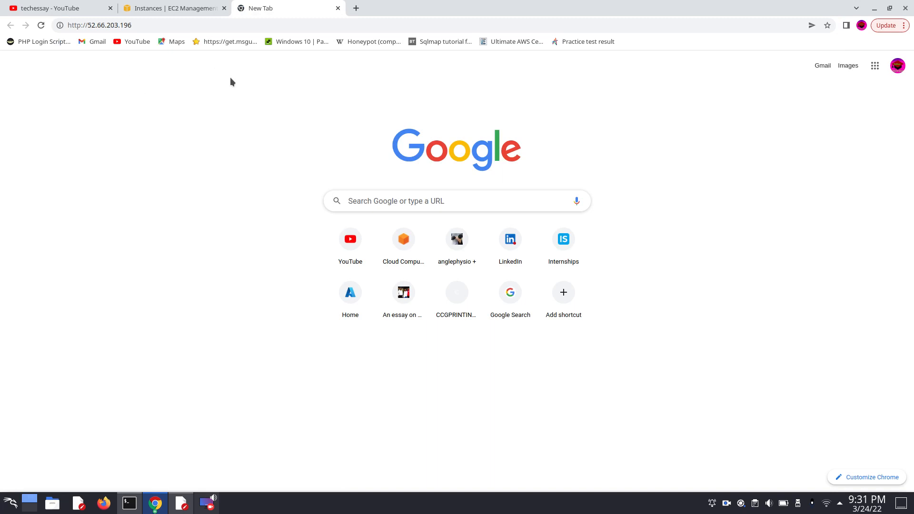
mouse_move(180, 52)
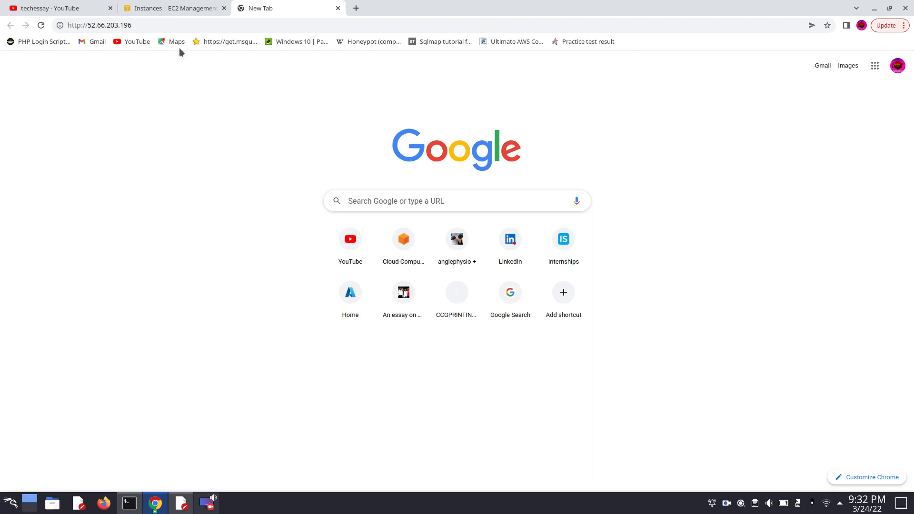
mouse_move(218, 25)
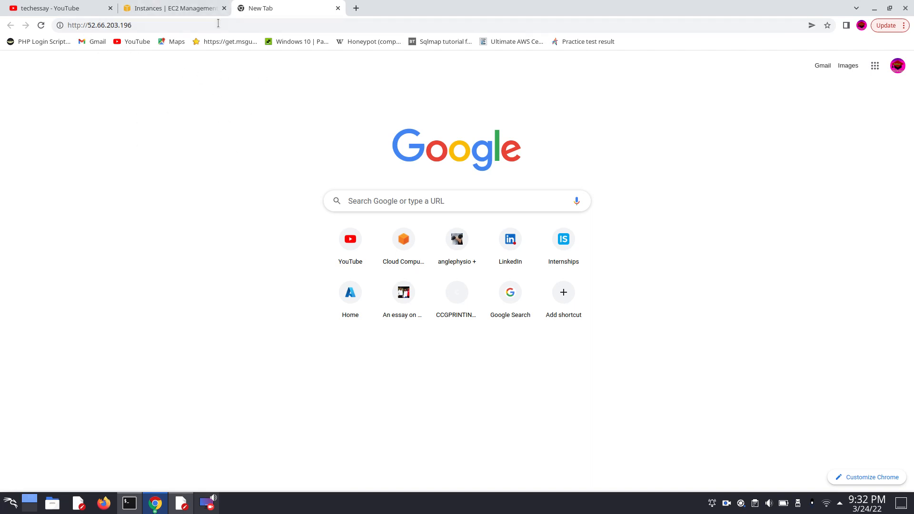
mouse_move(382, 209)
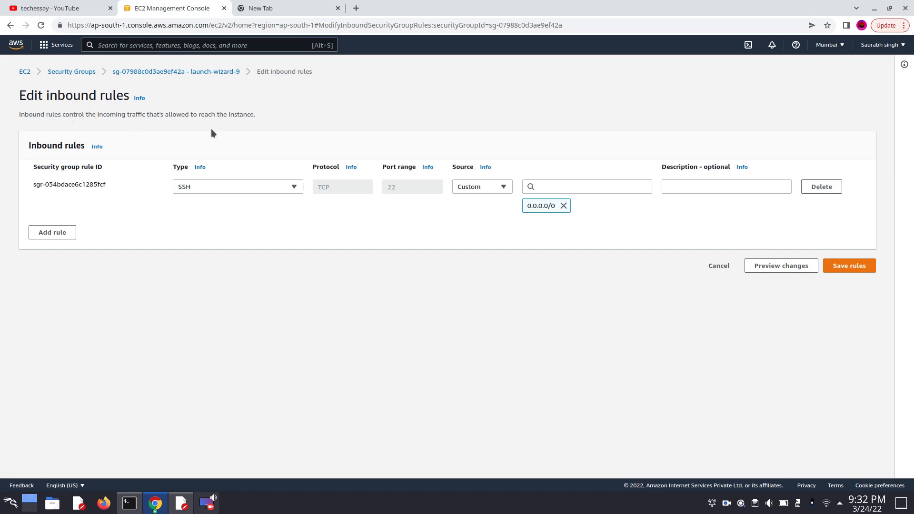
mouse_move(110, 239)
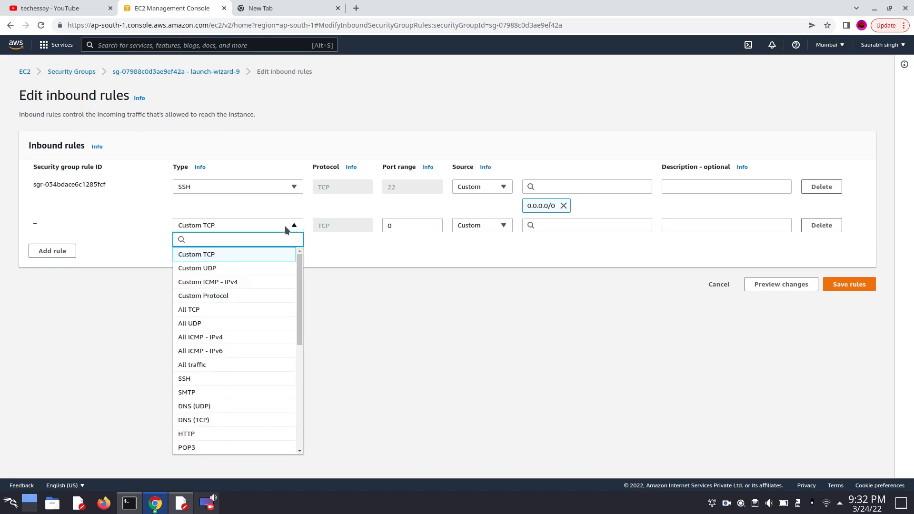
Add an HTTP port-80 inbound rule from source 0.0.0.0/0 and save the rules.
click(186, 433)
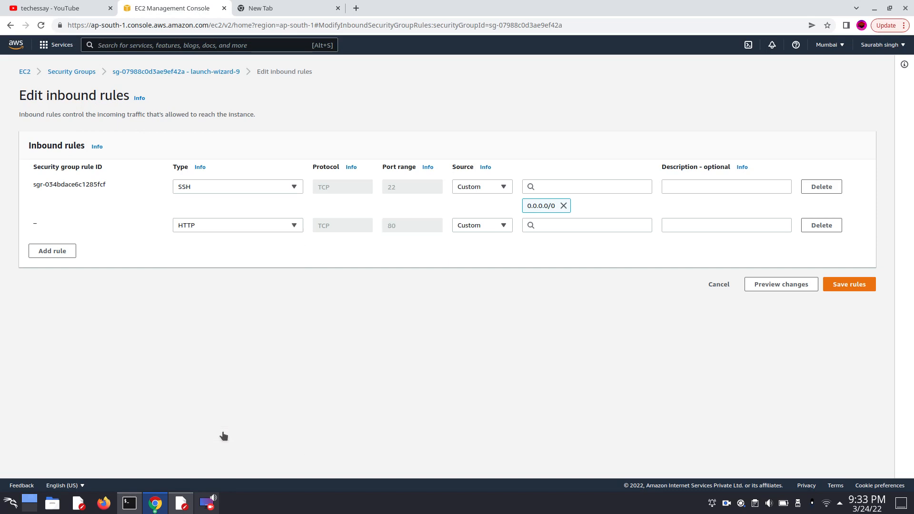
mouse_move(557, 233)
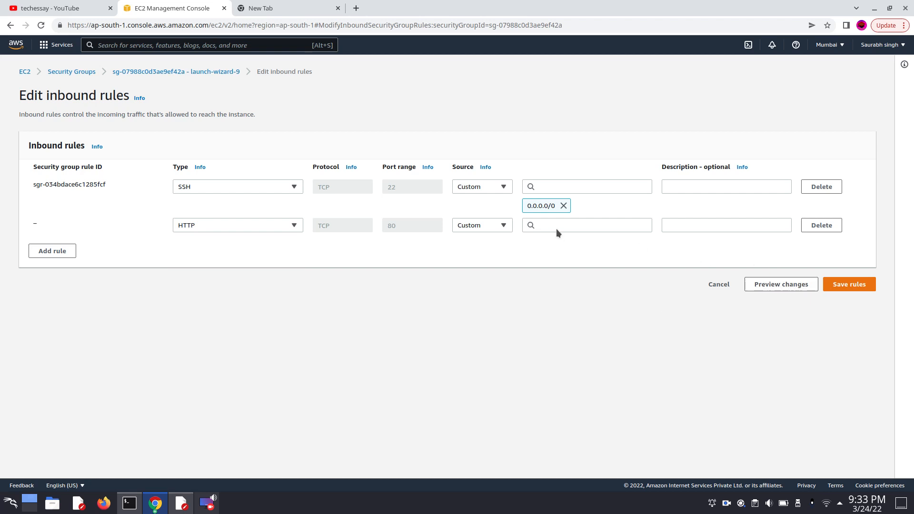
click(585, 224)
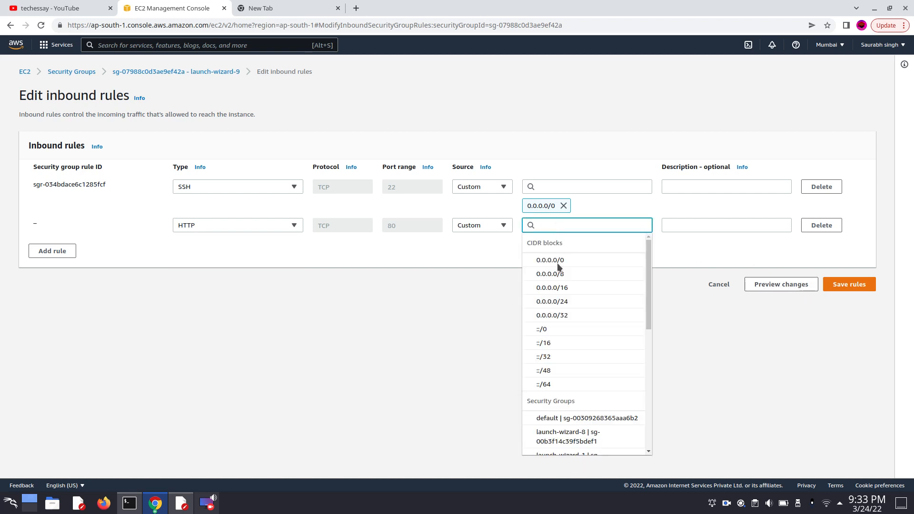
click(549, 259)
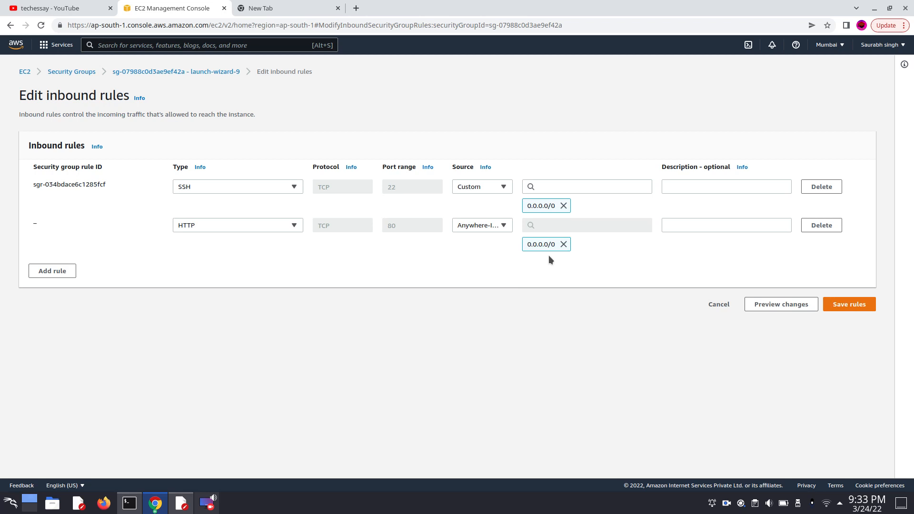
mouse_move(848, 304)
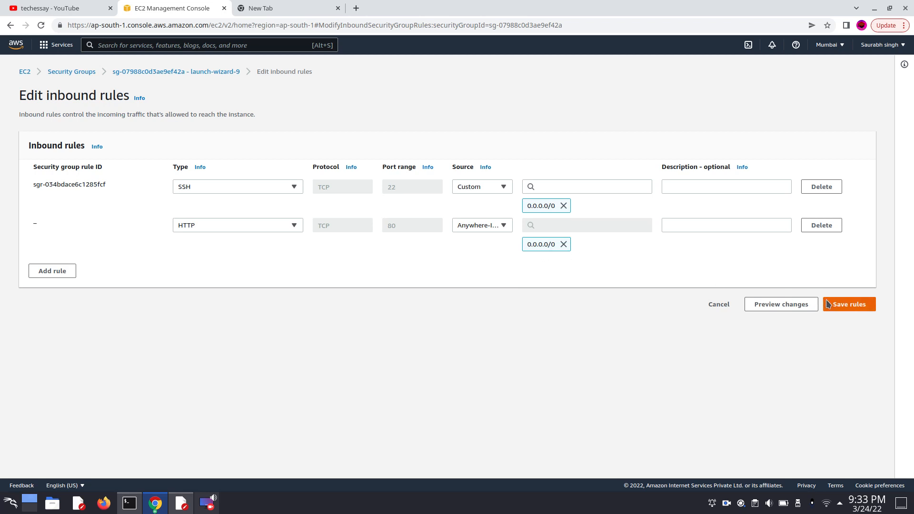
mouse_move(275, 260)
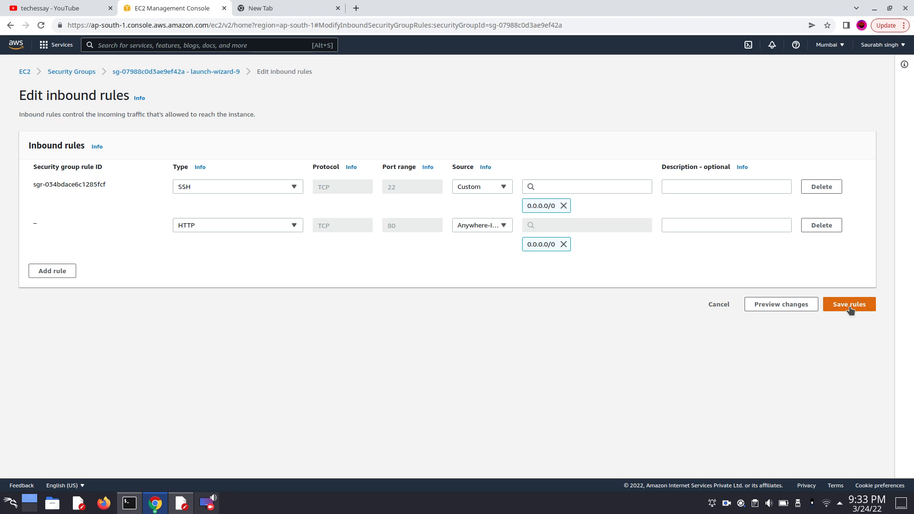
click(848, 304)
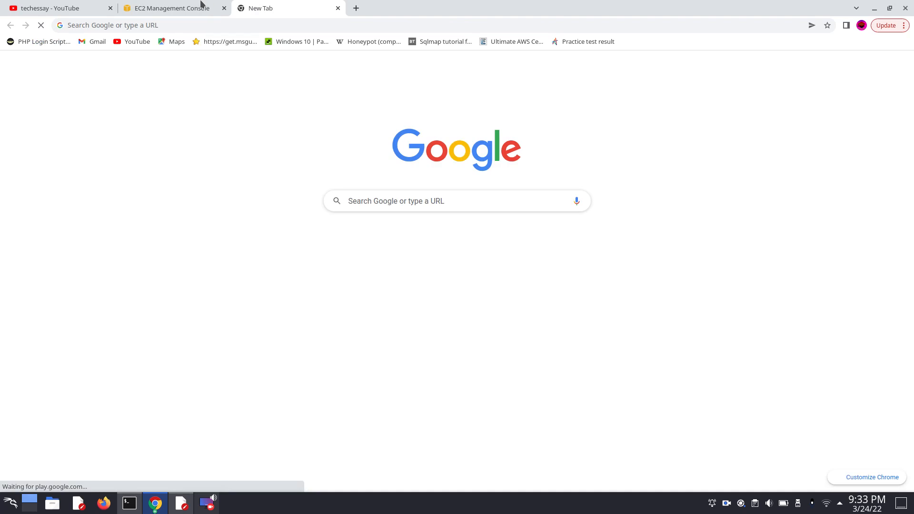
Return to the EC2 dashboard and list the running instances.
click(170, 7)
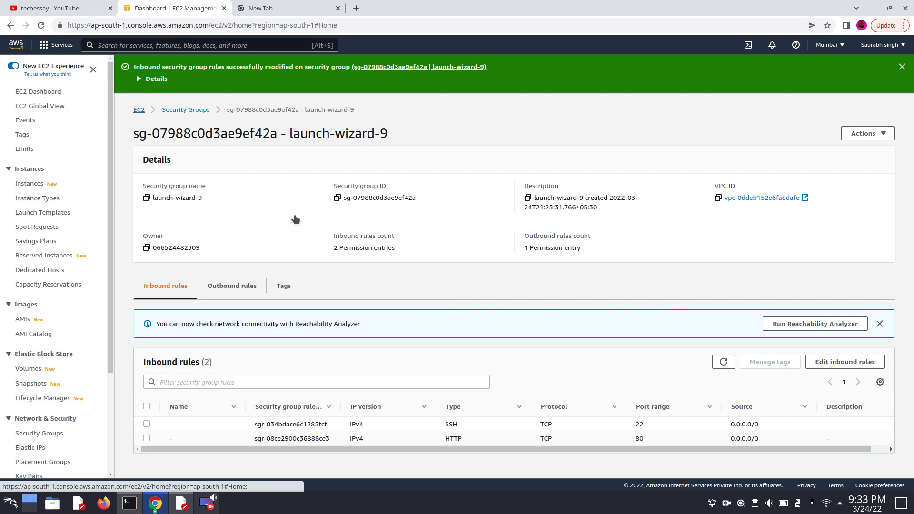
click(39, 91)
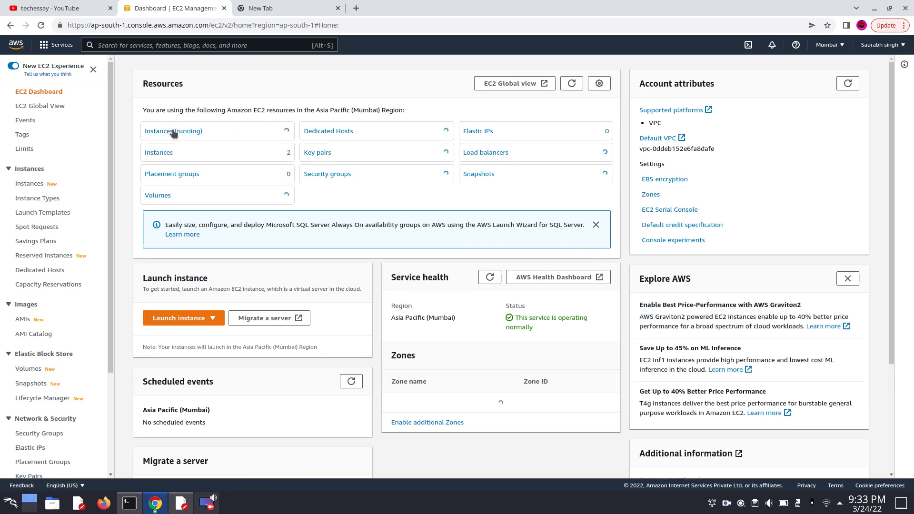
click(172, 131)
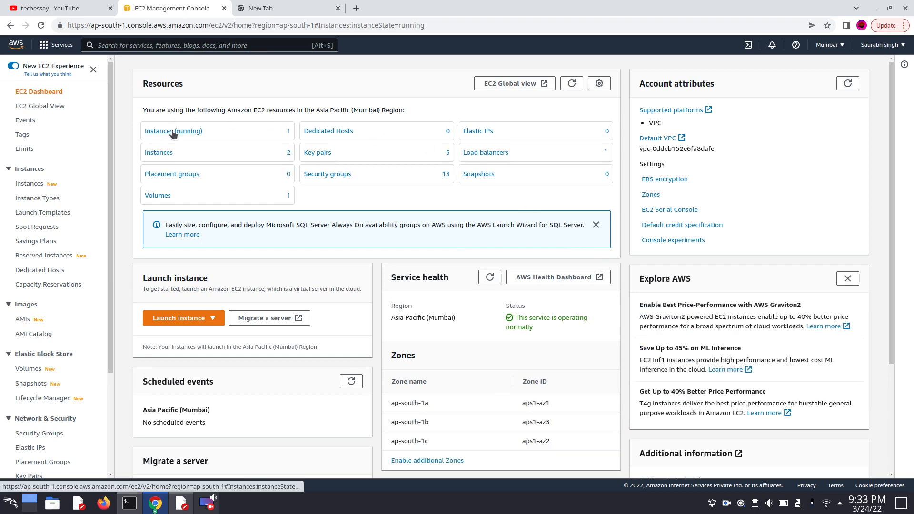
click(173, 131)
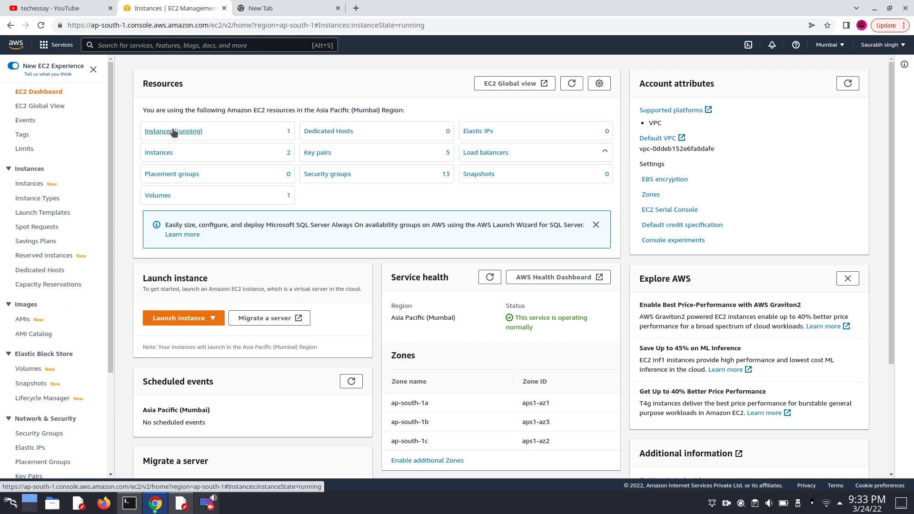
click(168, 130)
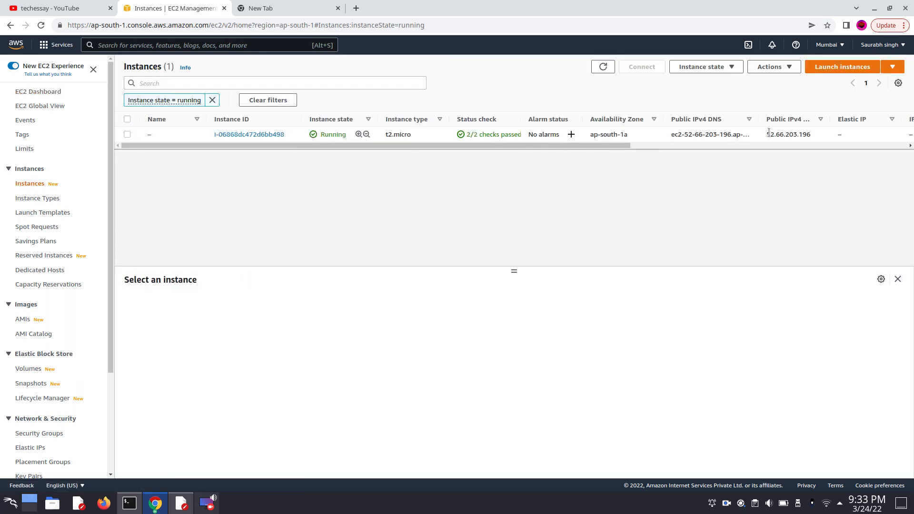
Select the instance's public IPv4 address 52.66.203.196 and switch to the new tab.
double_click(788, 134)
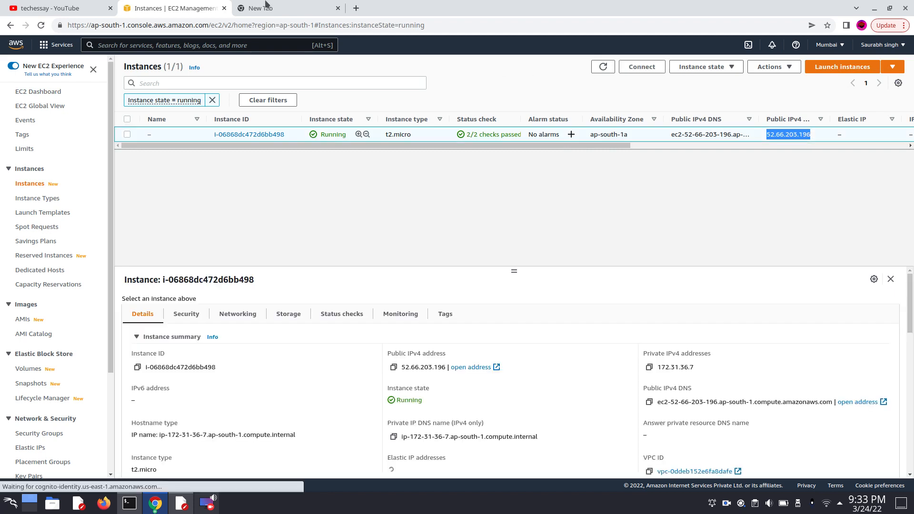
click(286, 8)
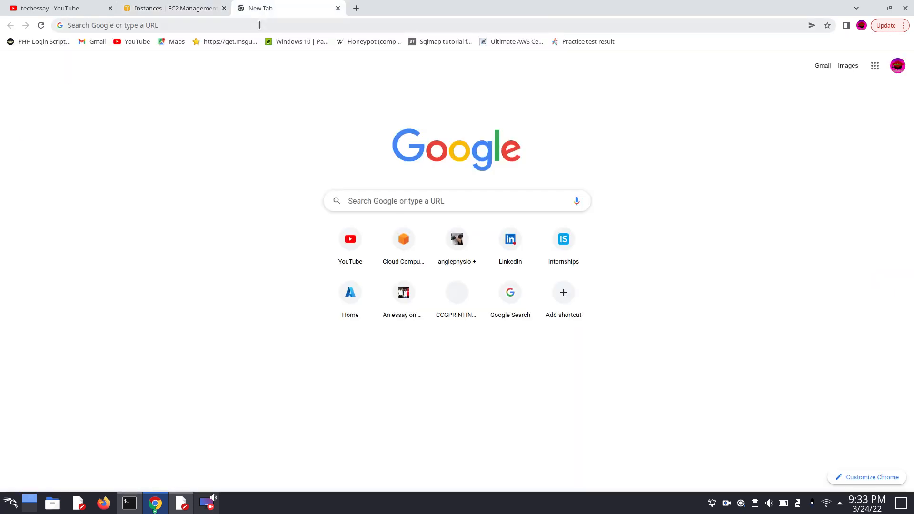
text(http://52.66.203.196)
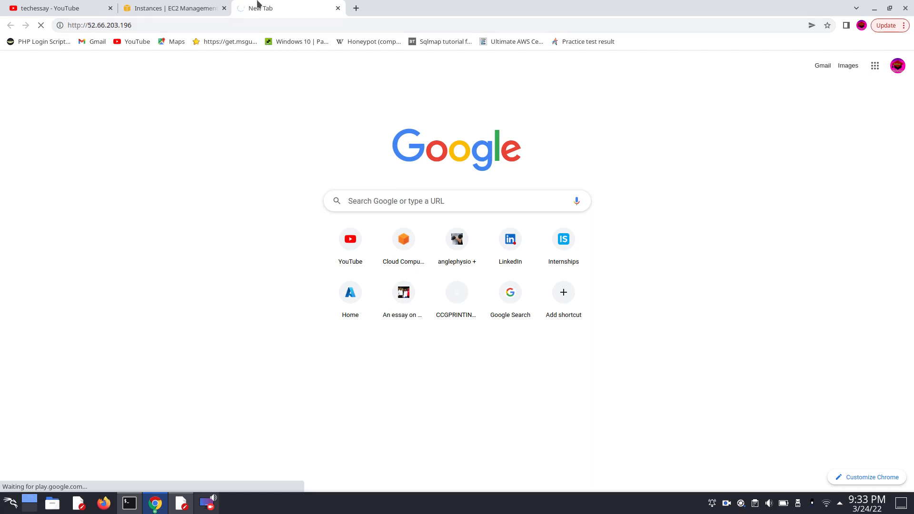
mouse_move(214, 49)
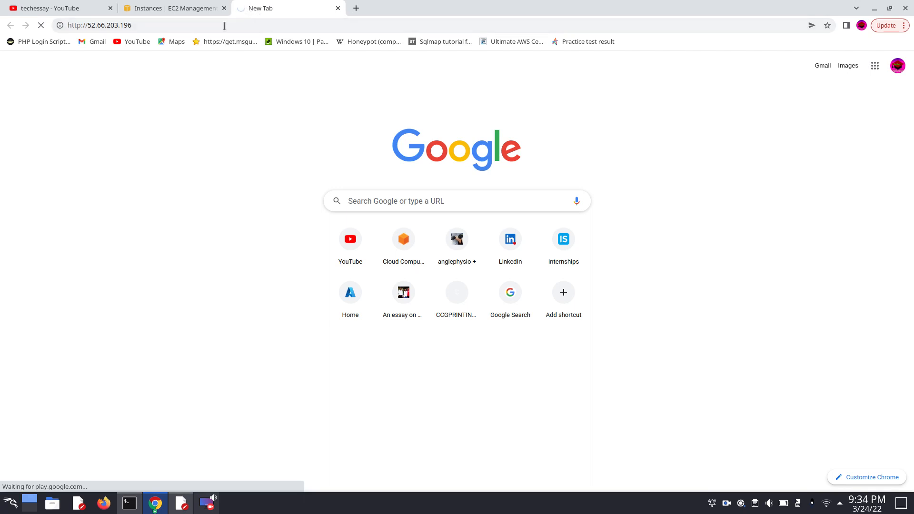
mouse_move(206, 100)
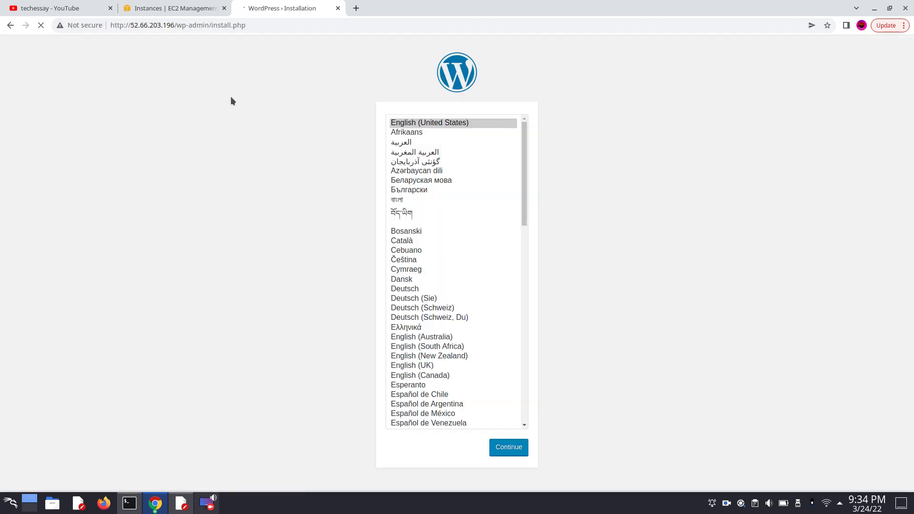
Keep English (United States) as the install language and continue to site details.
click(429, 123)
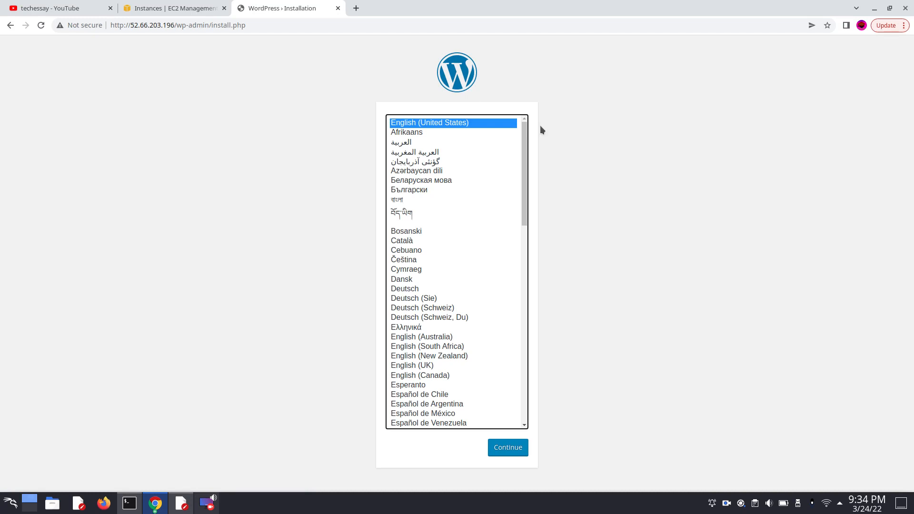
mouse_move(512, 390)
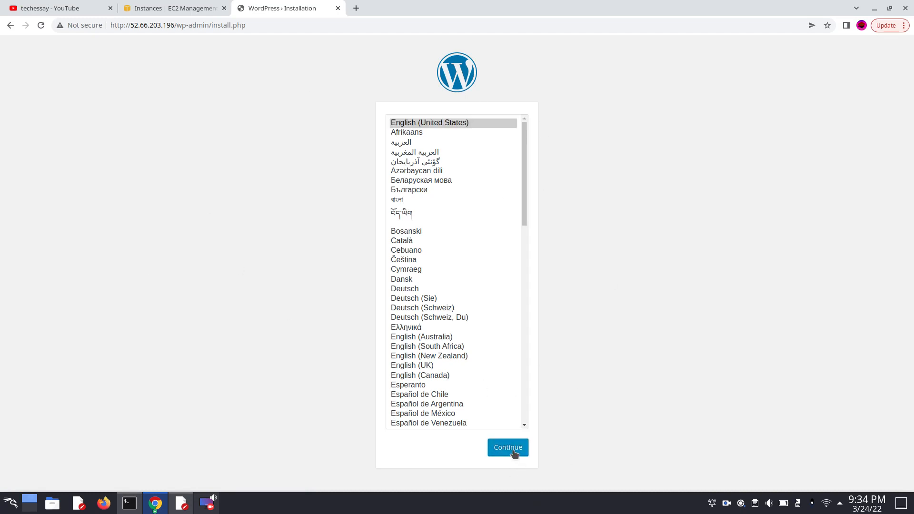
click(508, 447)
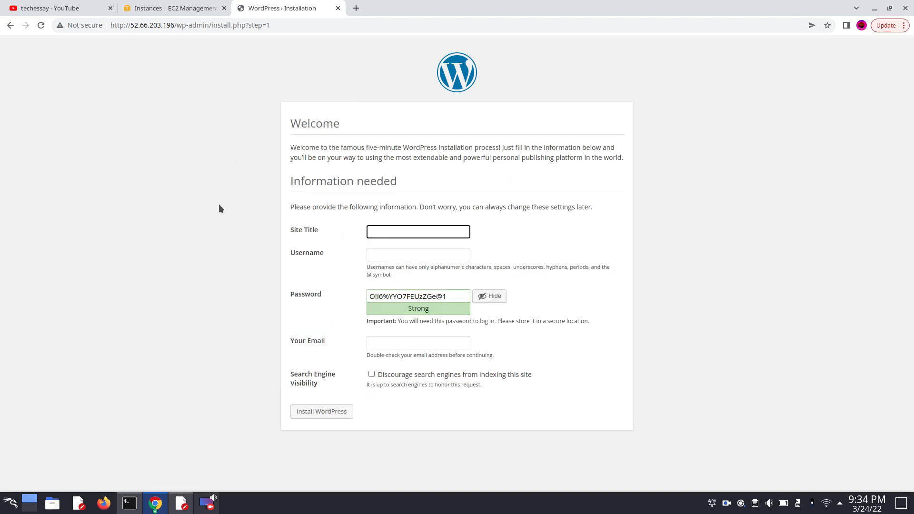
mouse_move(778, 160)
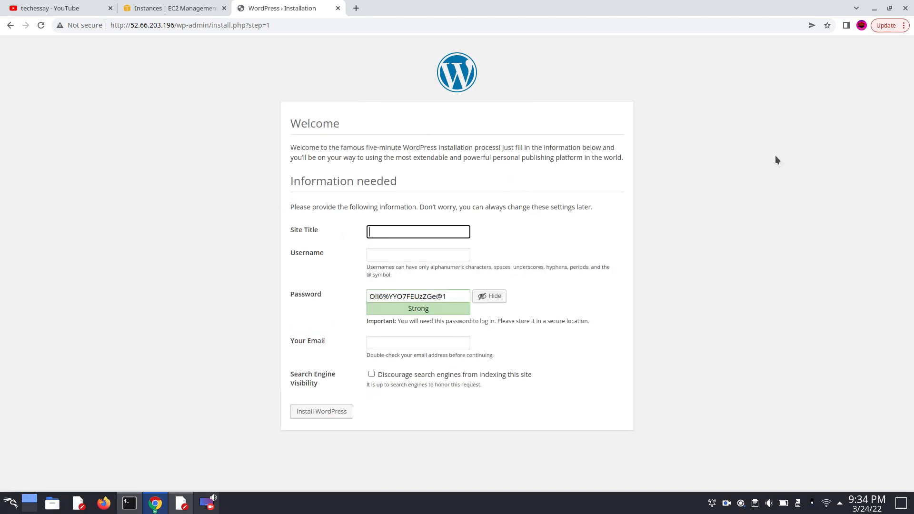
mouse_move(424, 229)
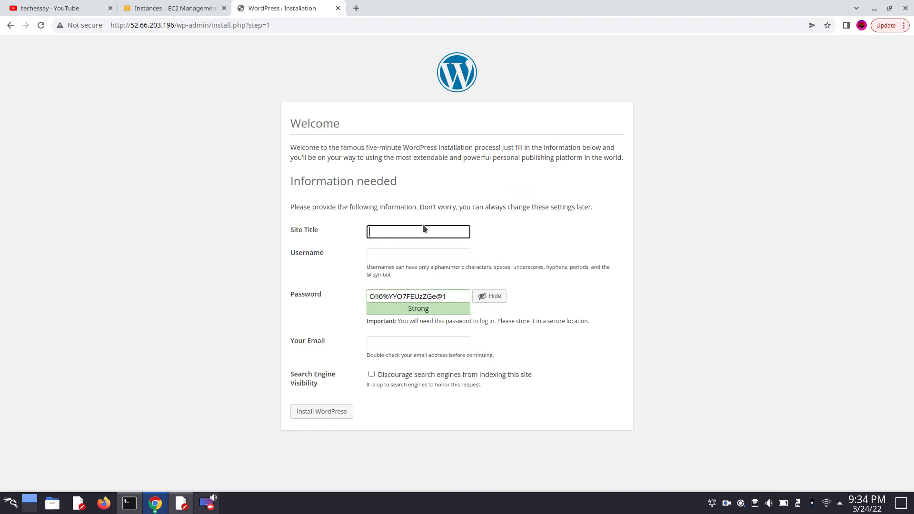
Enter site title techessay and the saved administrator username.
text(techessay)
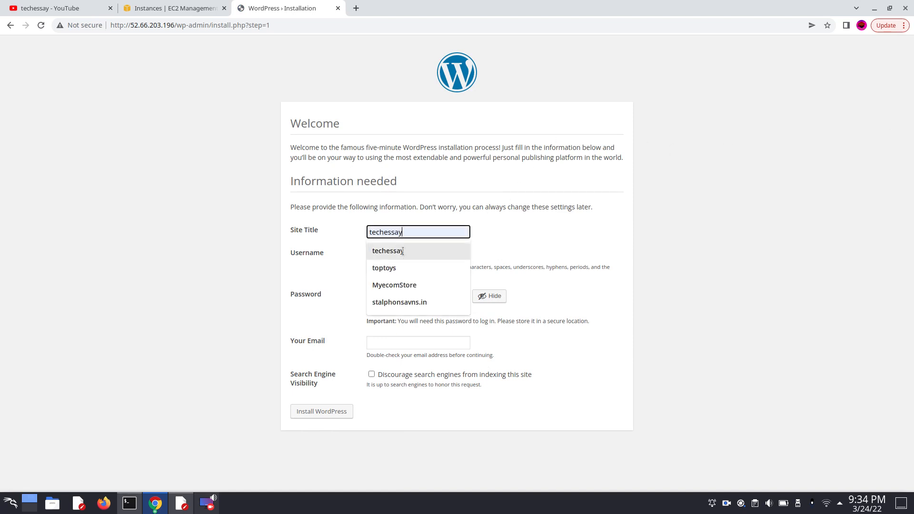
click(417, 255)
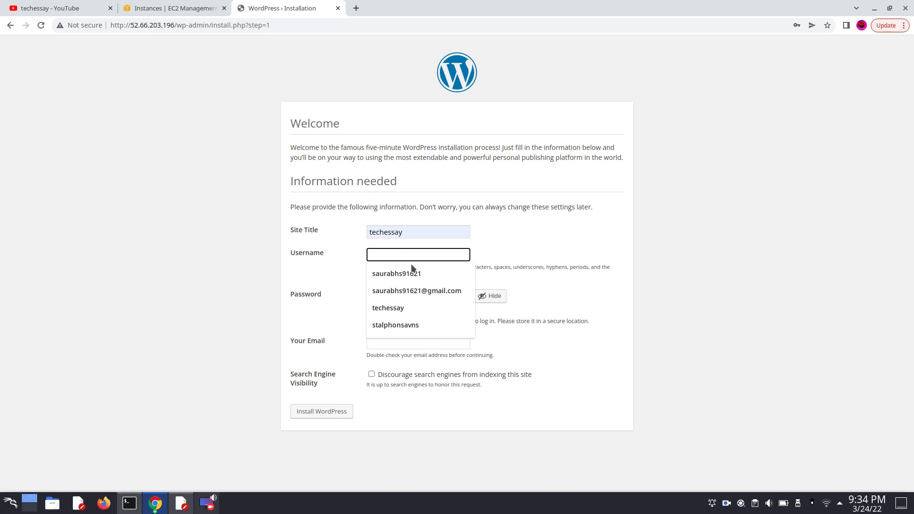
click(396, 274)
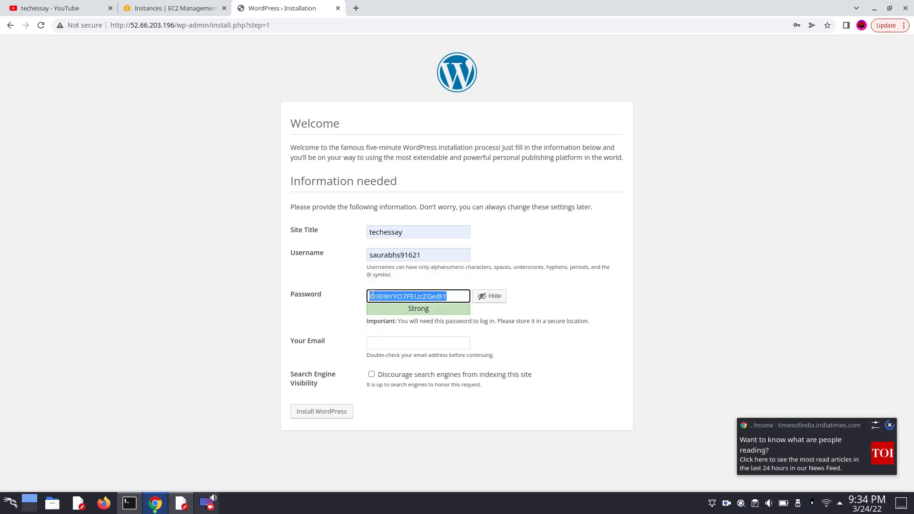
text(o)
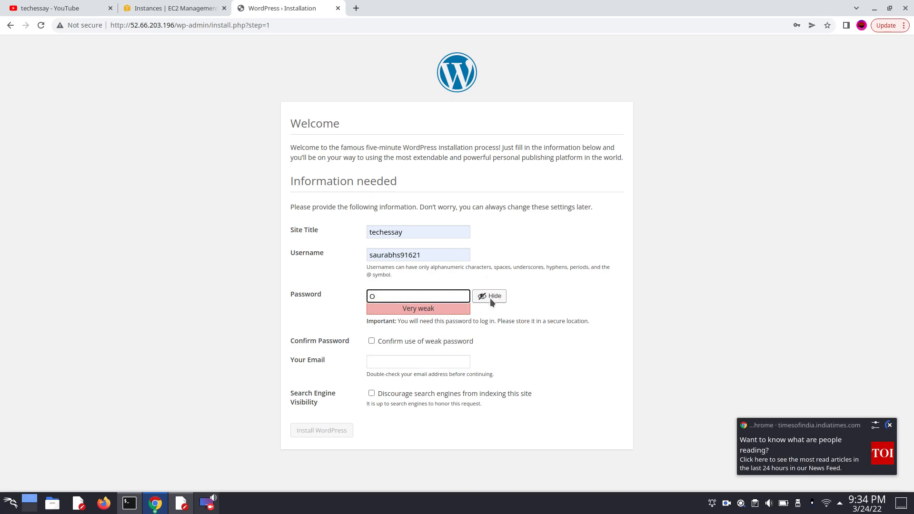
Set a masked admin password and saved email, then run Install WordPress.
click(490, 295)
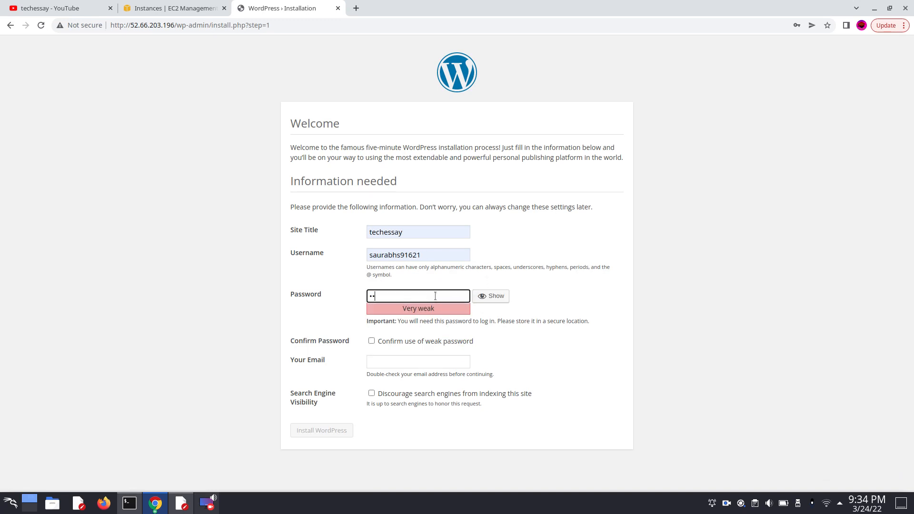
text(password)
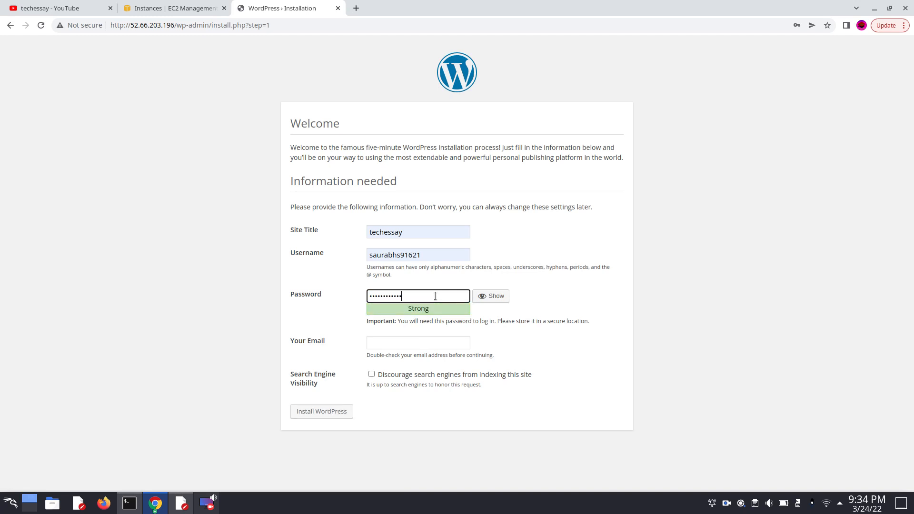
click(417, 342)
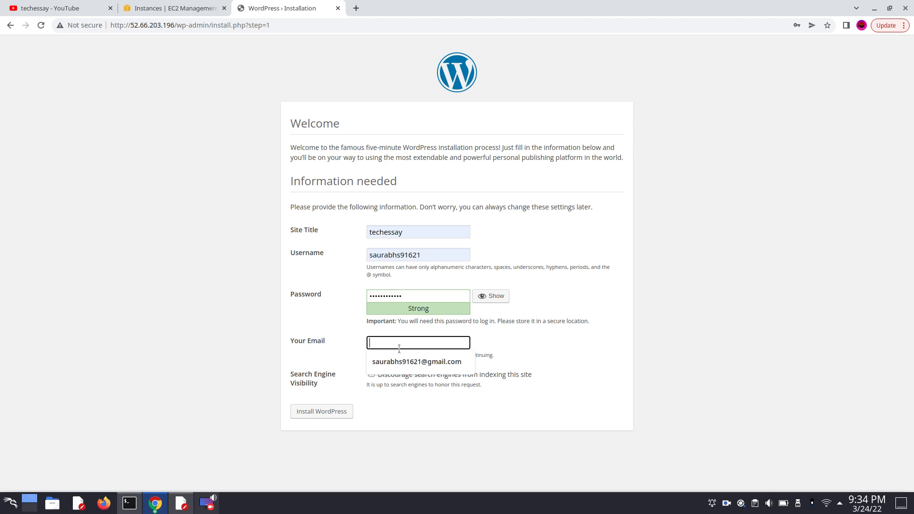
click(416, 361)
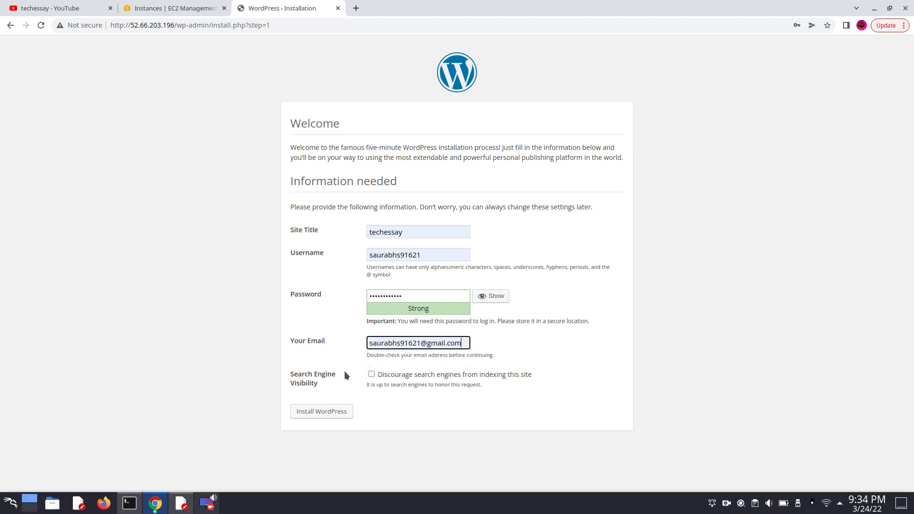
click(321, 412)
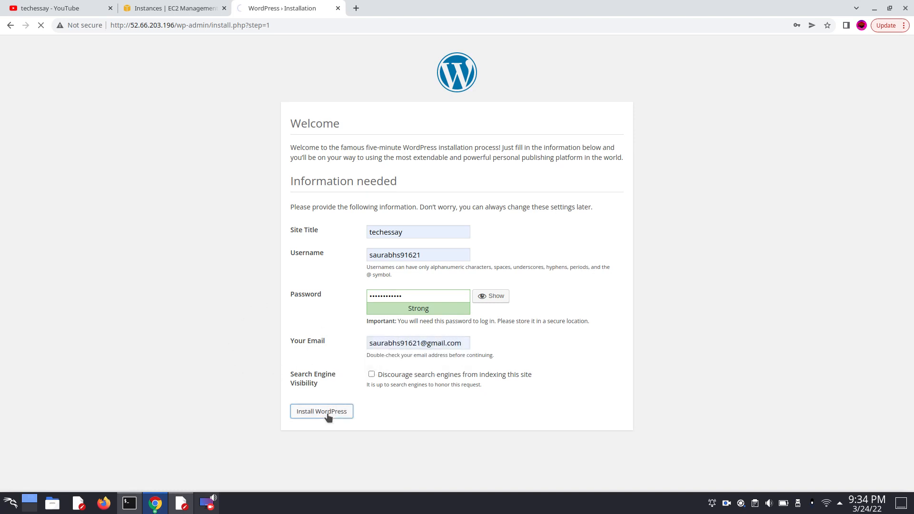
click(321, 411)
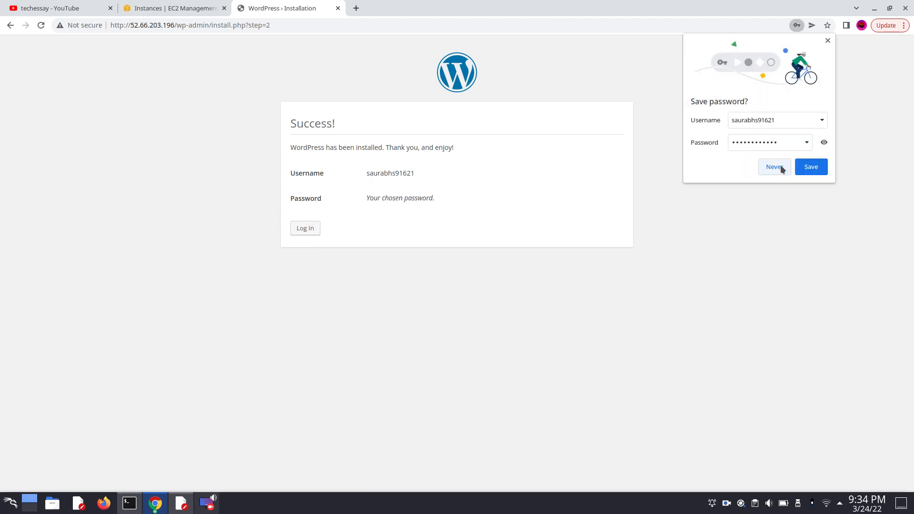
mouse_move(810, 167)
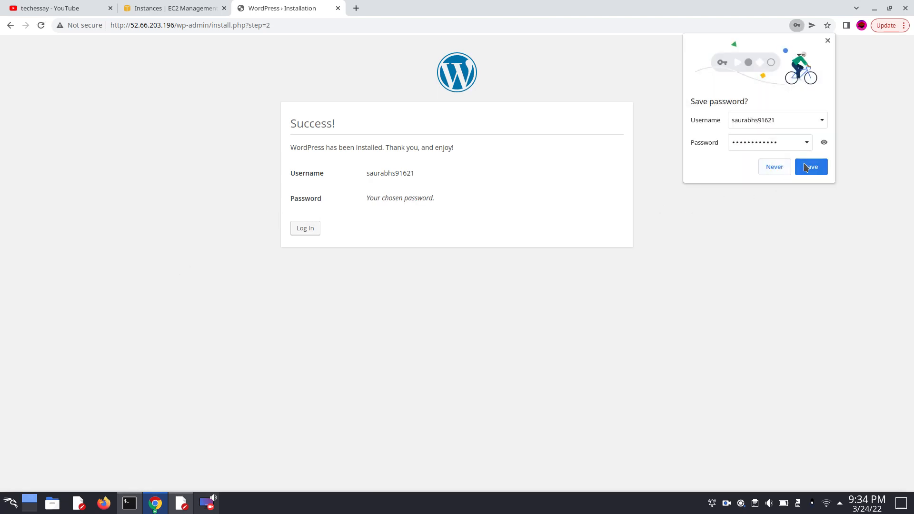
Save the new login in Chrome and go to the techessay login page.
click(810, 166)
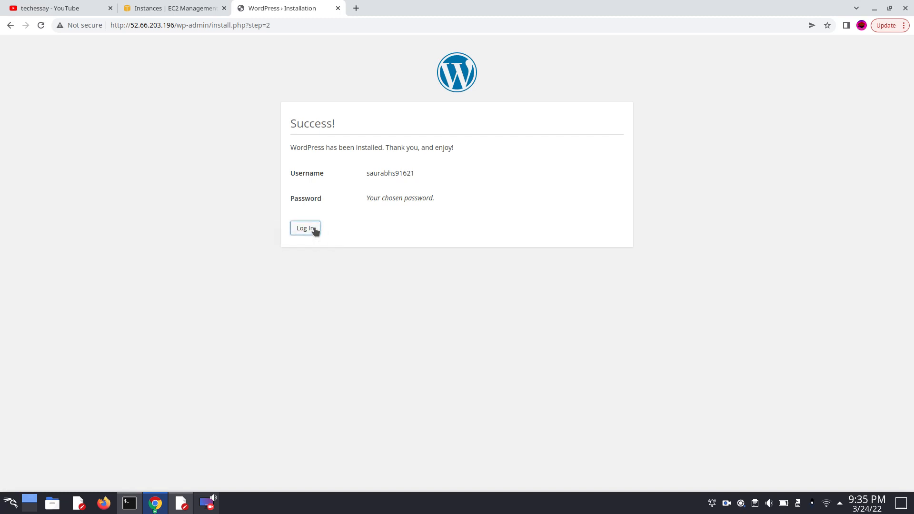
click(305, 227)
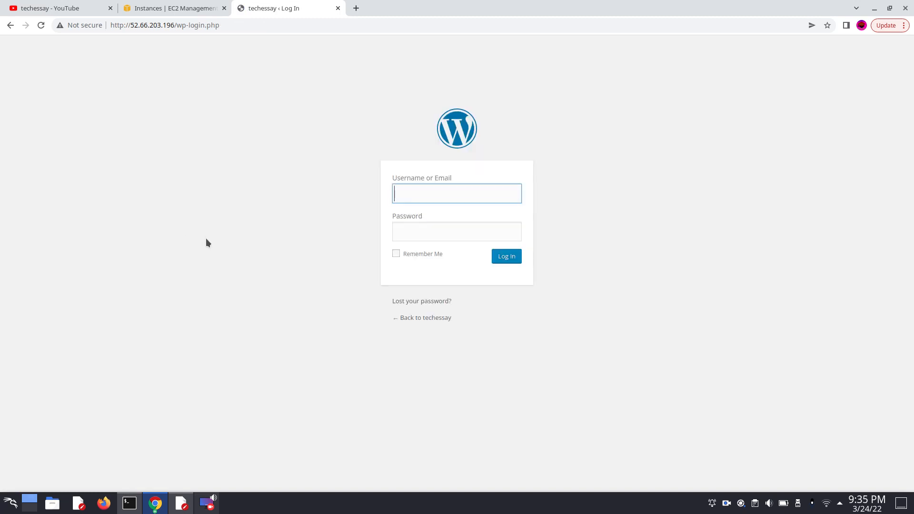
Sign in with the saved admin username and password to load the dashboard.
text(user)
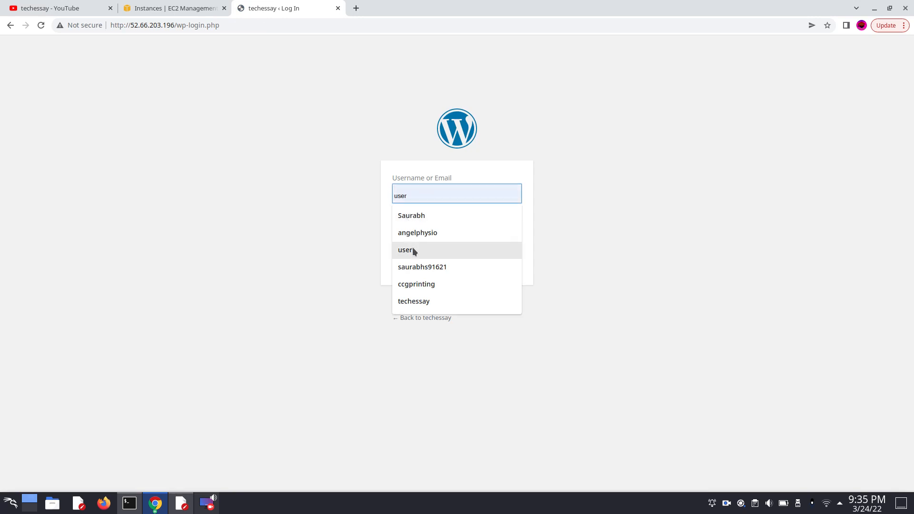
click(421, 266)
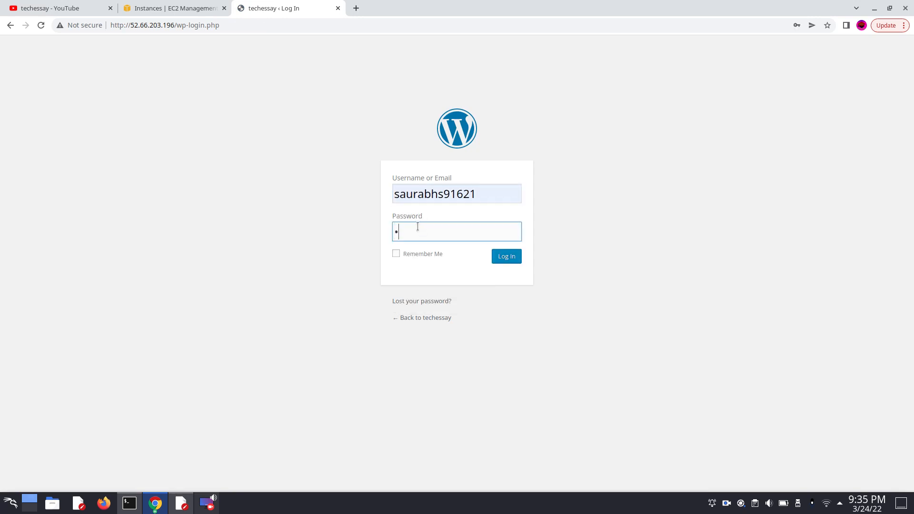
text(password)
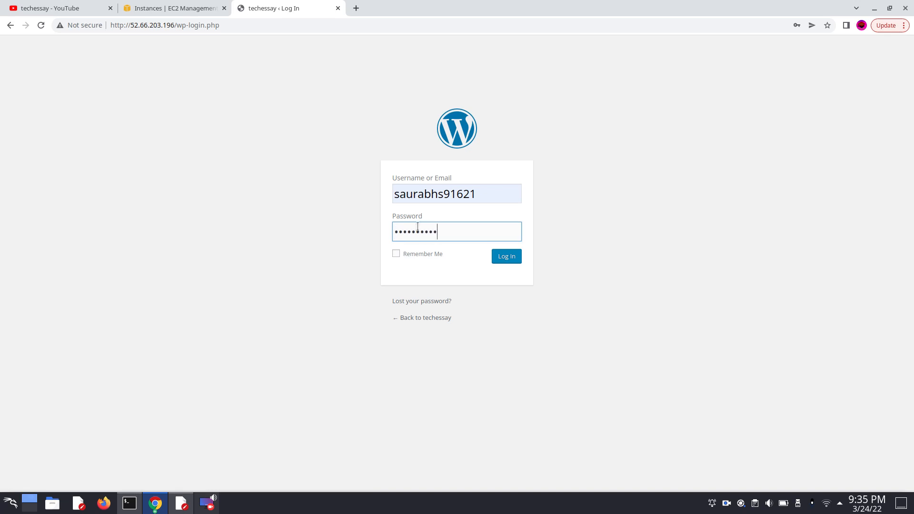
click(505, 256)
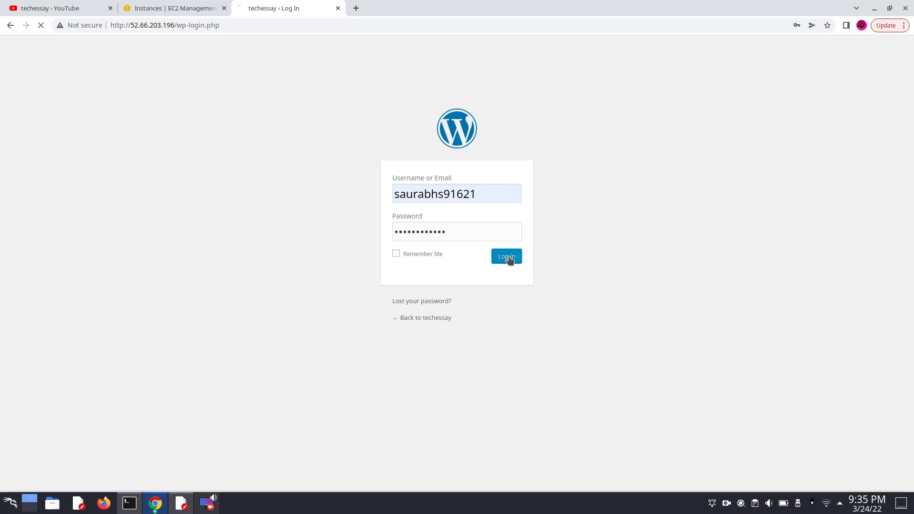
click(505, 256)
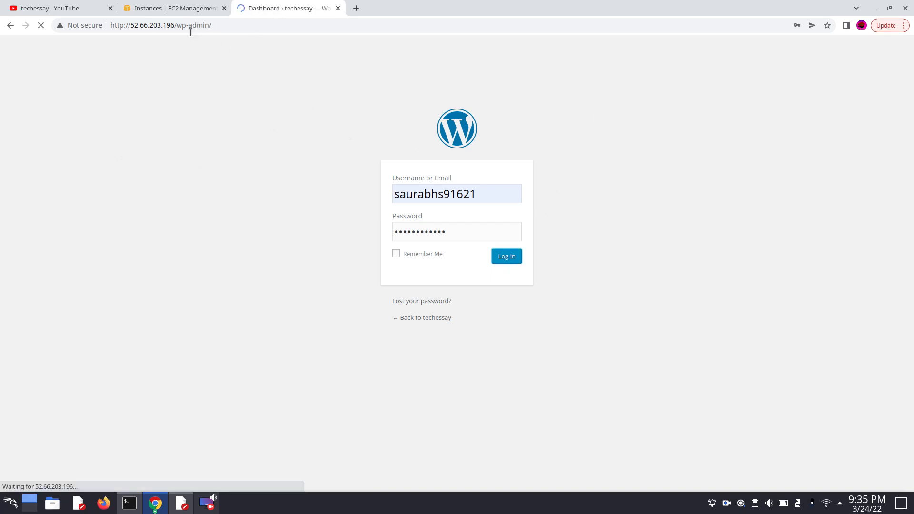
Let the techessay wp-admin Dashboard finish loading after login.
click(505, 256)
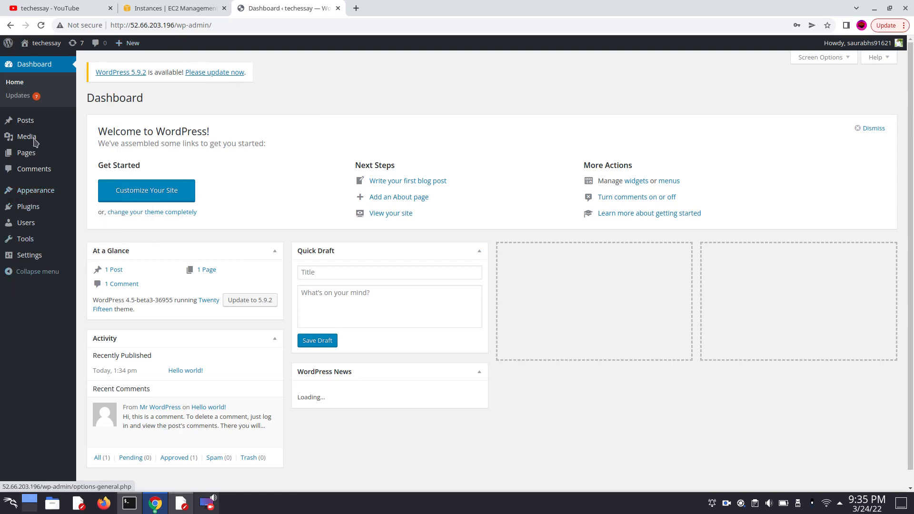
mouse_move(255, 71)
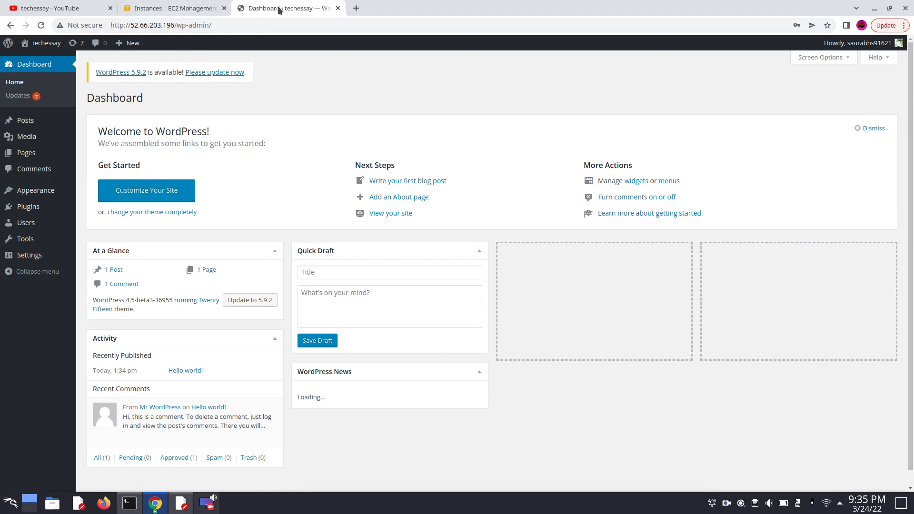
mouse_move(188, 25)
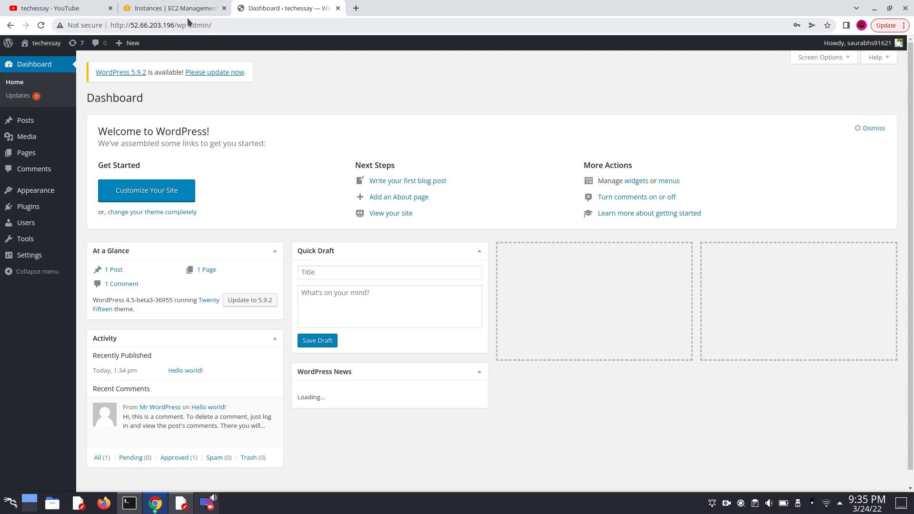